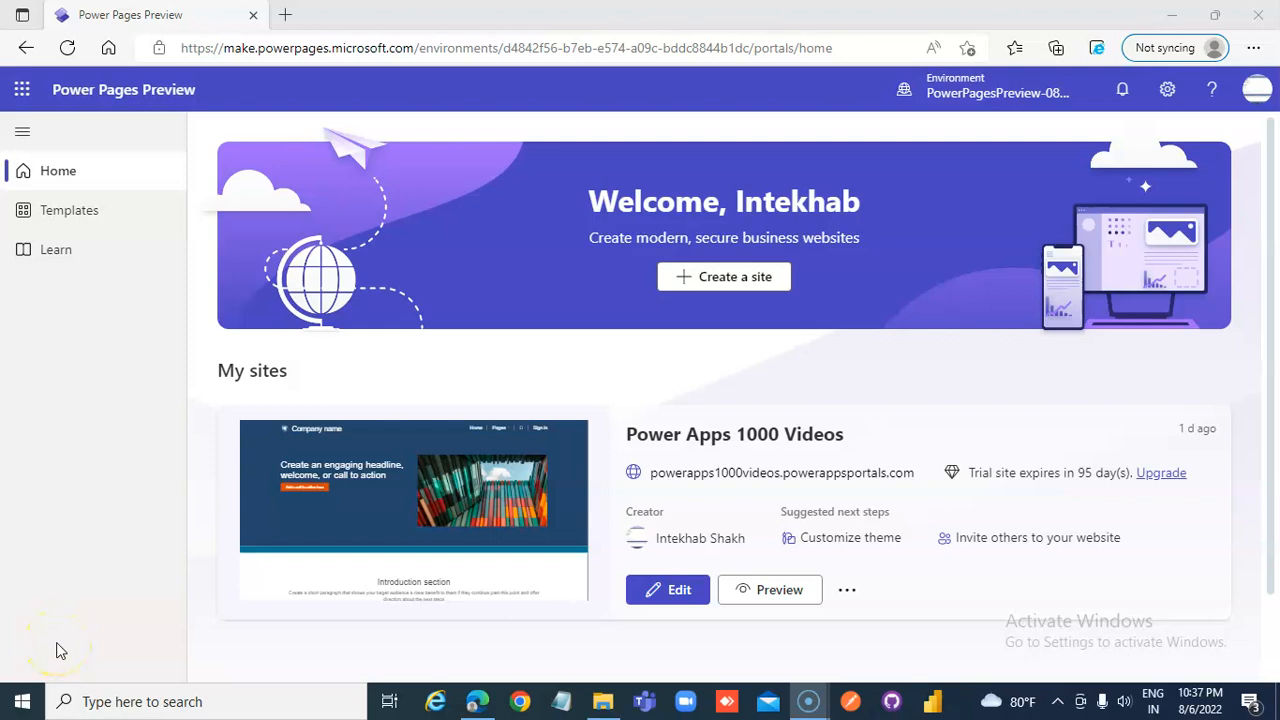
mouse_move(267, 577)
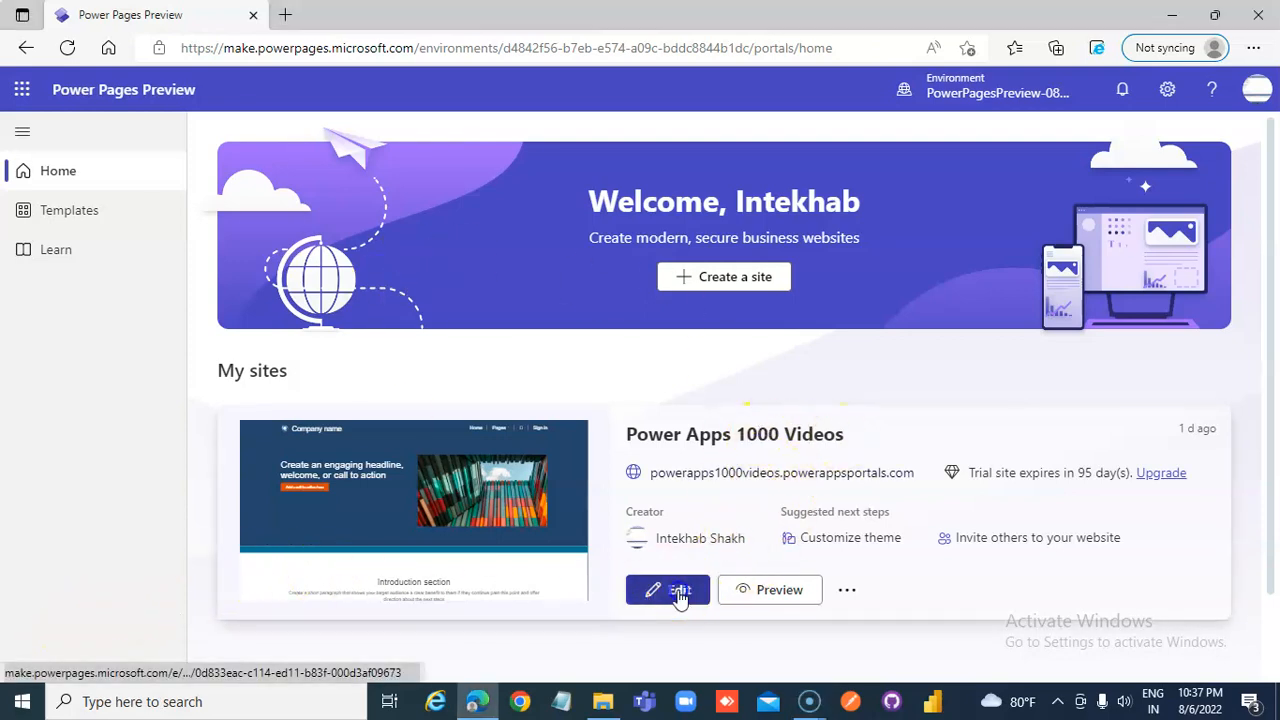
Step: Open the Power Apps 1000 Videos site in the studio and expand Pages to show Subpage 1 and 2
click(668, 589)
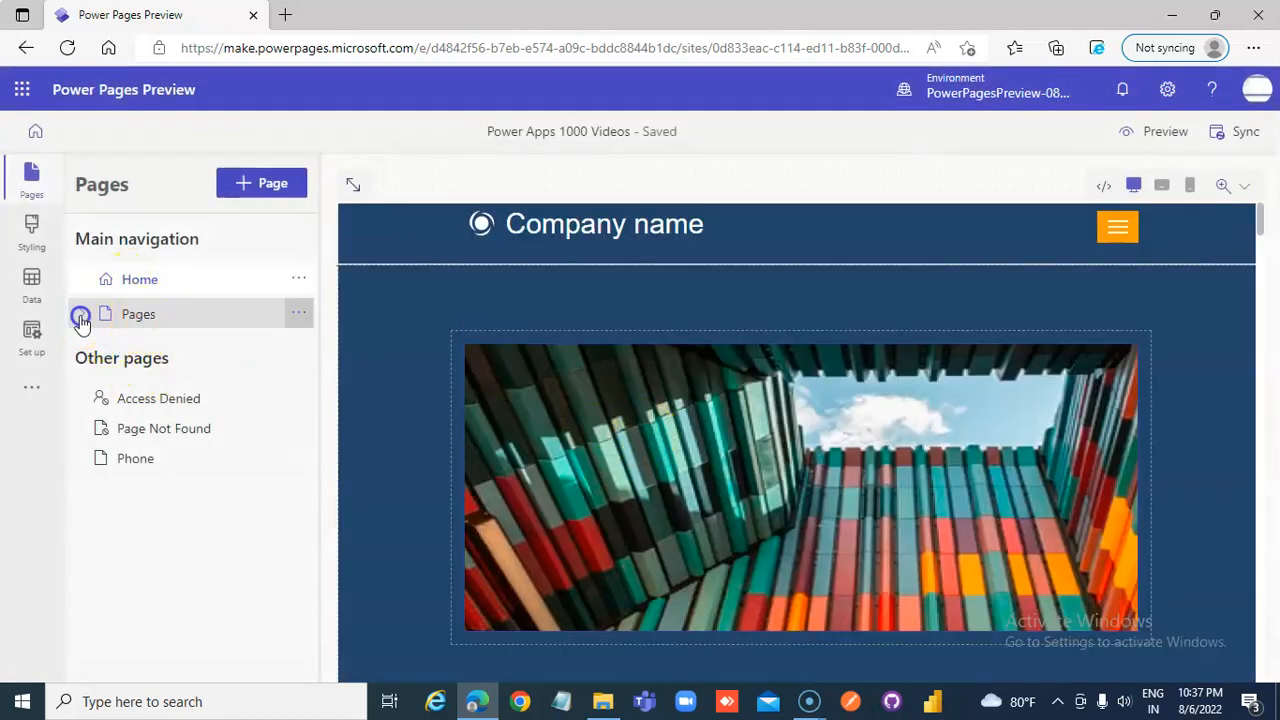
click(81, 314)
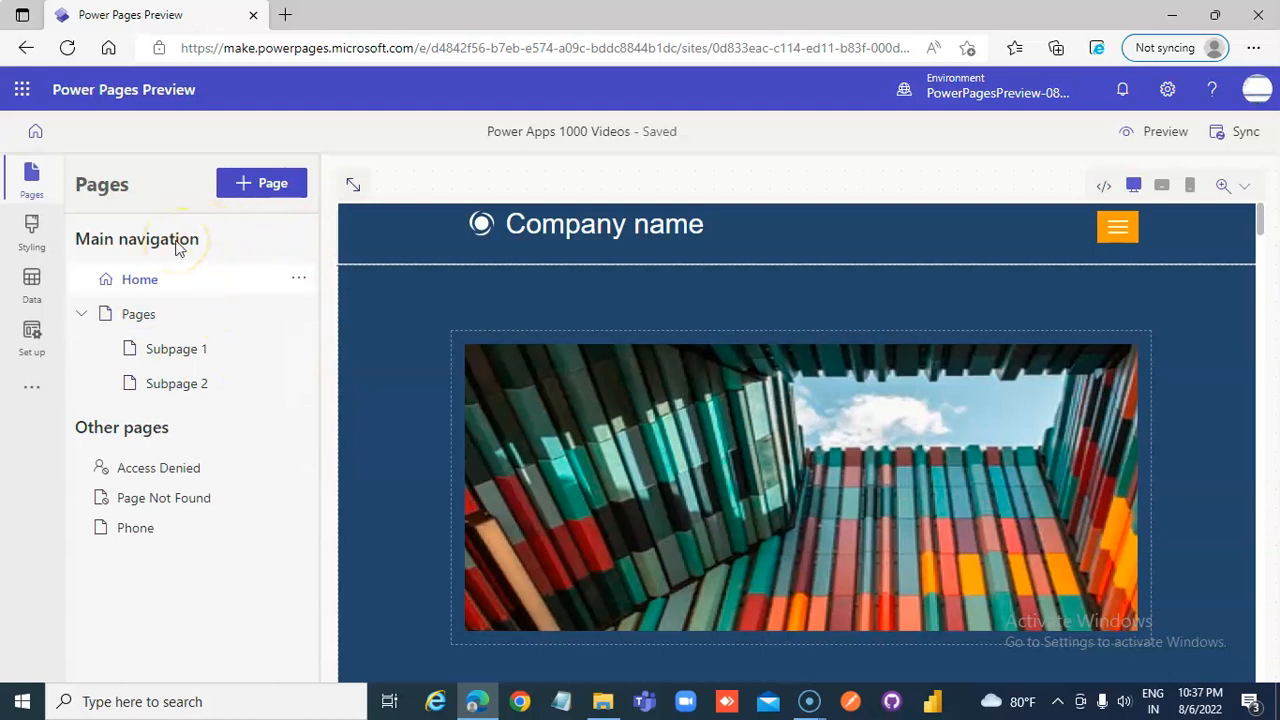
mouse_move(163, 210)
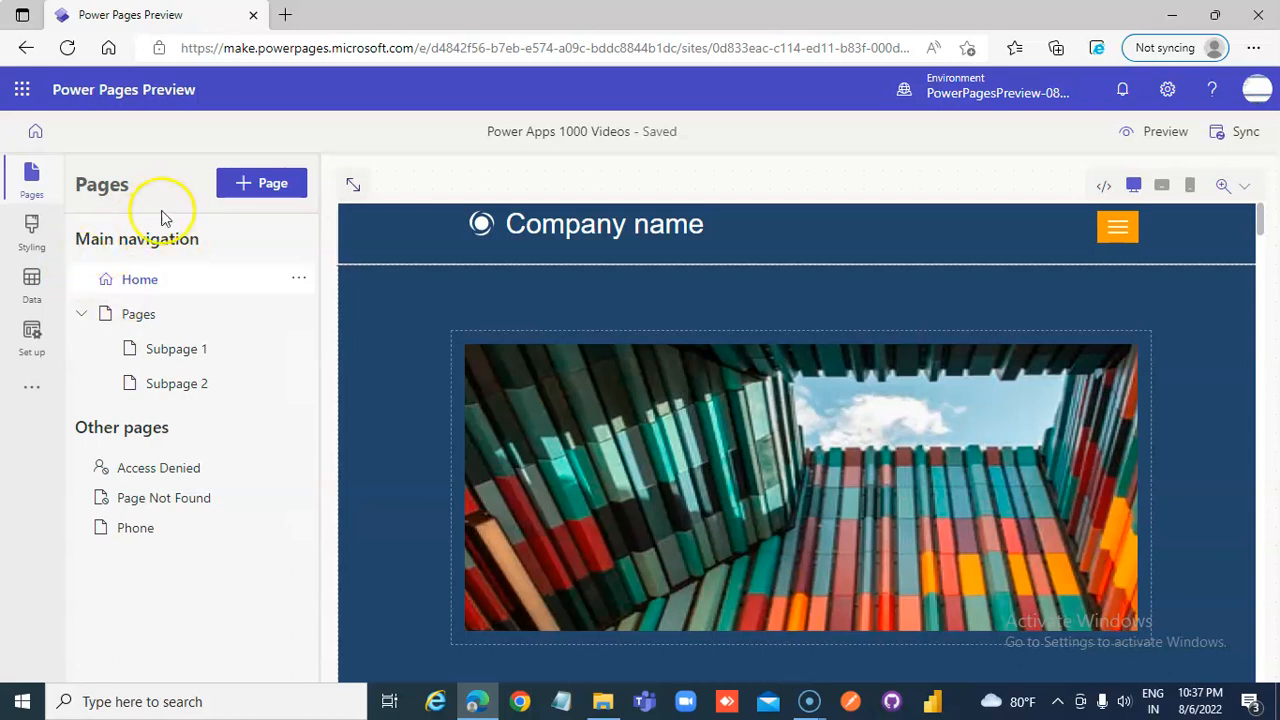
Step: Create a blank page named HR and select it in the main navigation
click(261, 183)
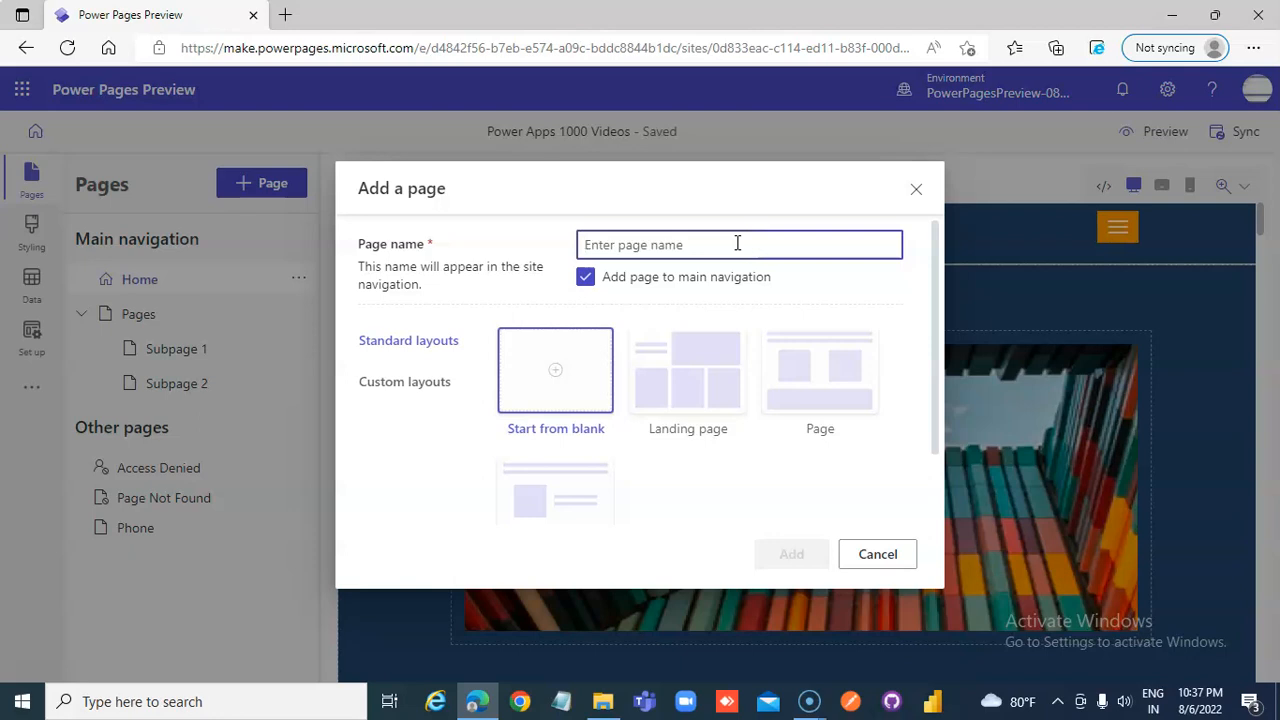
text(HR)
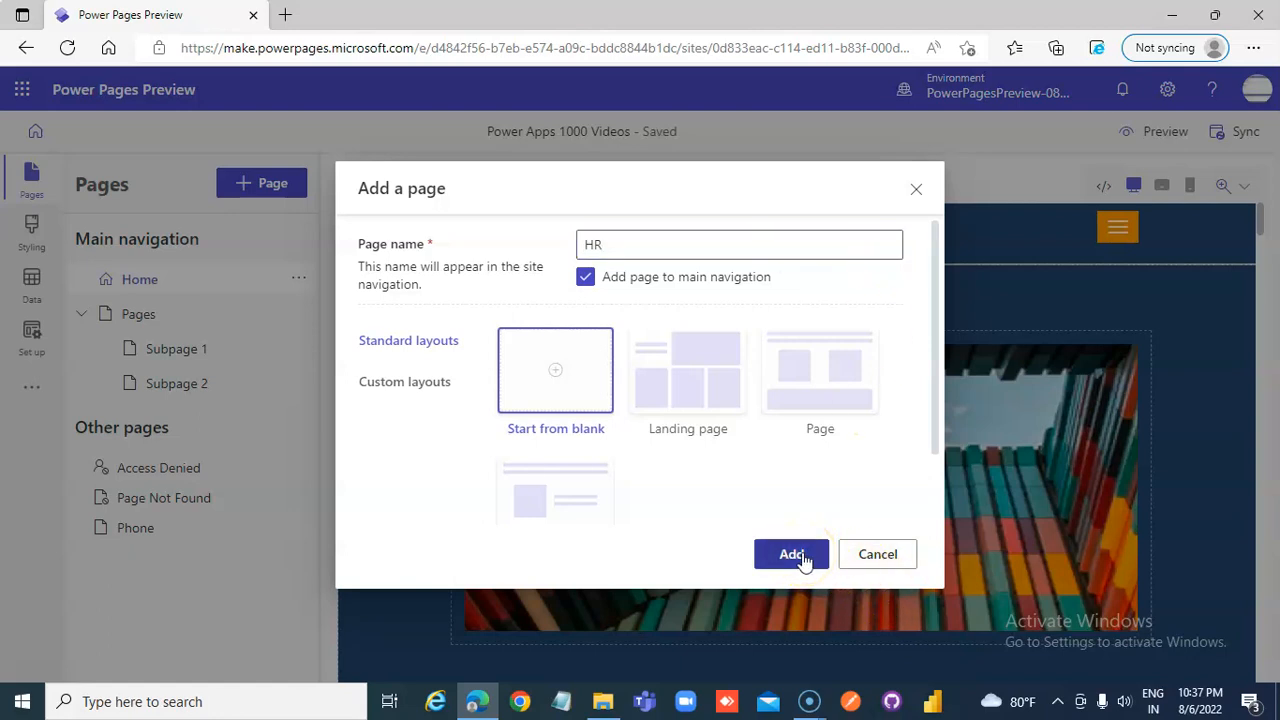
click(791, 554)
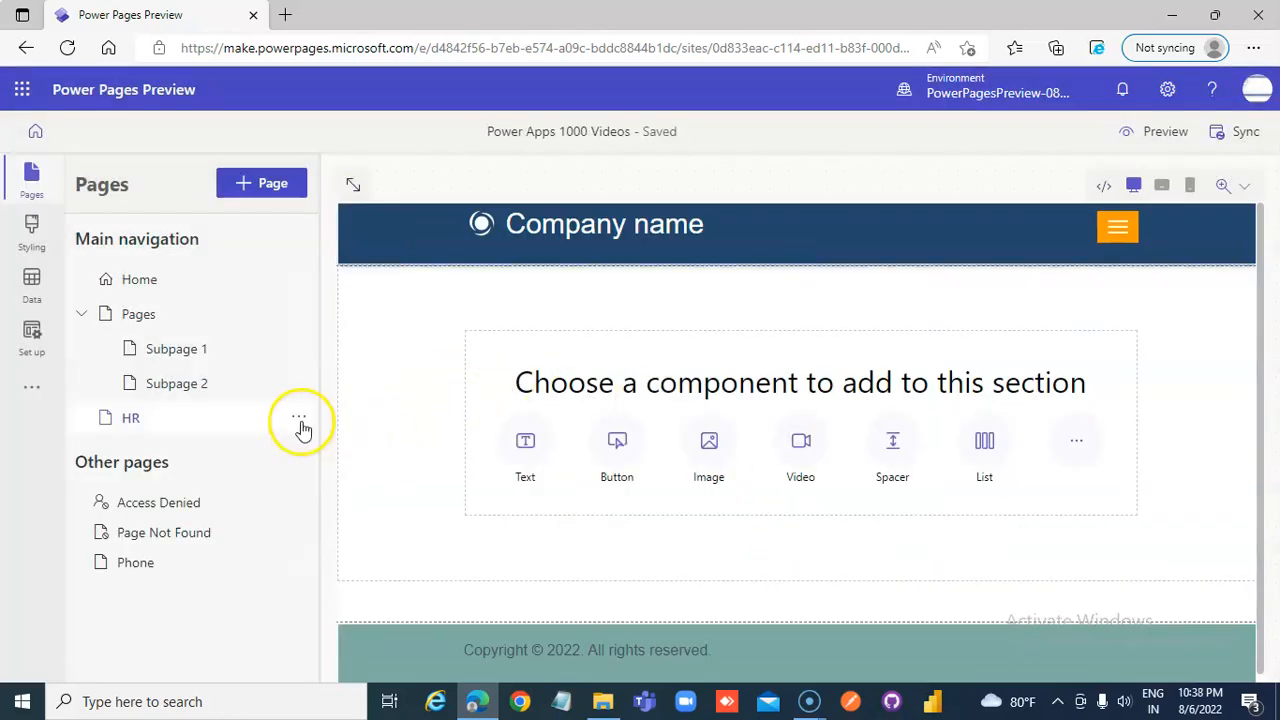
mouse_move(878, 190)
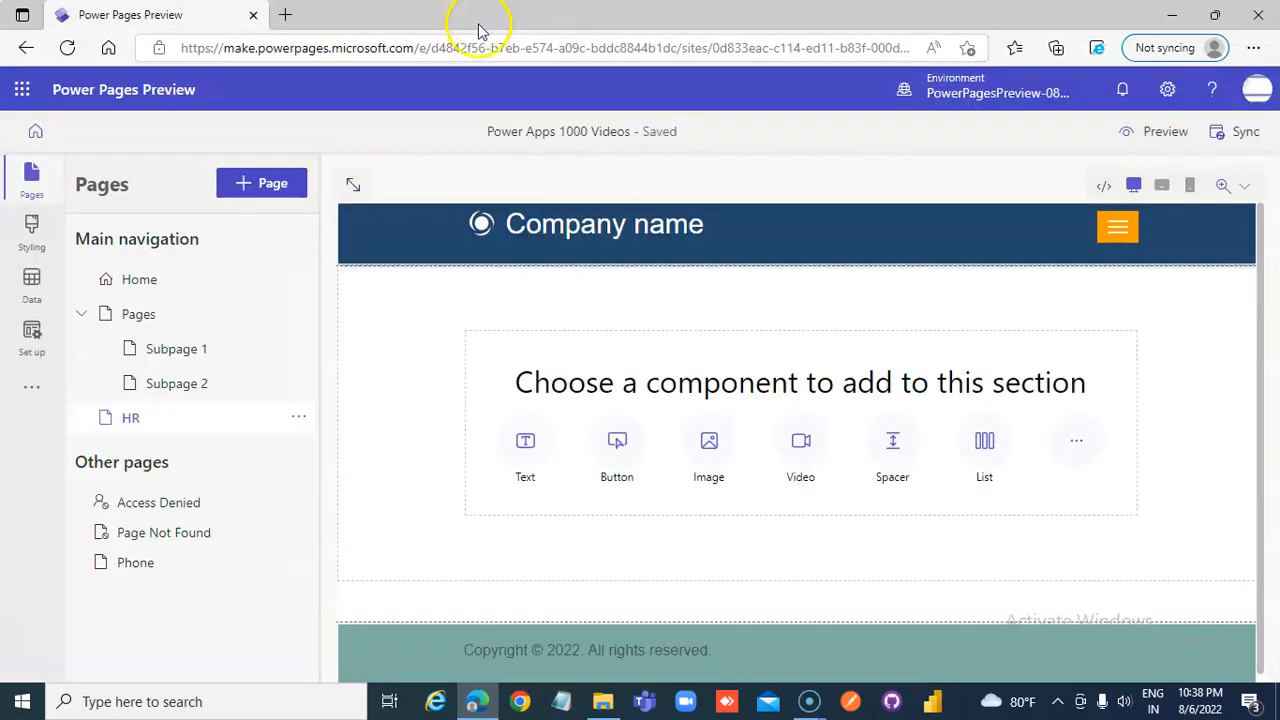
mouse_move(130, 417)
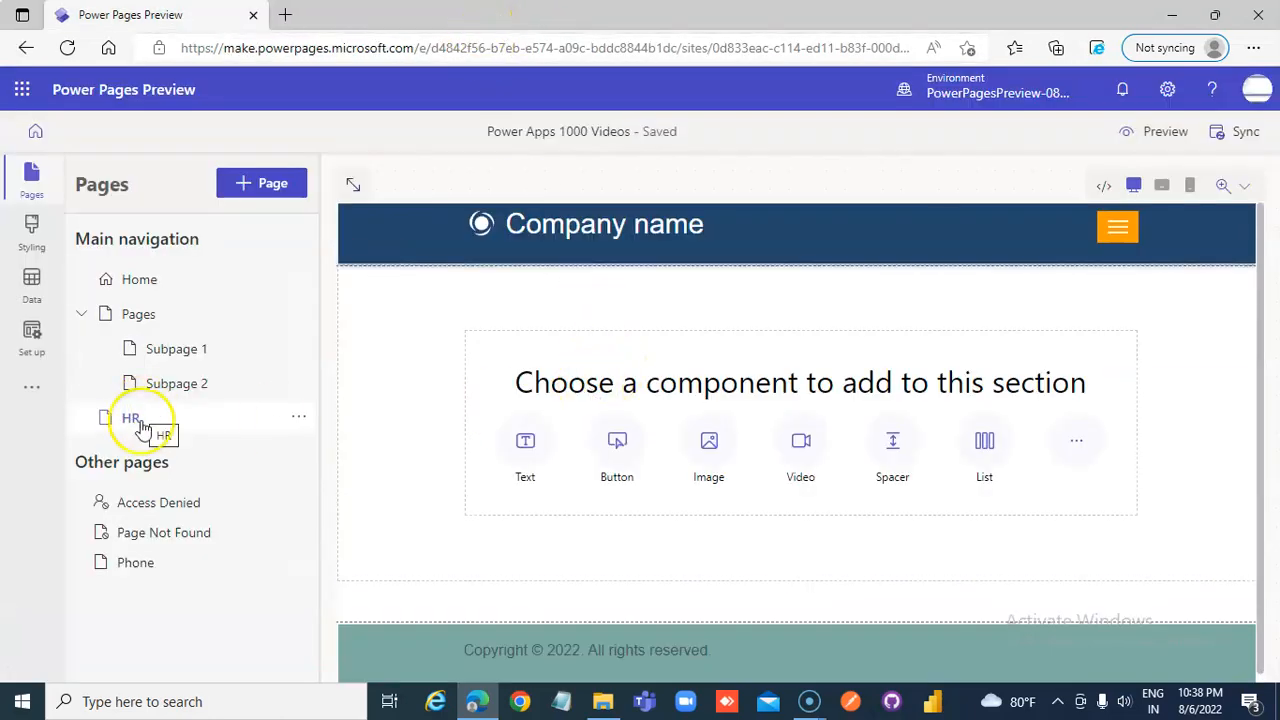
click(132, 417)
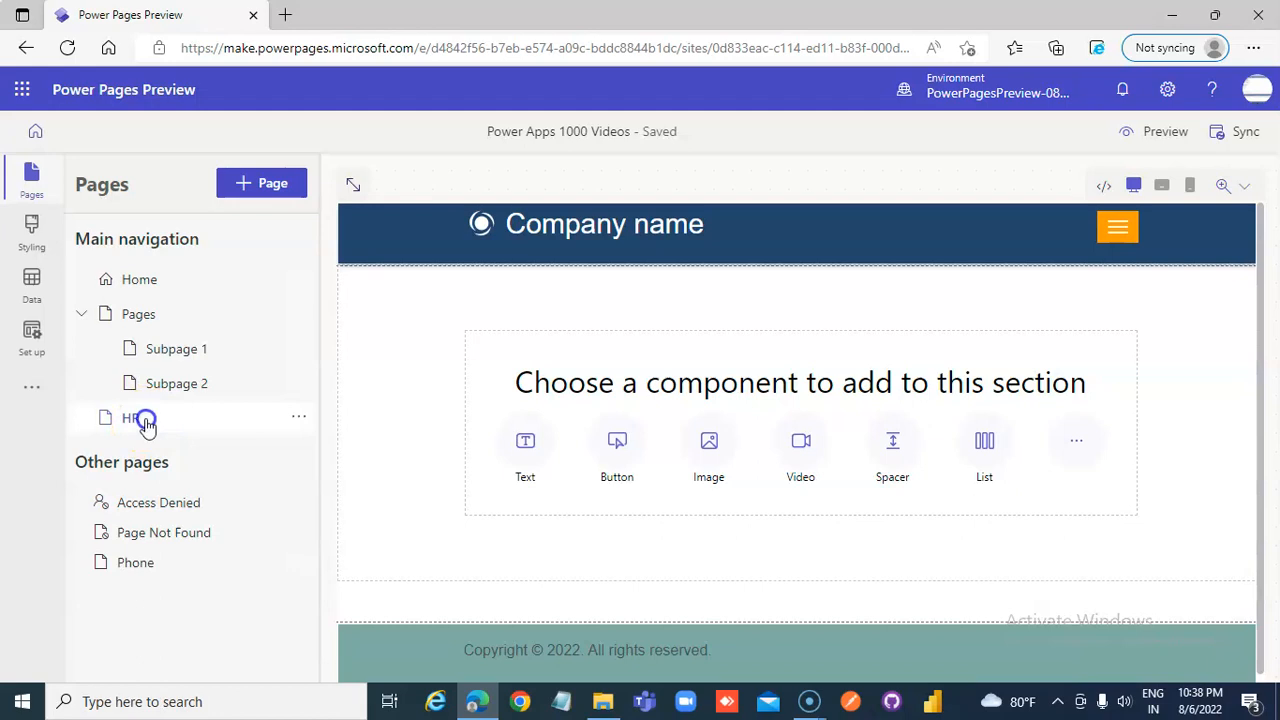
Step: Add a text block reading 'This is HR' to the HR page and show preview options
click(525, 450)
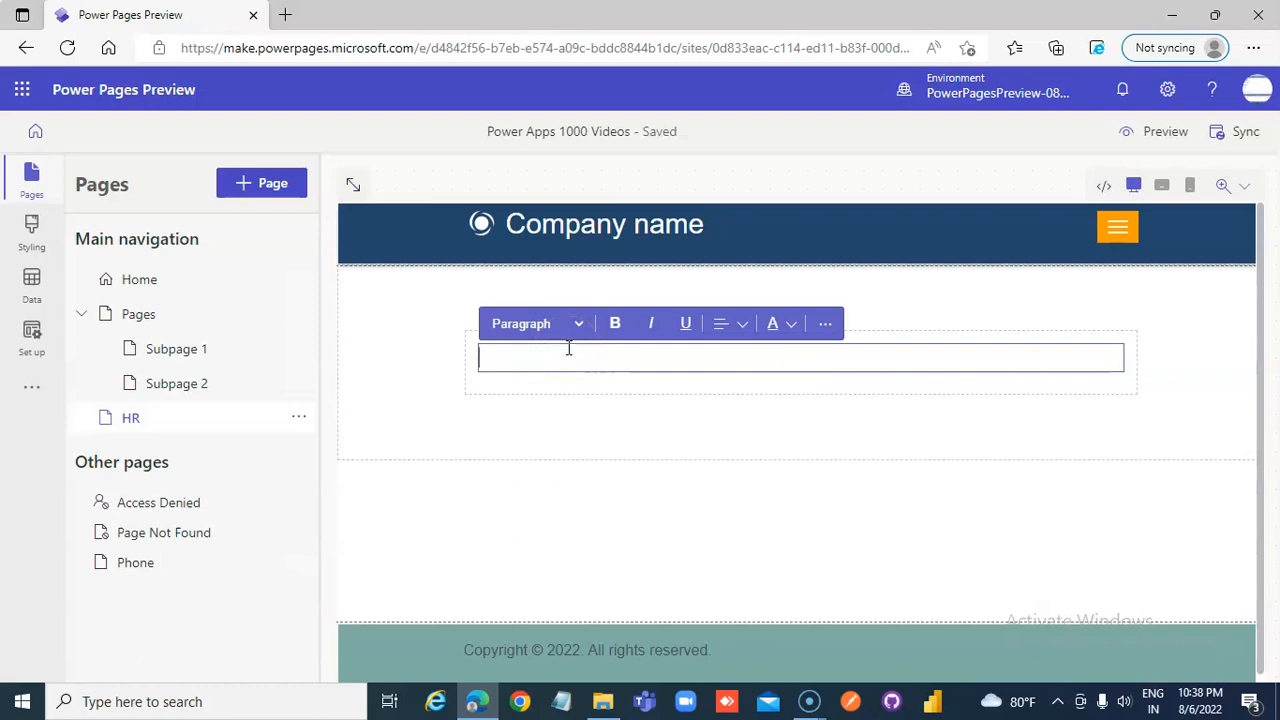
text(This is)
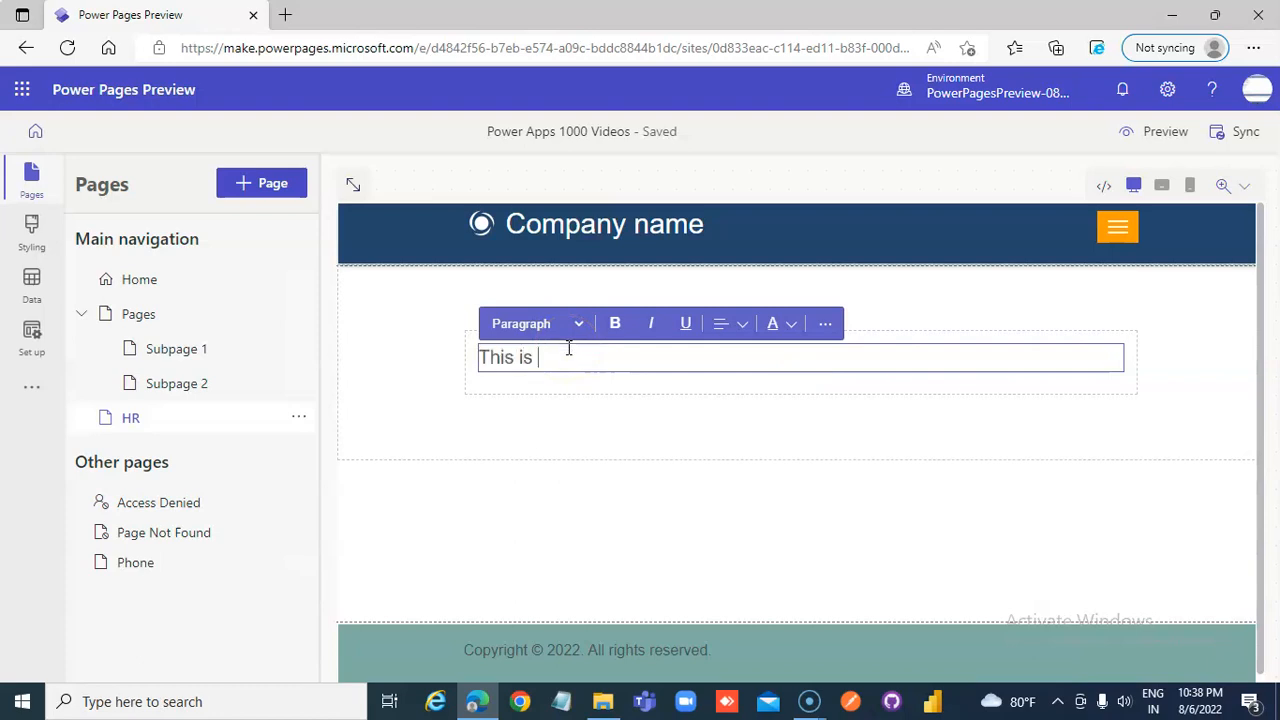
text(HR)
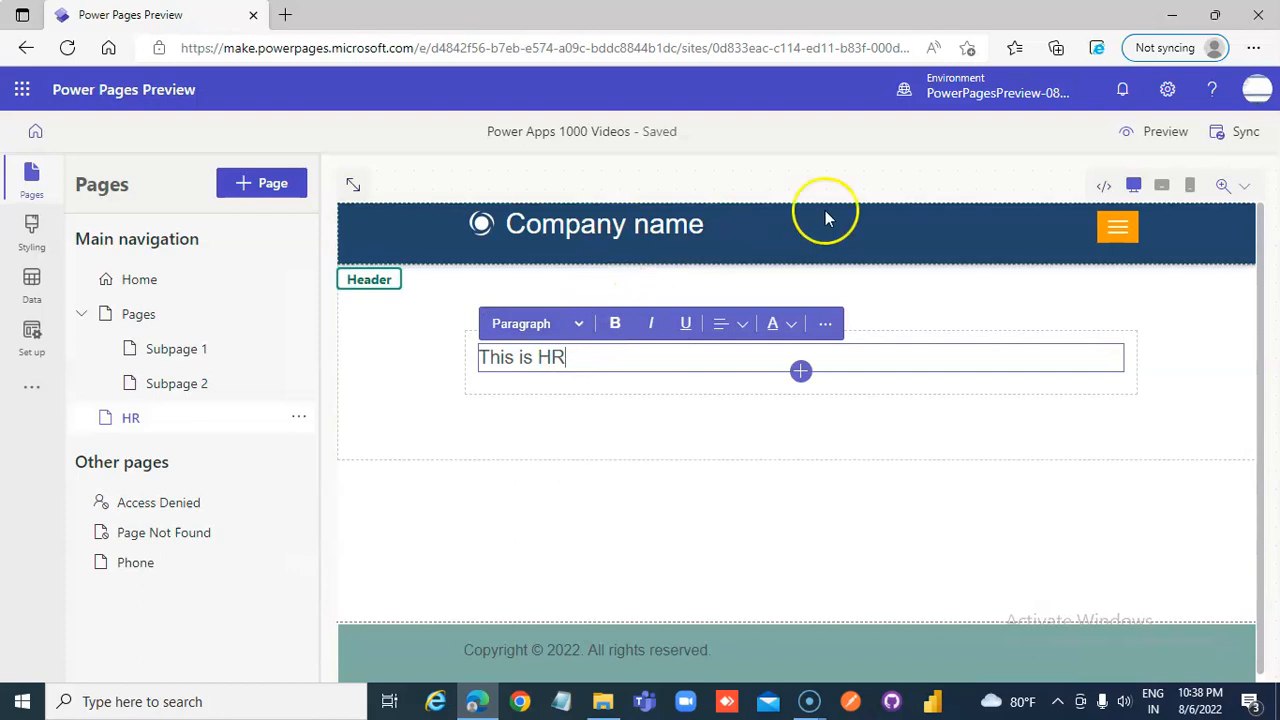
click(1165, 131)
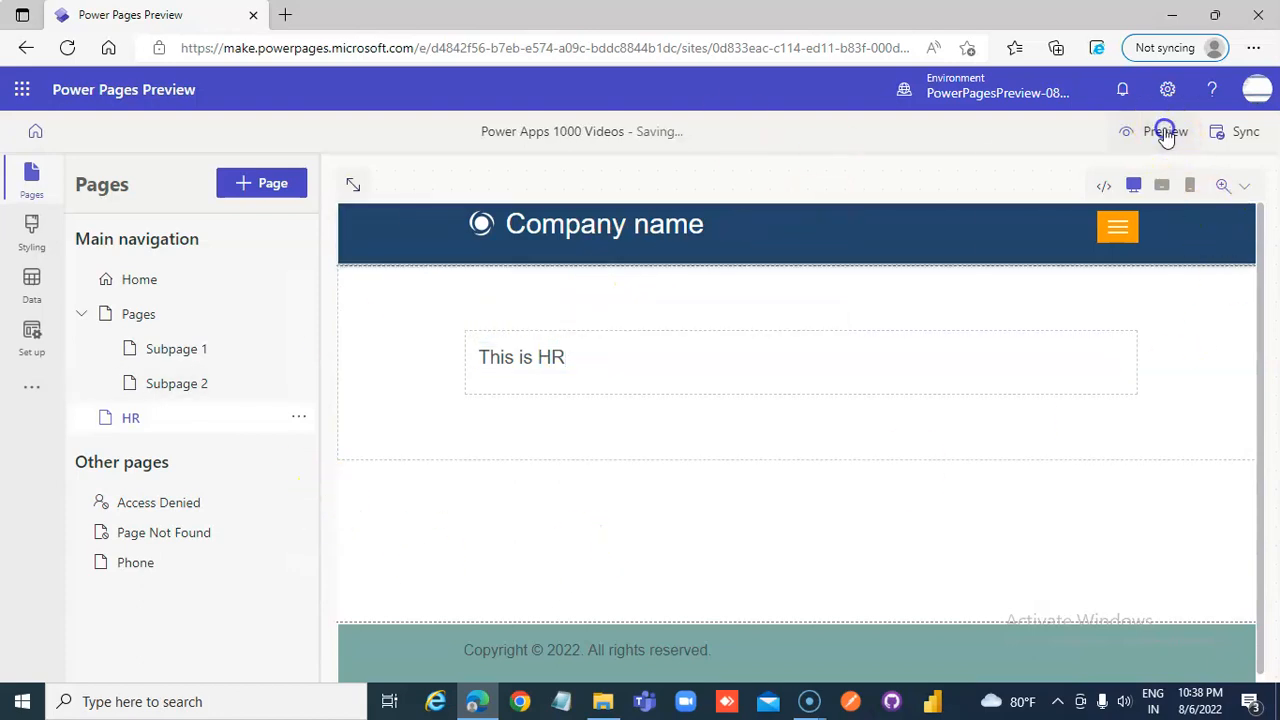
click(1165, 131)
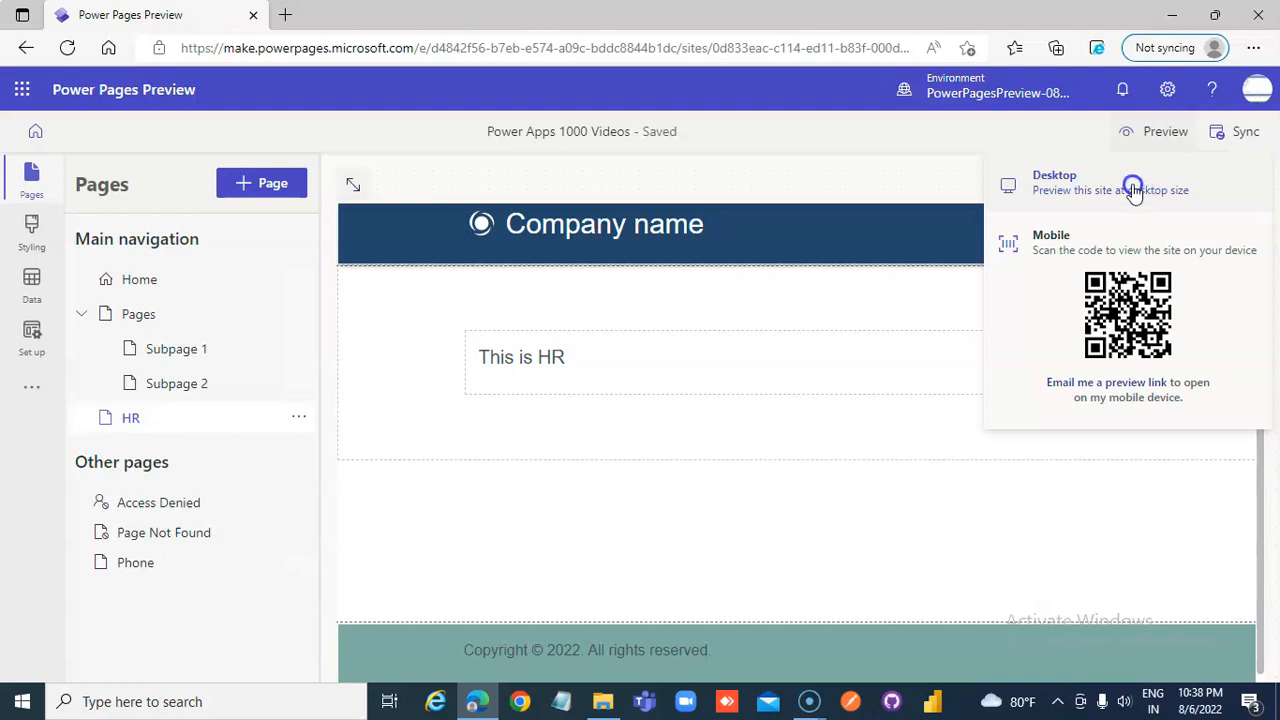
Step: Preview the site at desktop size, then select the text block and open HR's page actions
click(1054, 182)
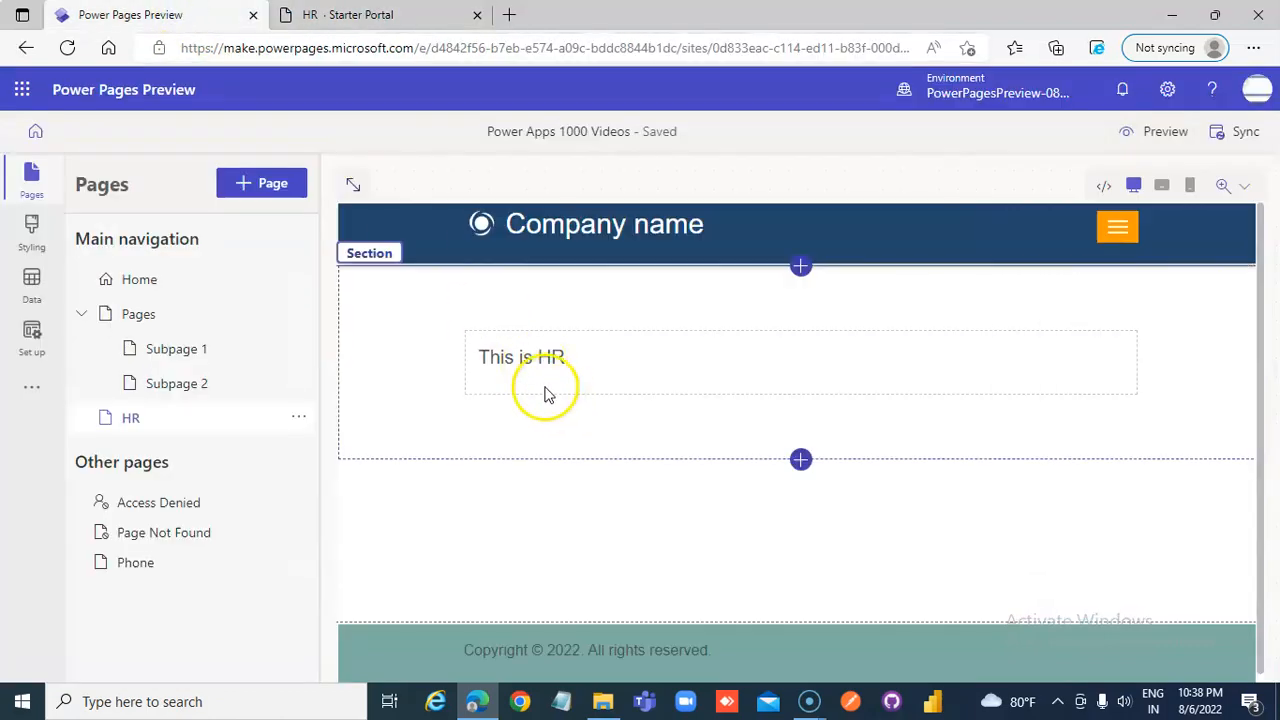
click(521, 357)
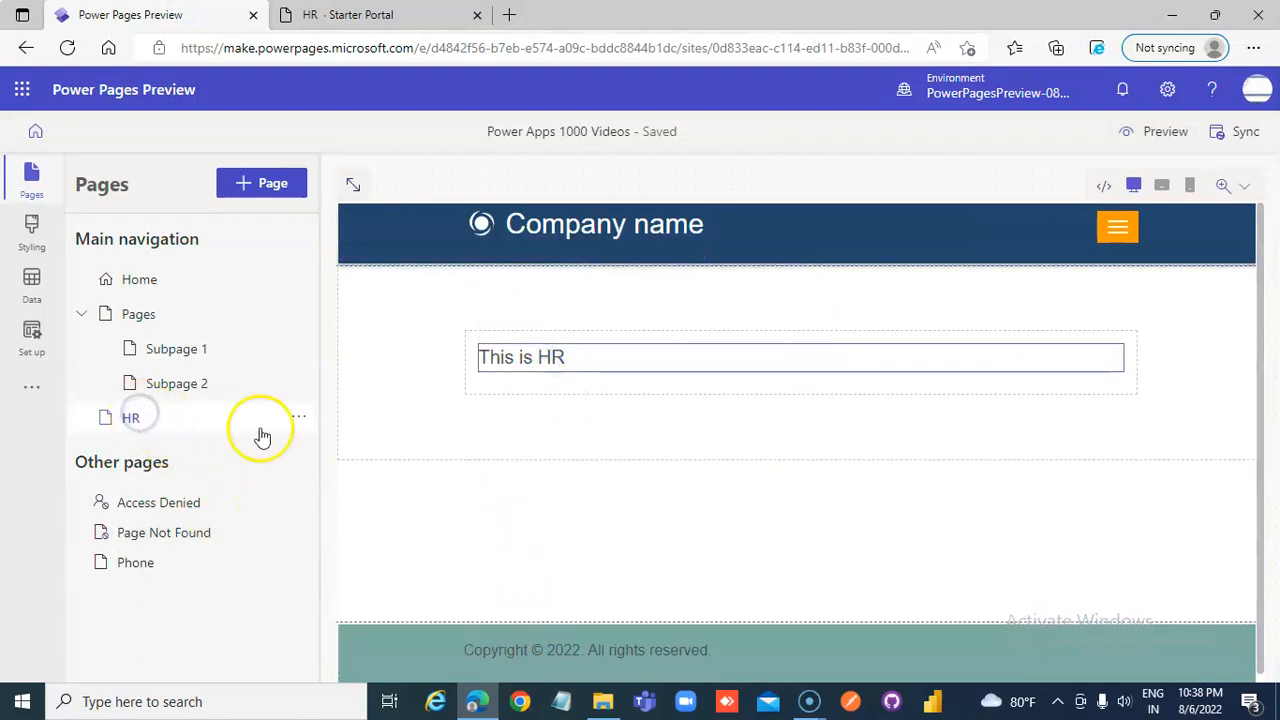
click(299, 417)
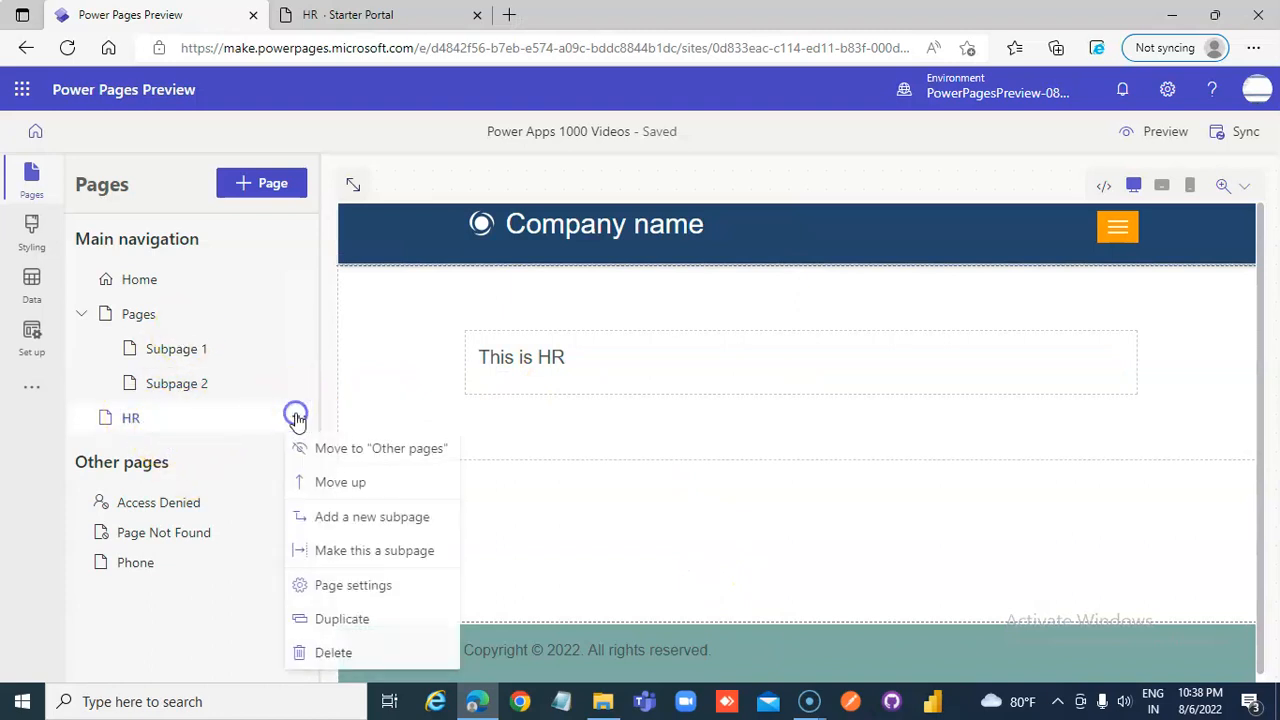
mouse_move(350, 448)
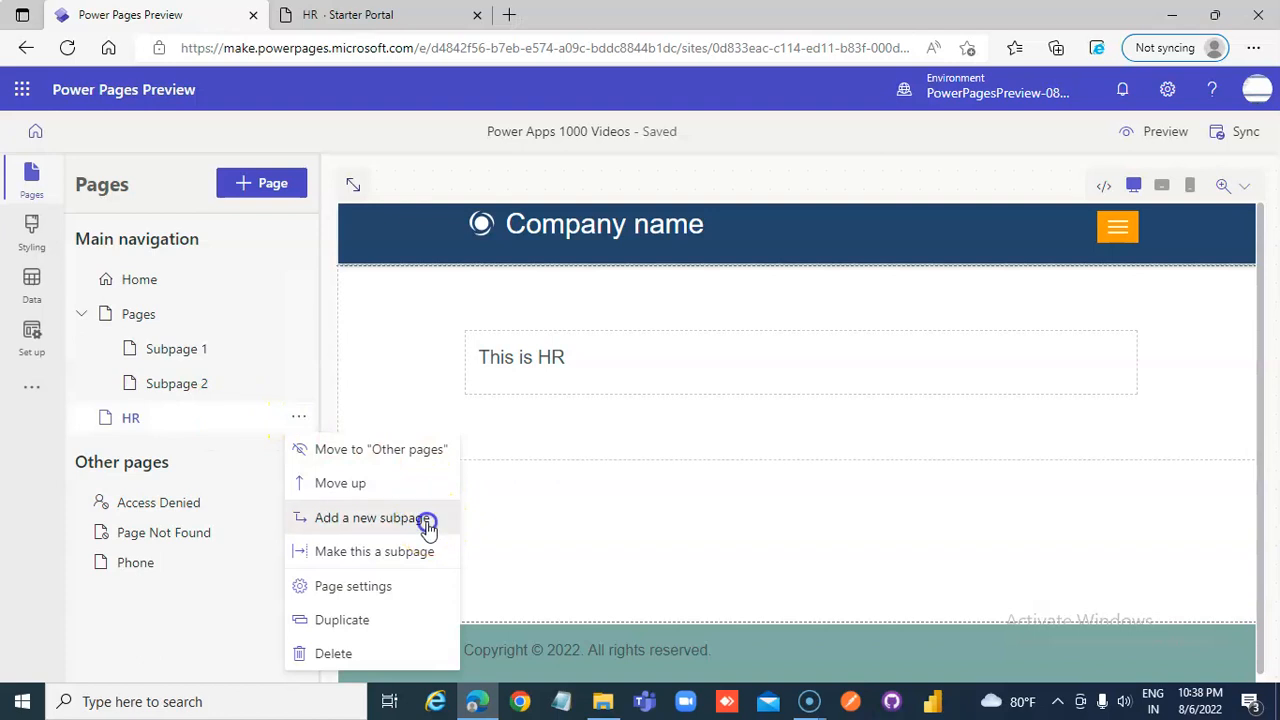
Step: Add a blank subpage named Hiring beneath the HR page
click(371, 517)
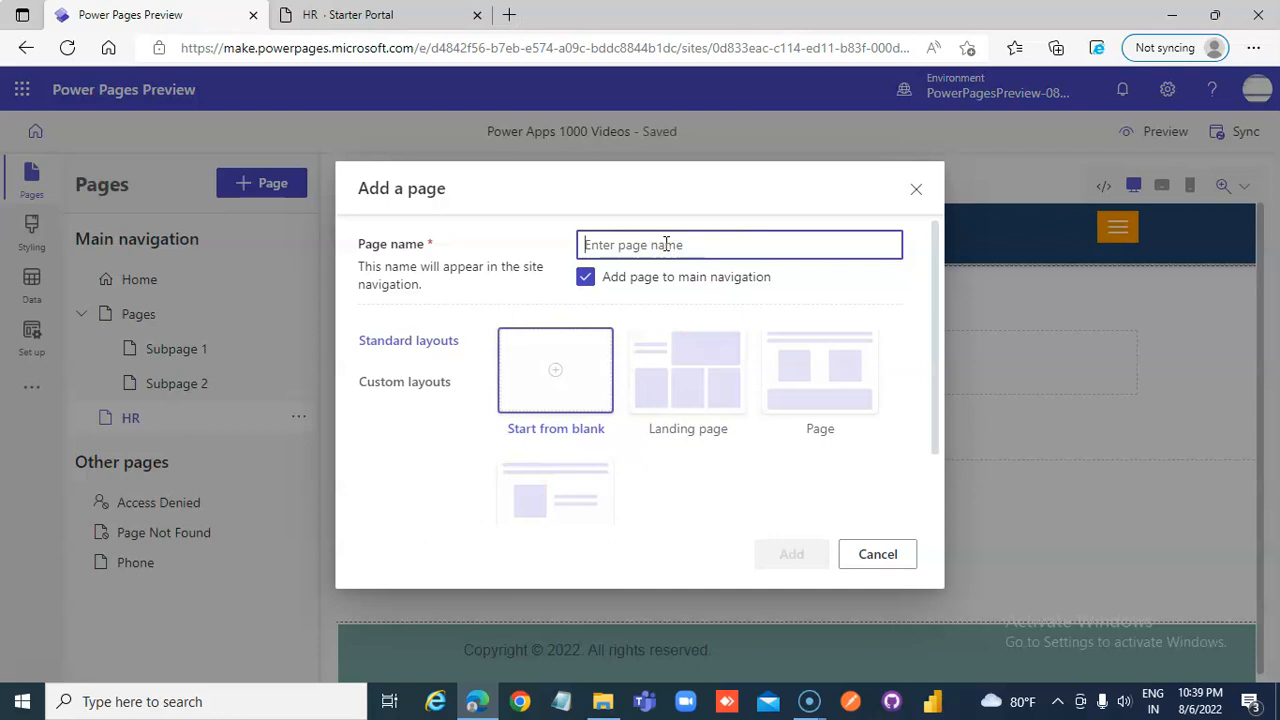
text(Hiring)
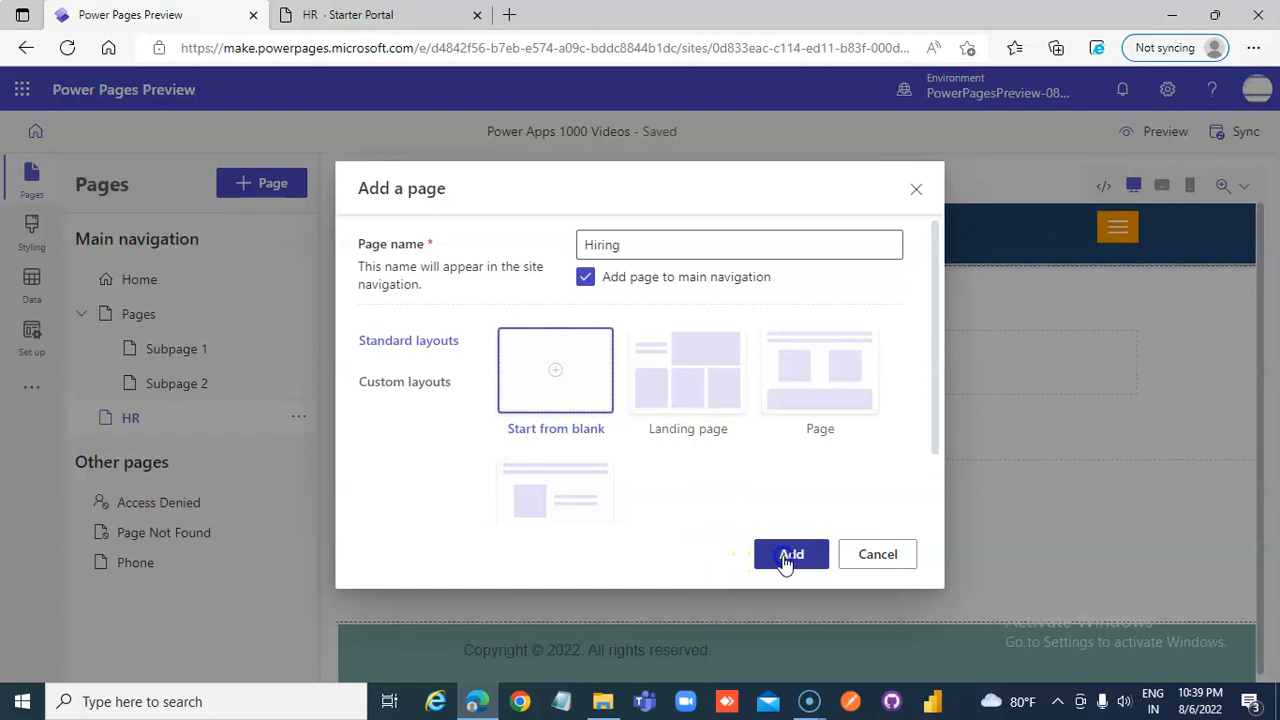
click(790, 554)
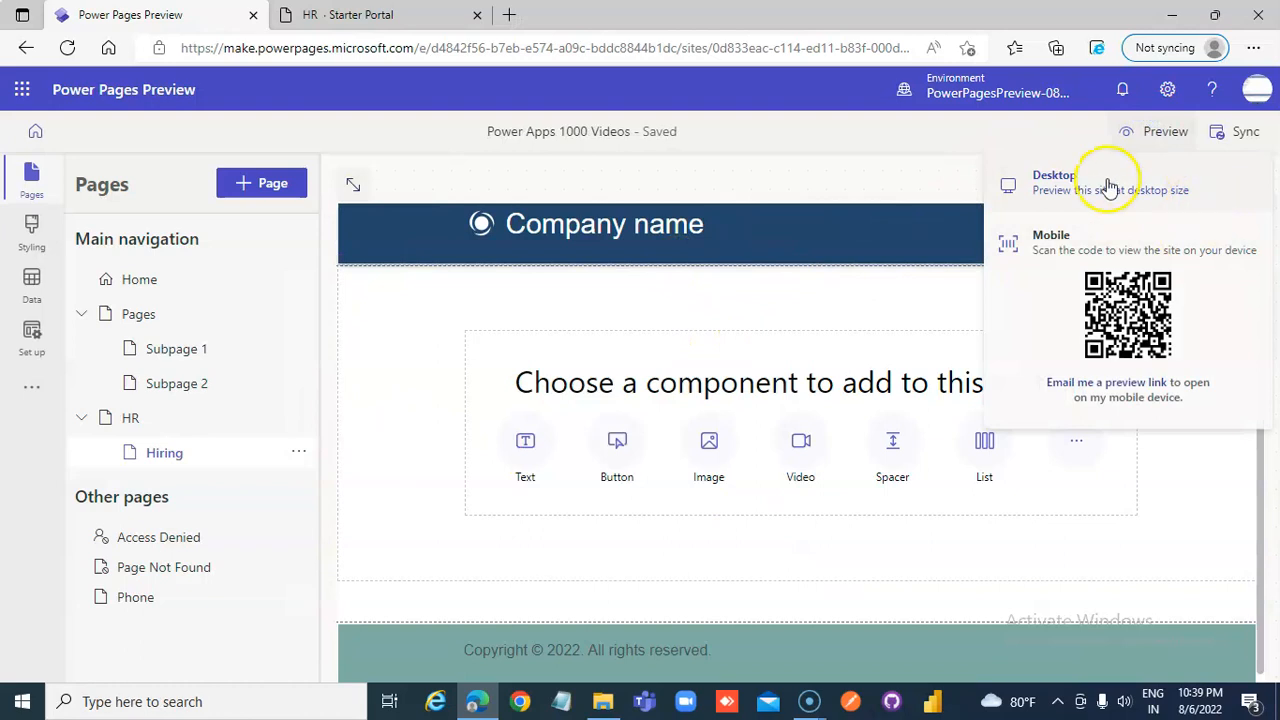
Step: In the desktop preview, open Hiring from the HR dropdown, then go back to HR
click(1053, 182)
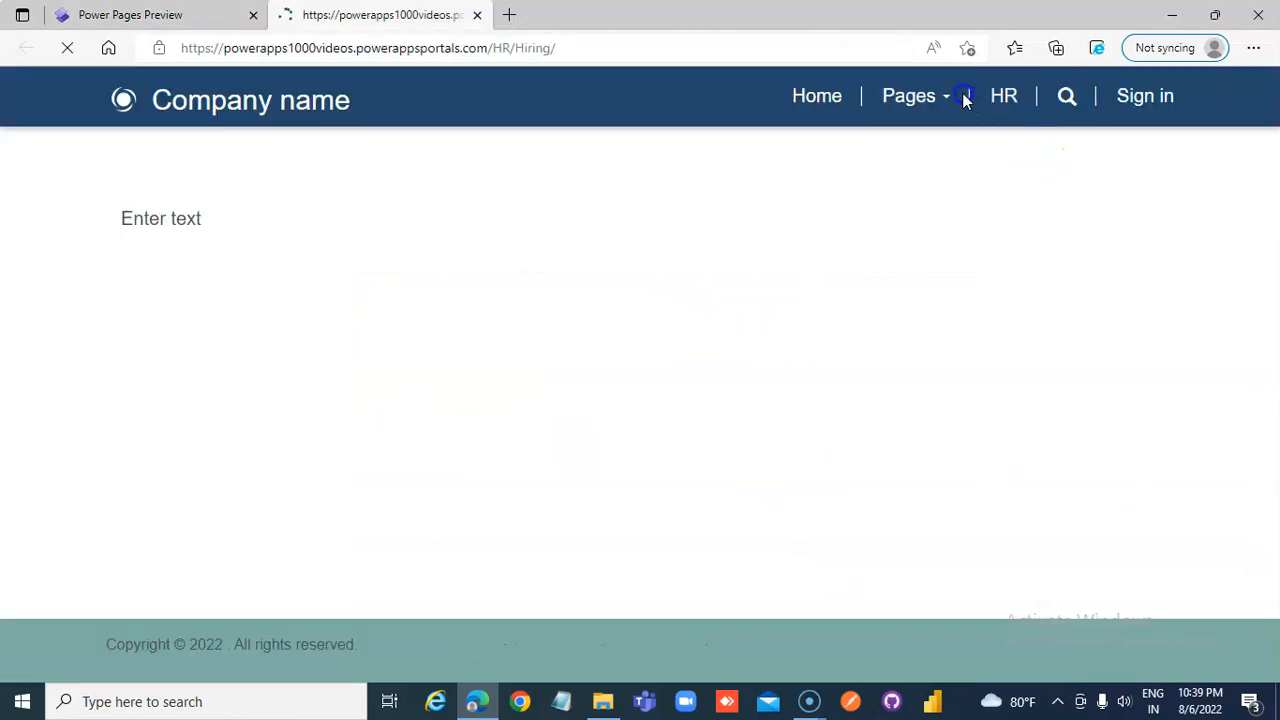
click(990, 95)
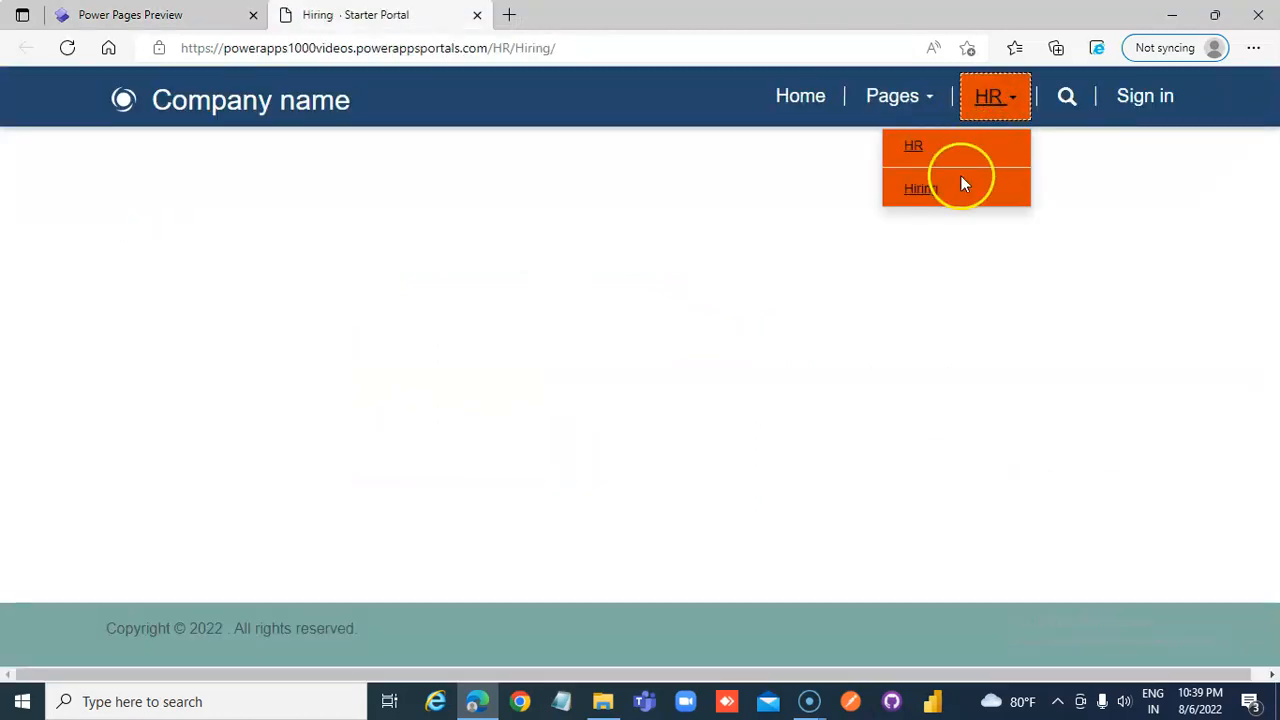
click(919, 188)
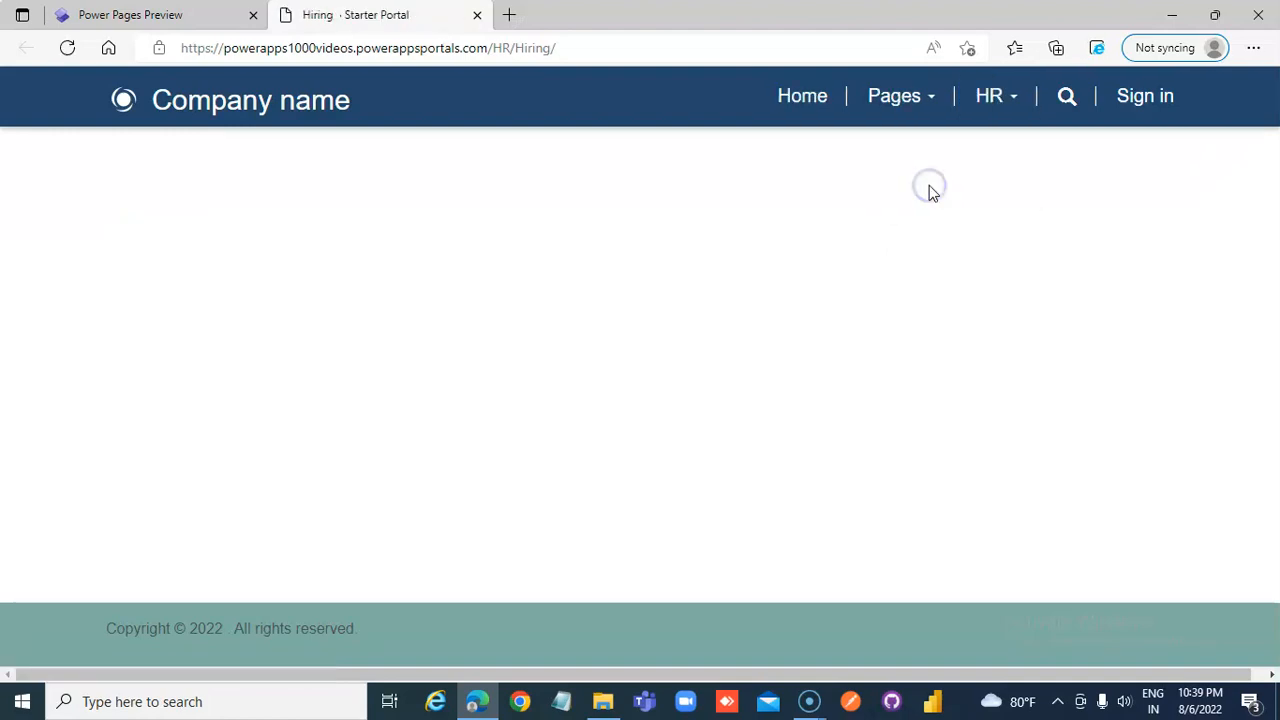
click(990, 95)
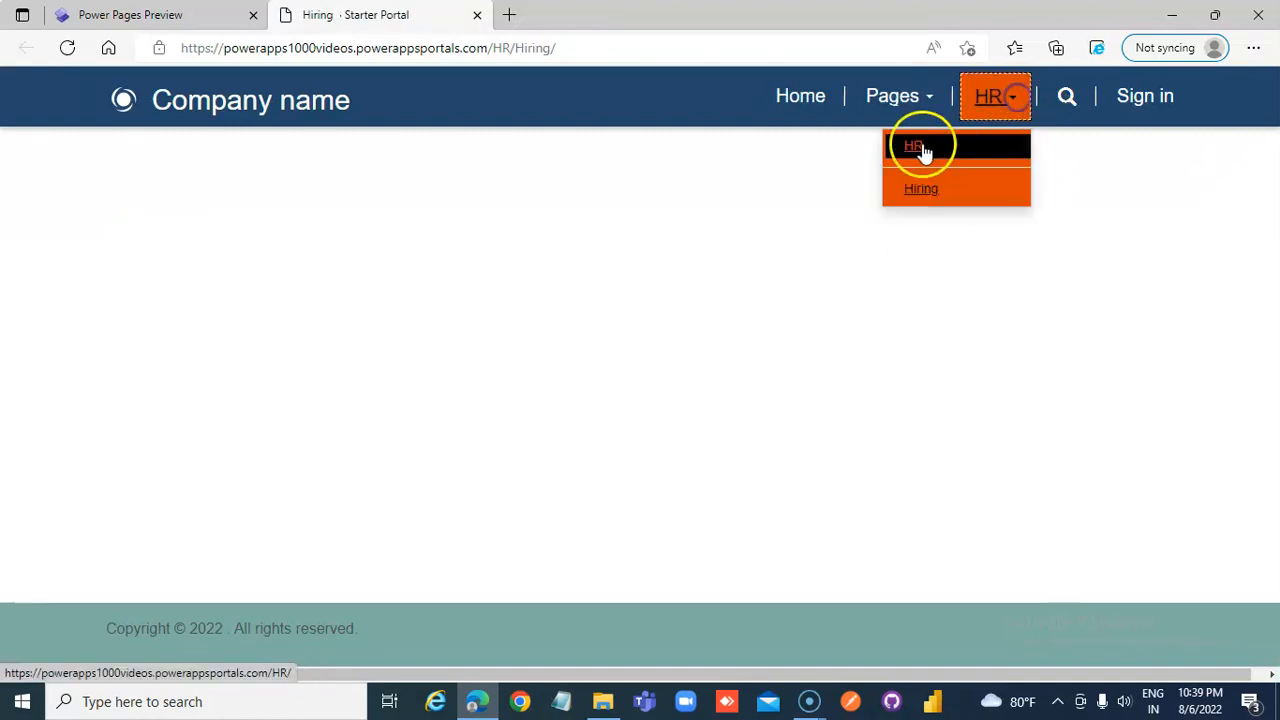
click(914, 146)
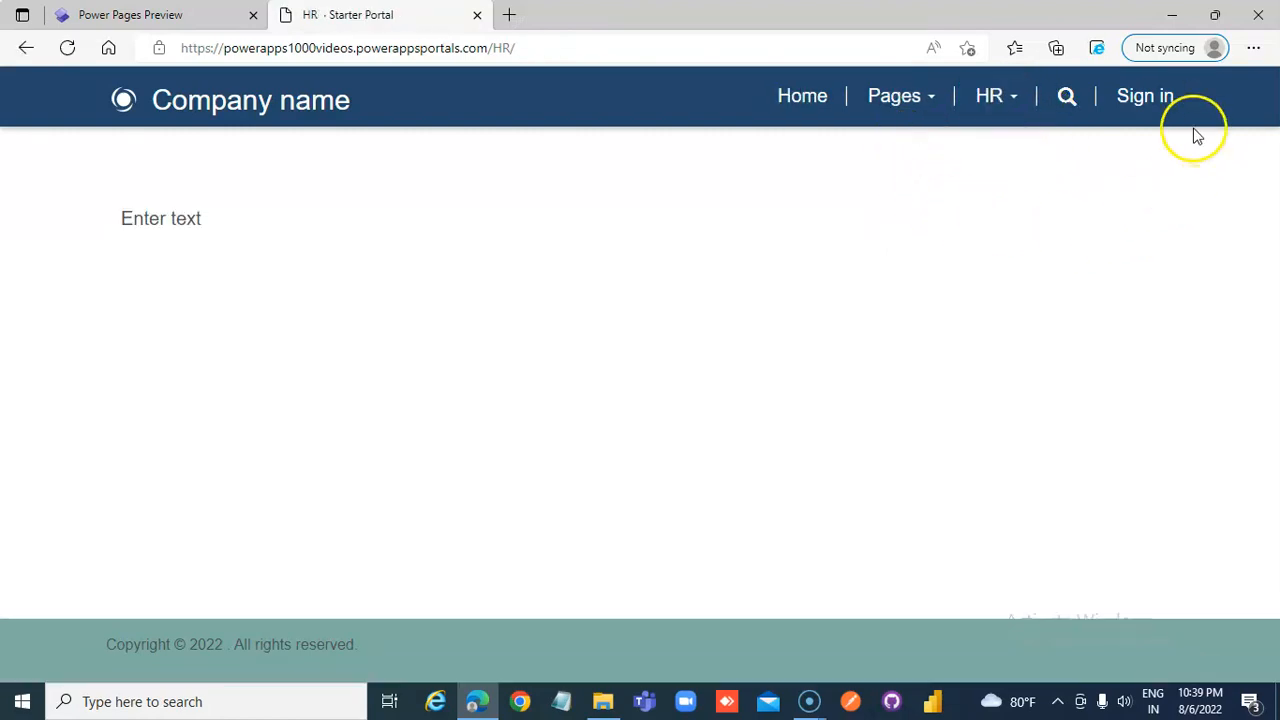
mouse_move(320, 85)
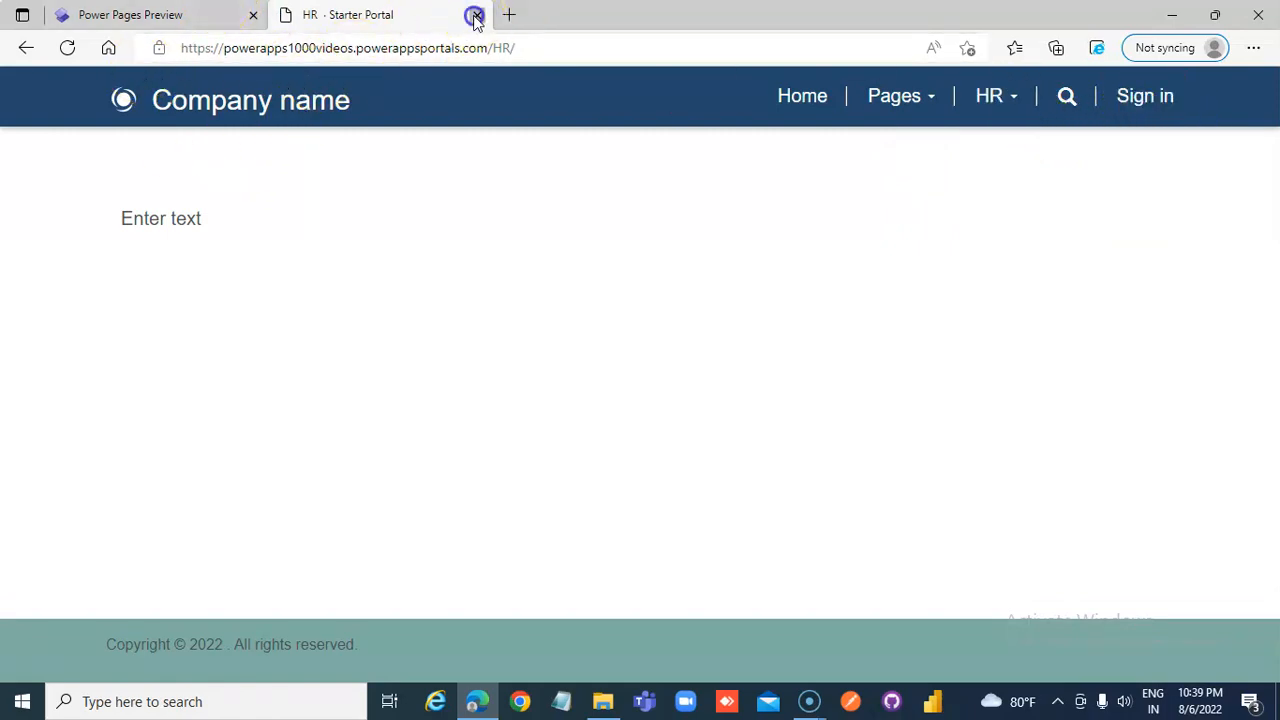
Step: Close the preview, open the Hiring page, and add a text block reading 'Hiring'
click(150, 14)
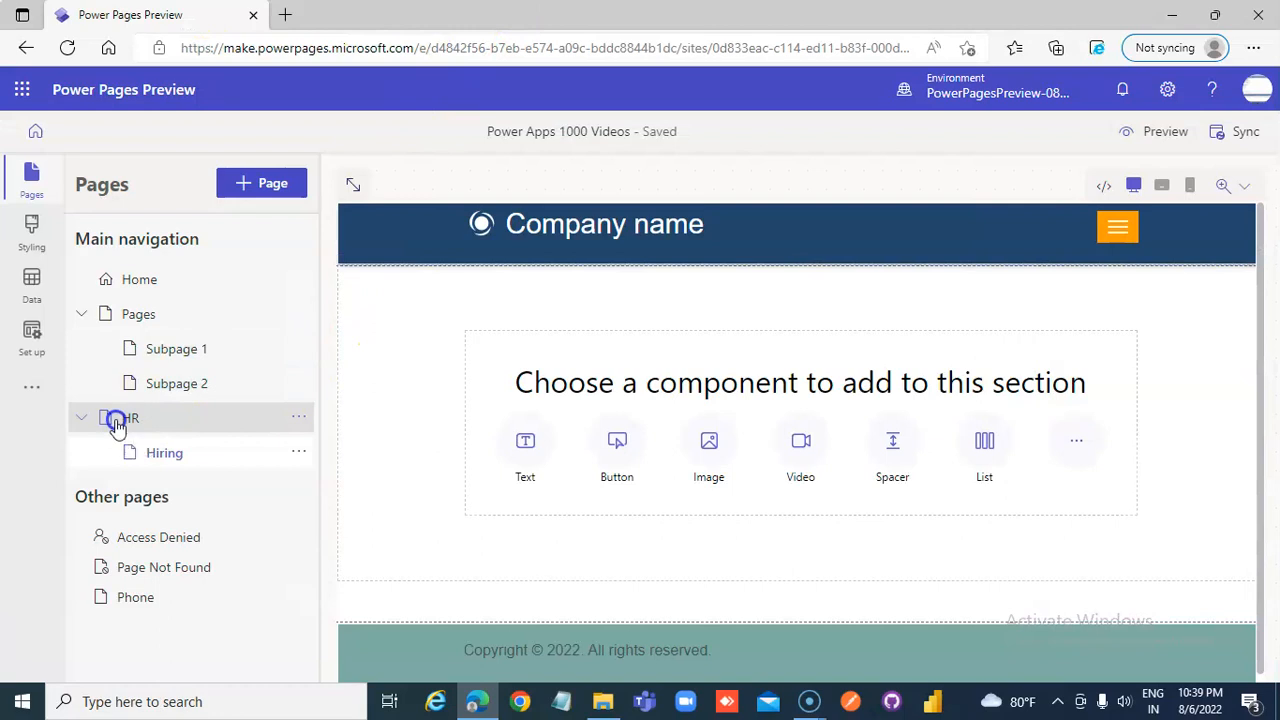
click(128, 418)
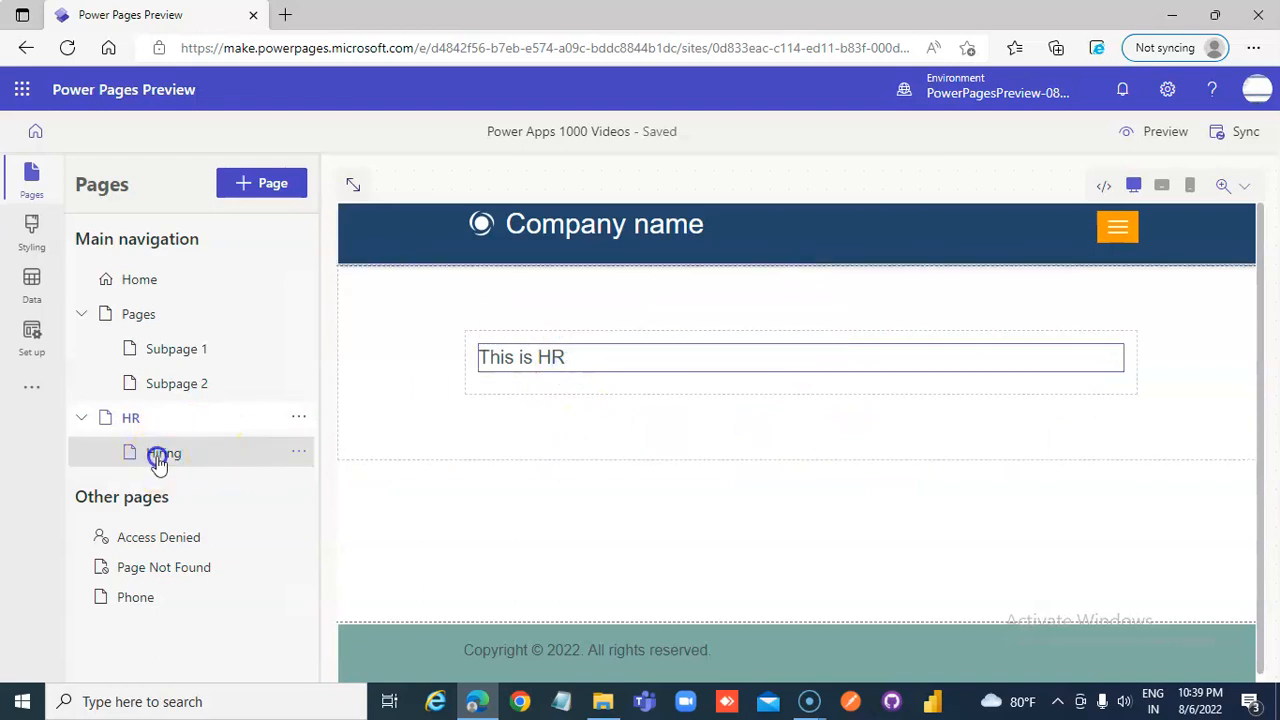
click(130, 417)
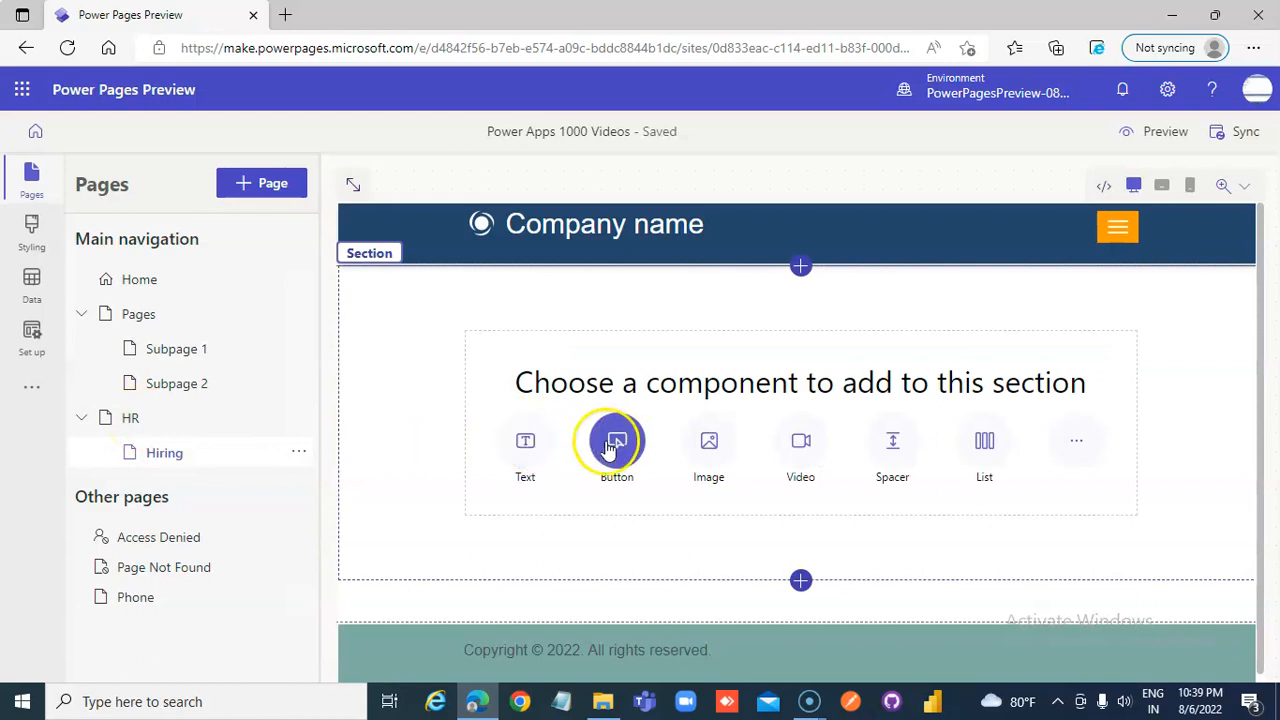
click(525, 441)
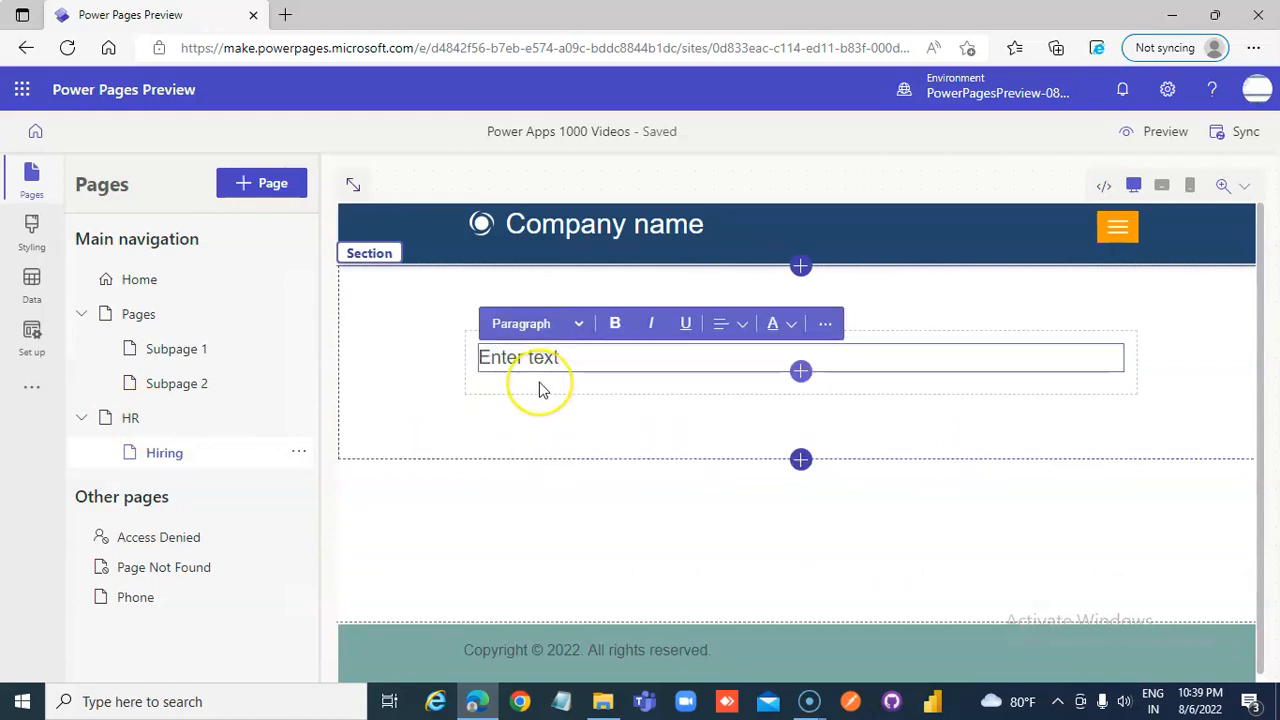
click(540, 357)
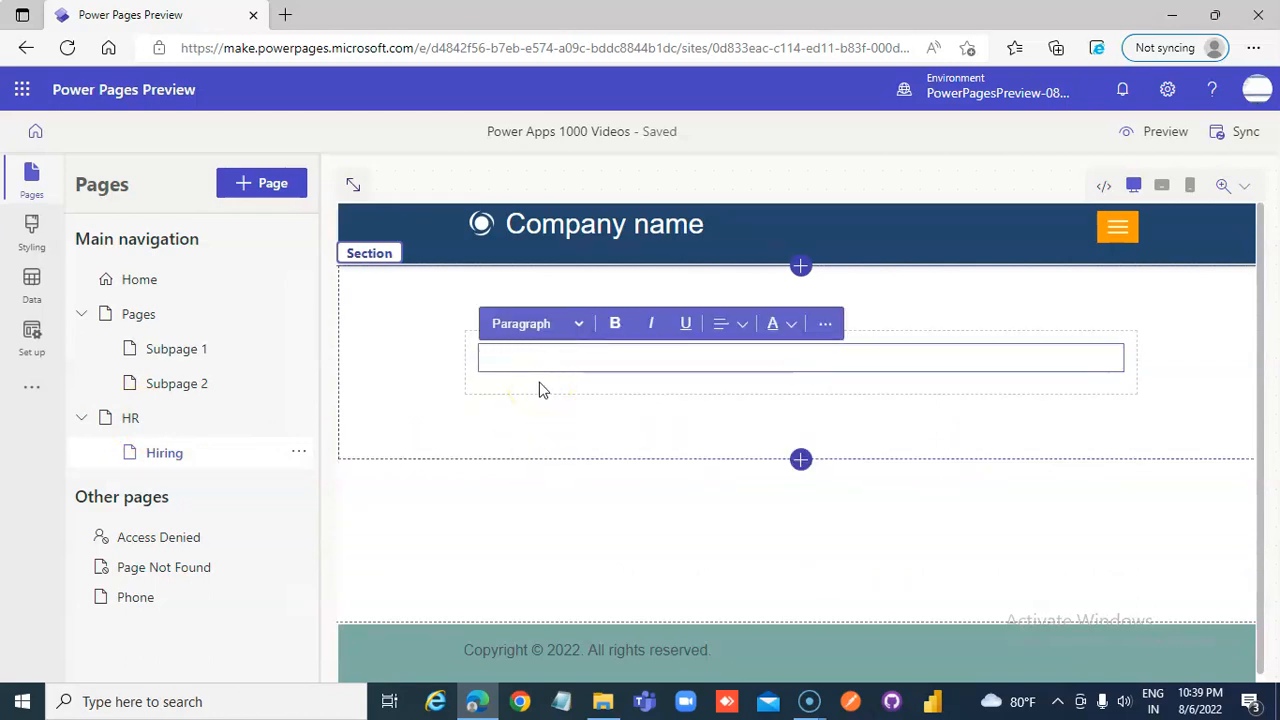
text(Hiring)
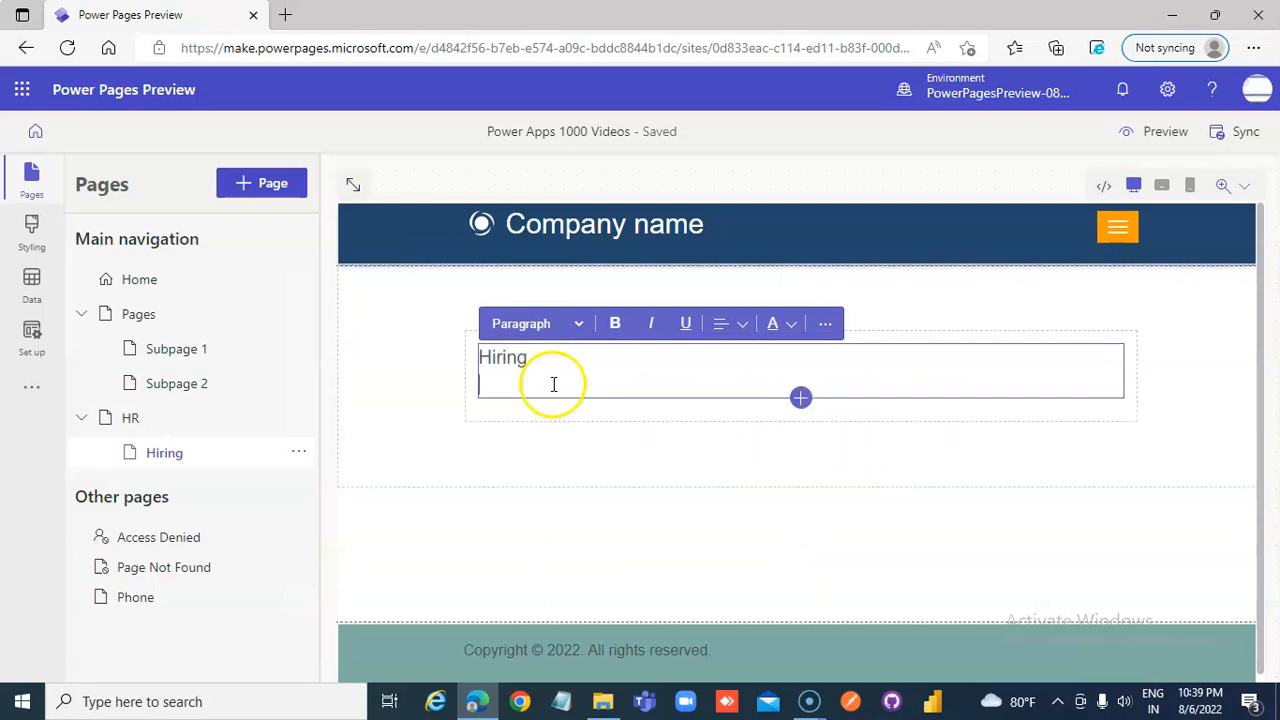
click(1117, 227)
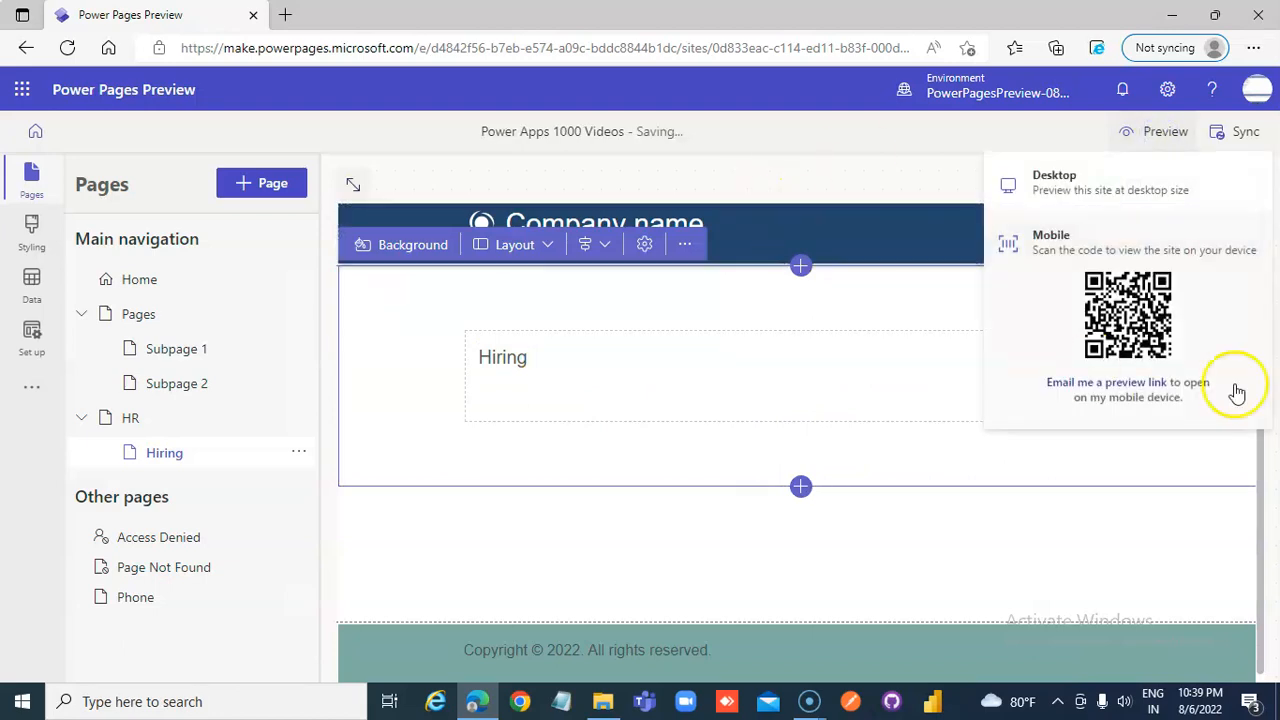
Step: In the desktop preview, open Hiring from the HR menu to see its text
click(1054, 182)
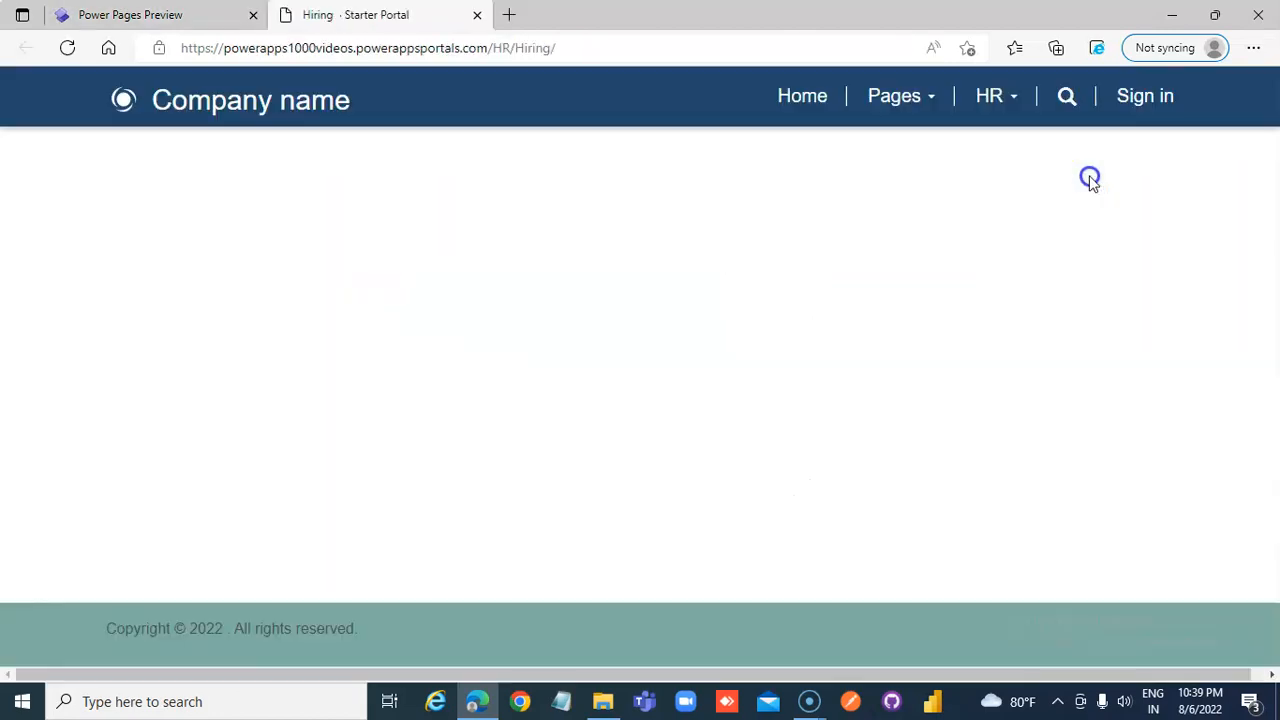
click(989, 95)
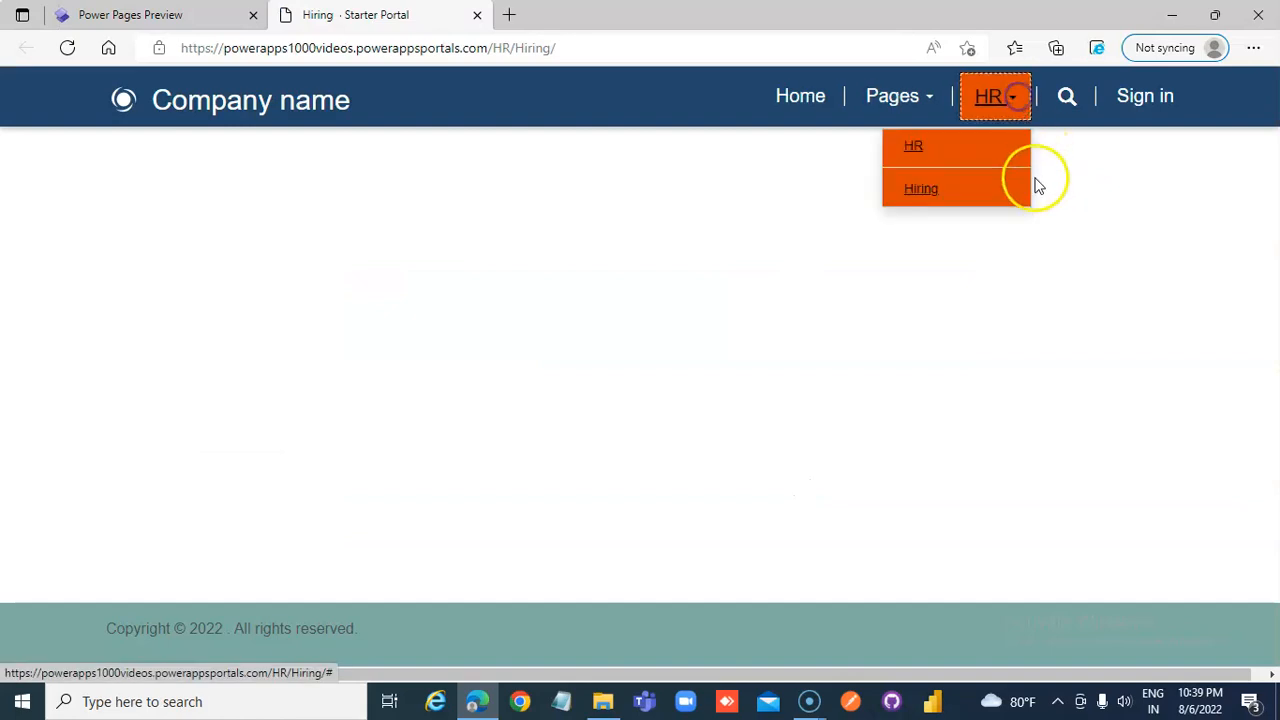
click(921, 188)
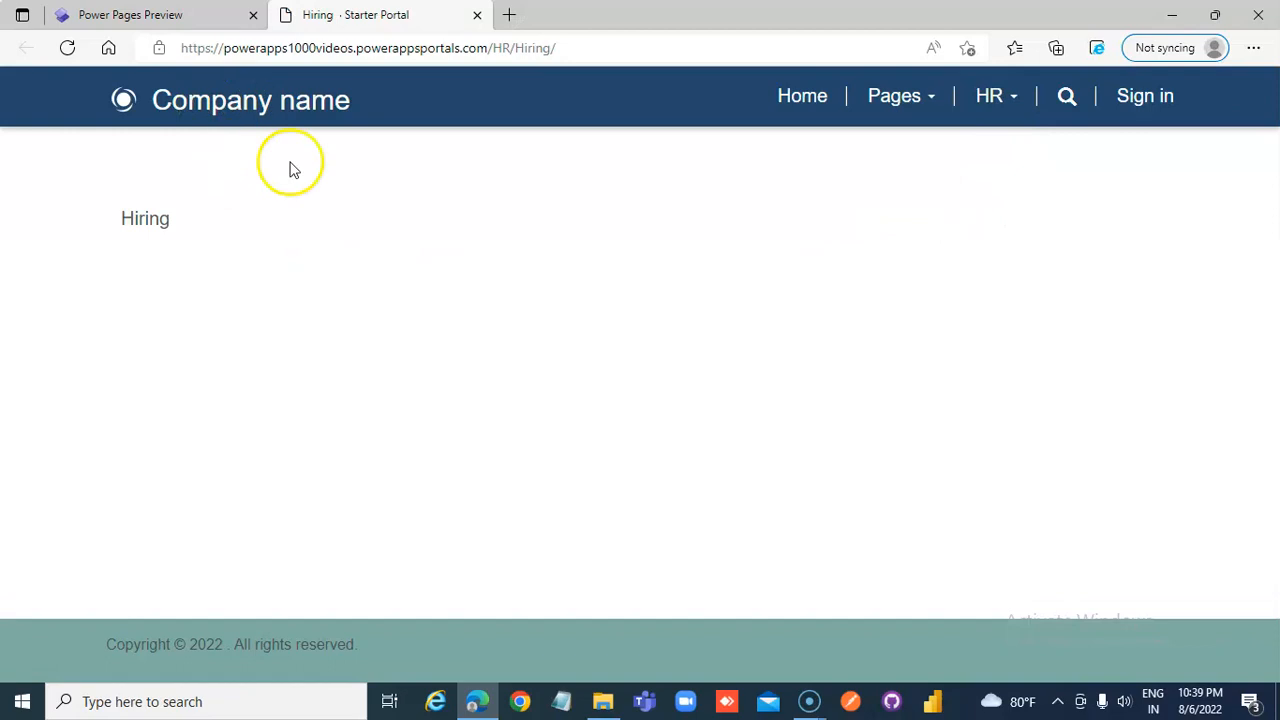
mouse_move(477, 15)
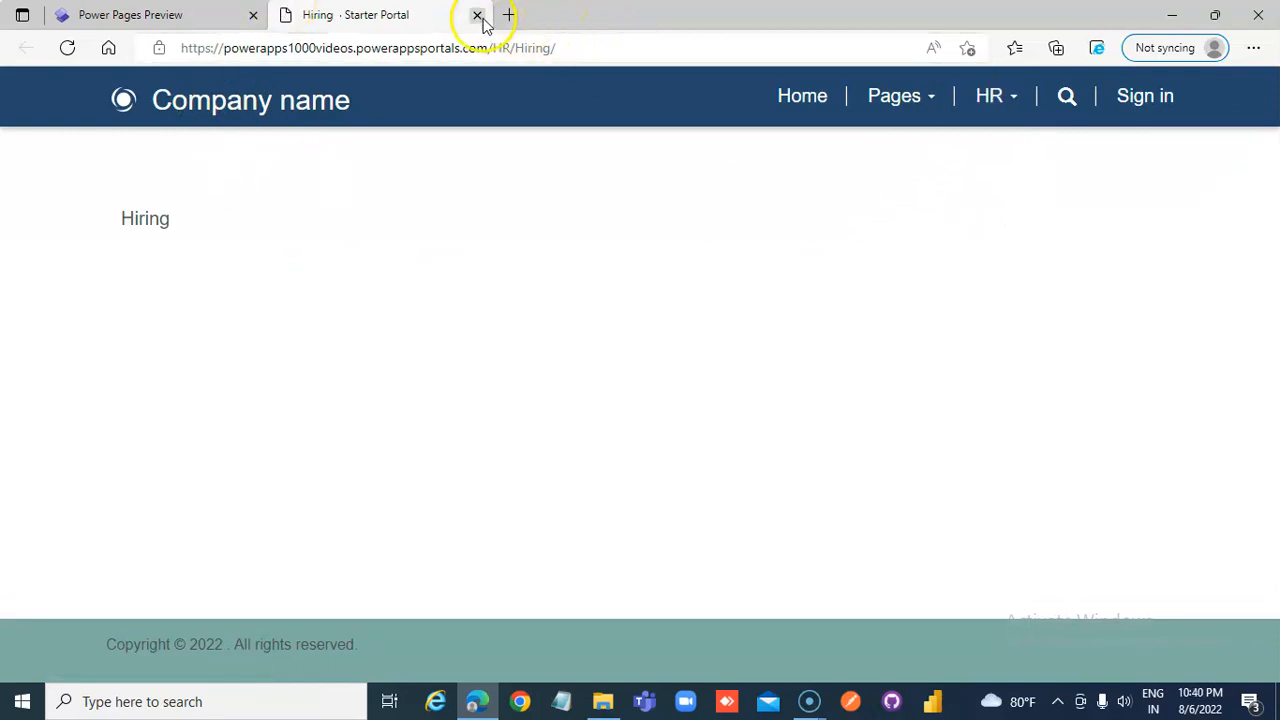
Step: Close the preview and move Hiring under Pages, between Subpage 1 and Subpage 2
click(477, 15)
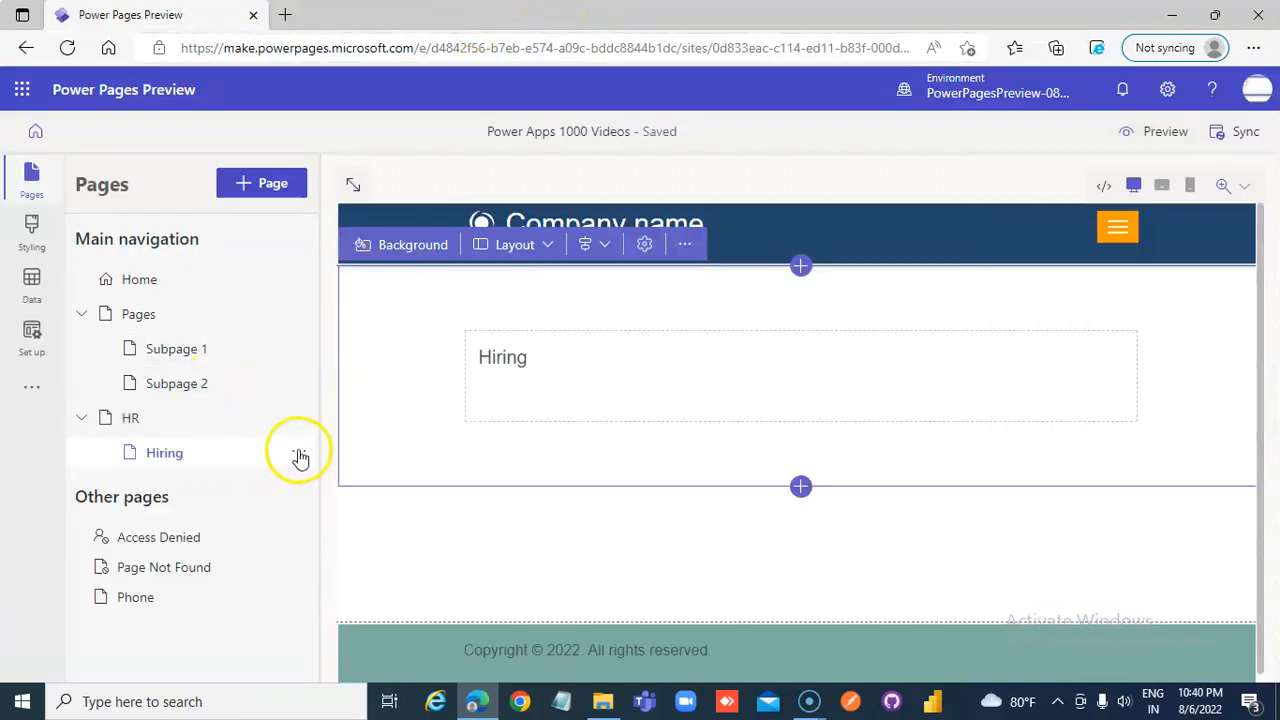
click(298, 451)
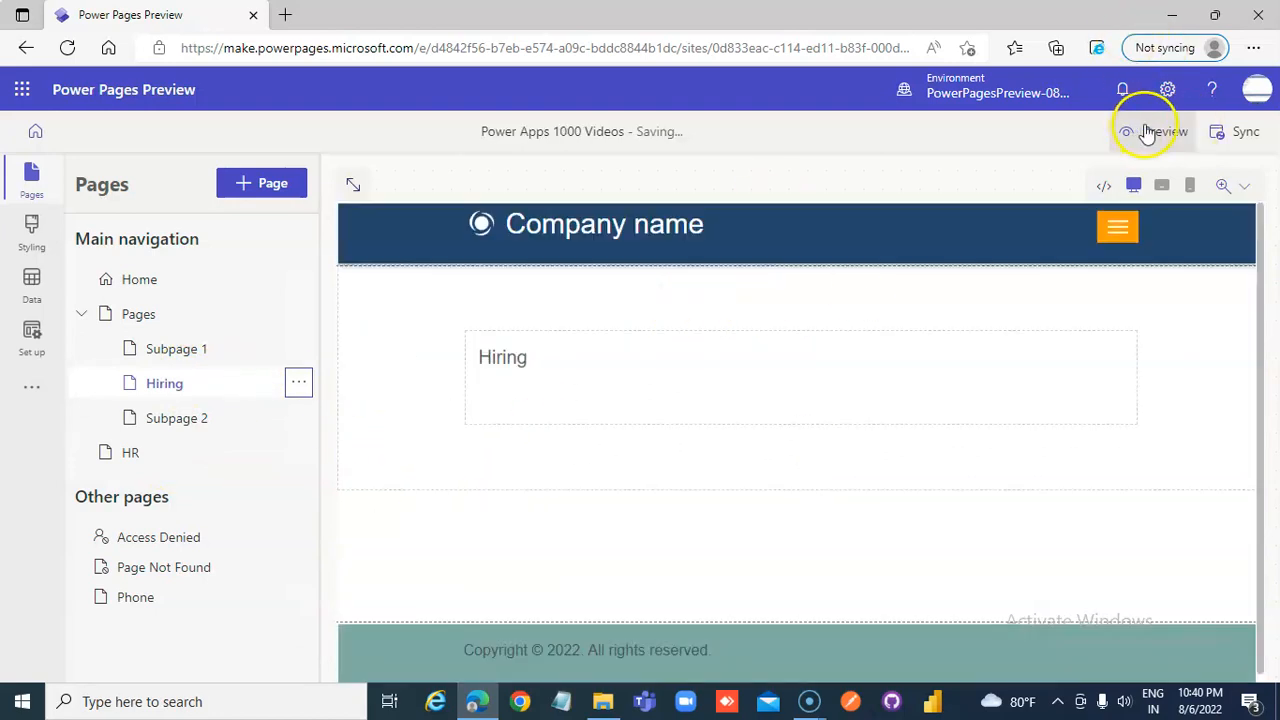
click(1164, 131)
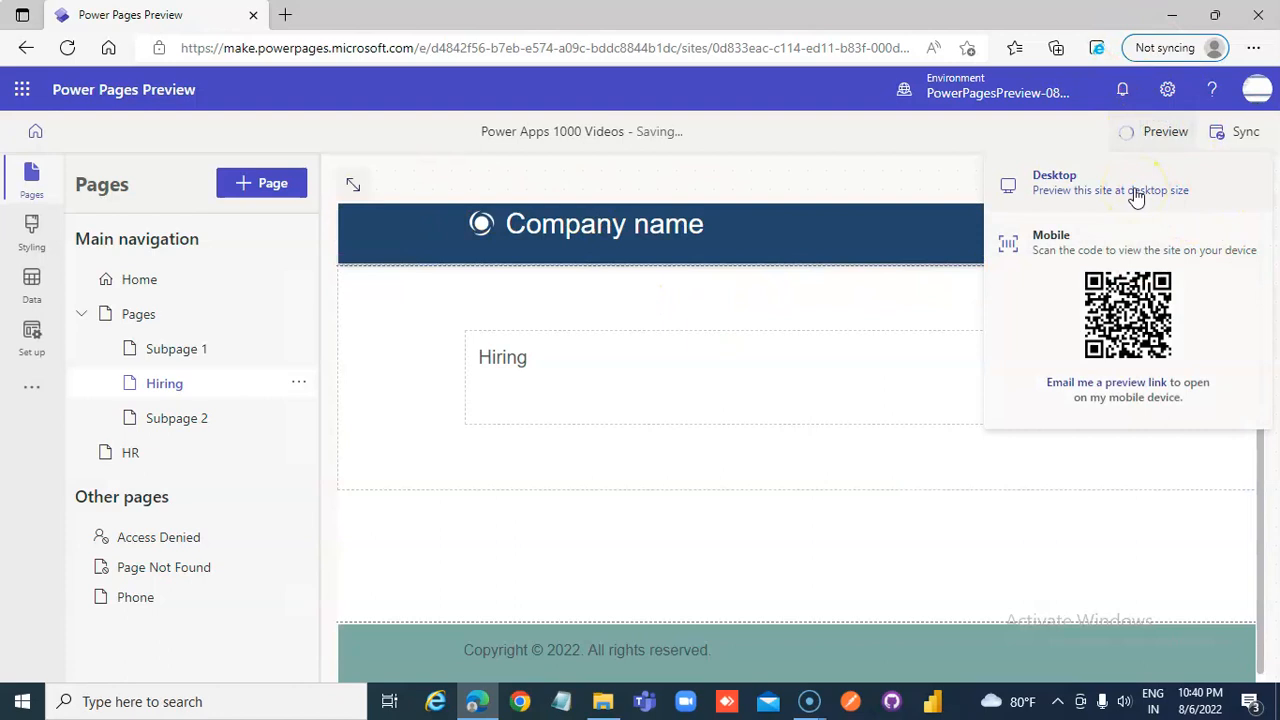
Step: Preview at desktop size, confirm Hiring is listed under Pages, and return to the editor
click(1054, 182)
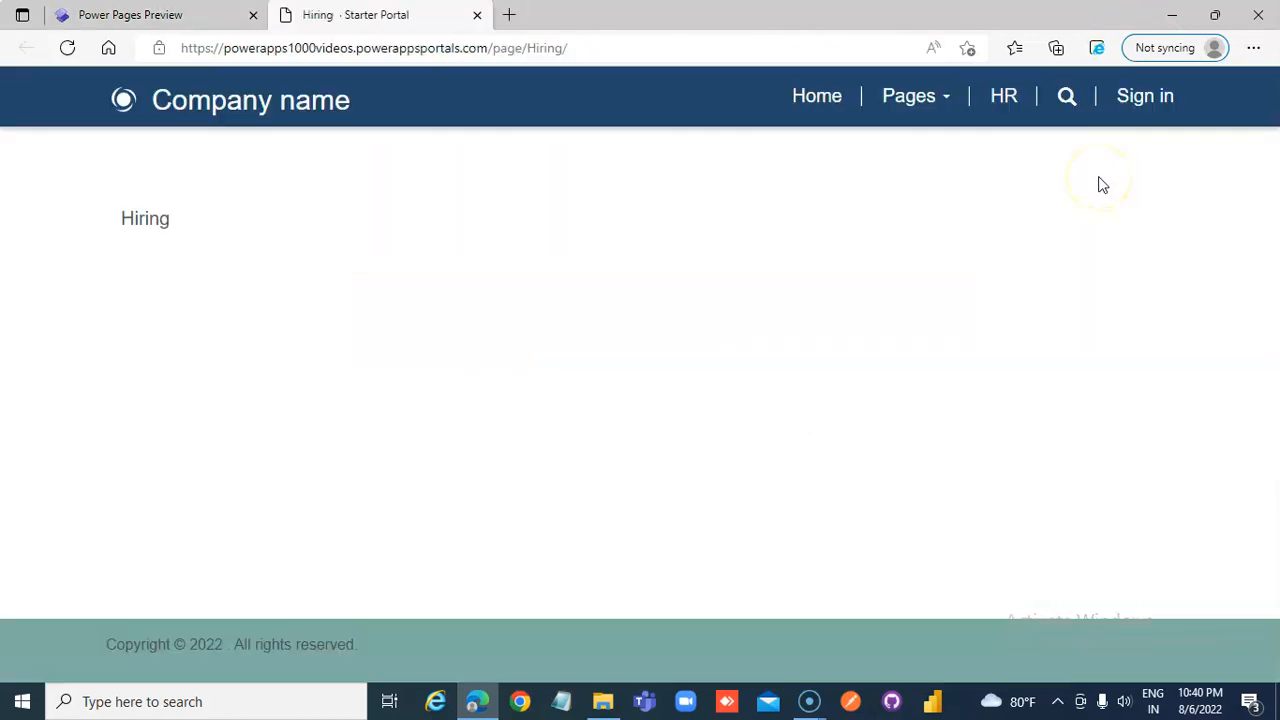
click(909, 95)
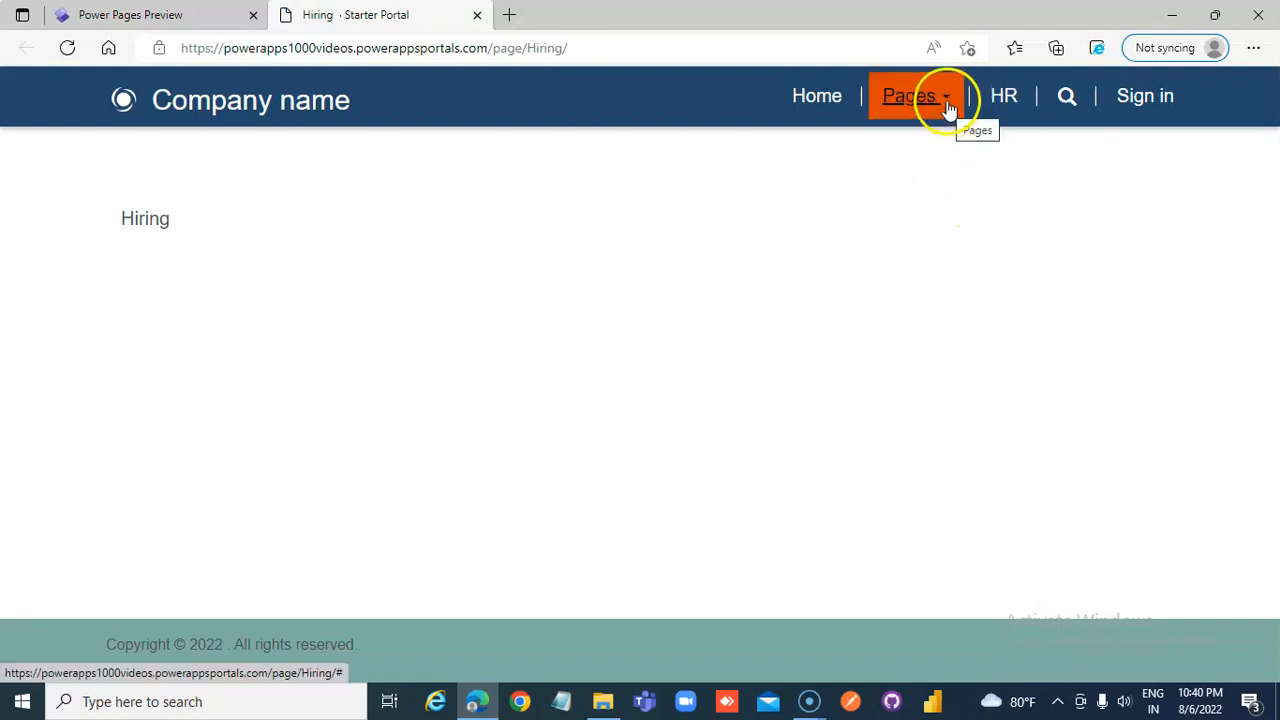
click(910, 95)
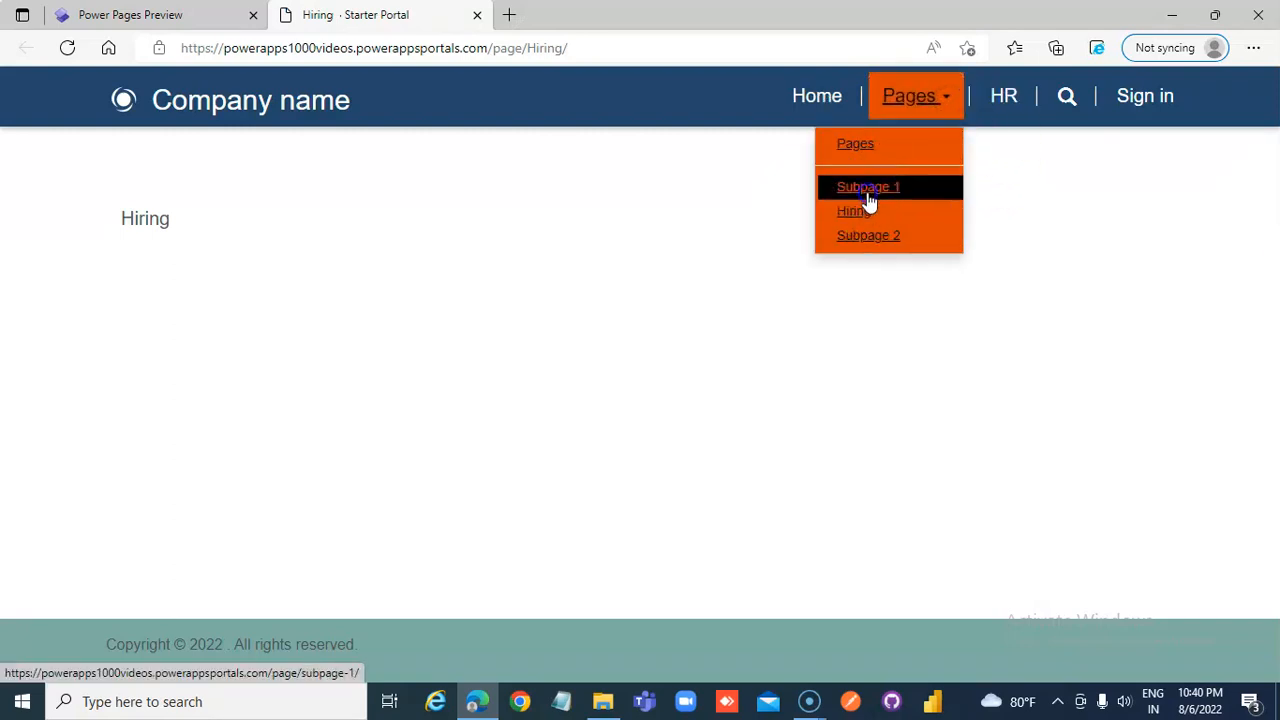
click(868, 187)
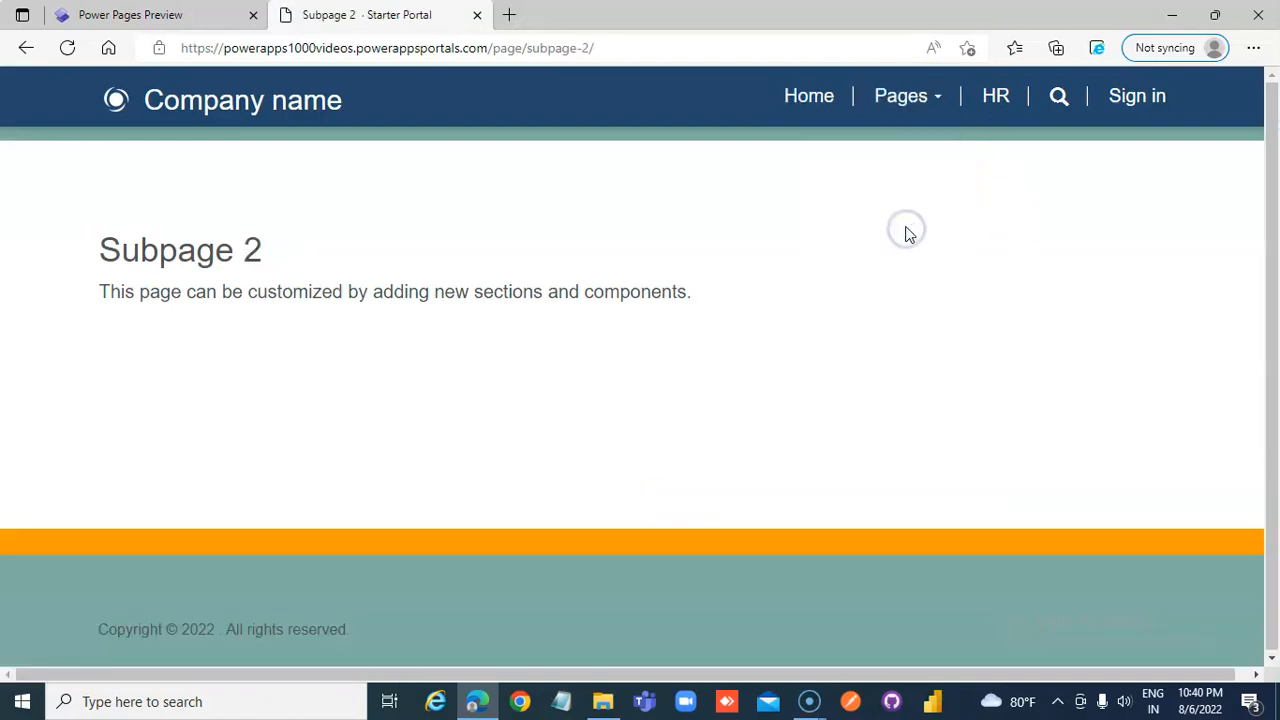
mouse_move(997, 155)
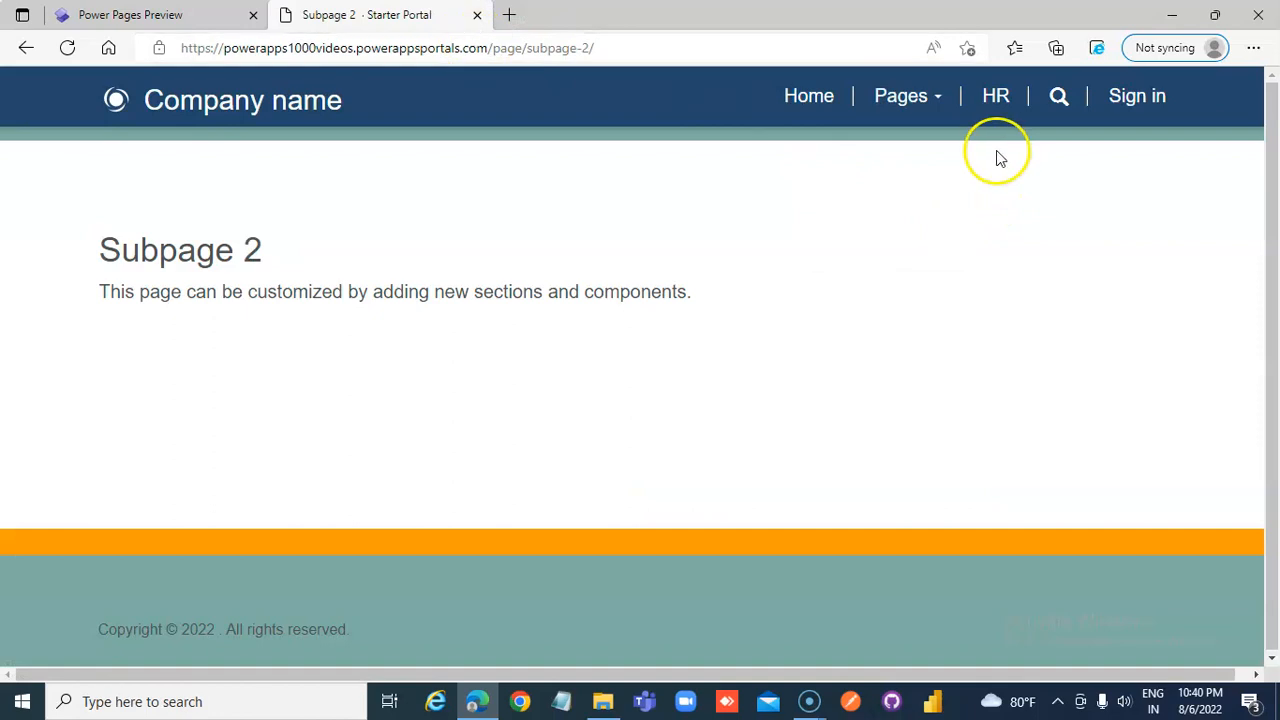
click(808, 95)
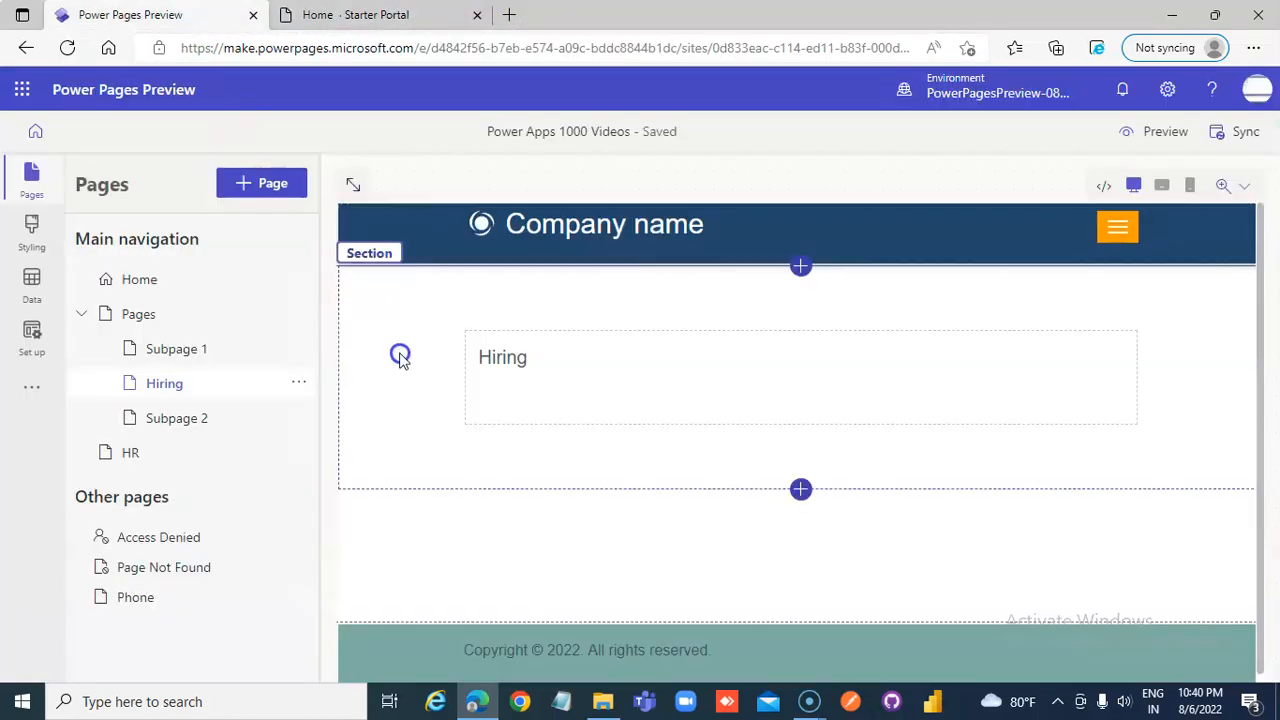
mouse_move(438, 380)
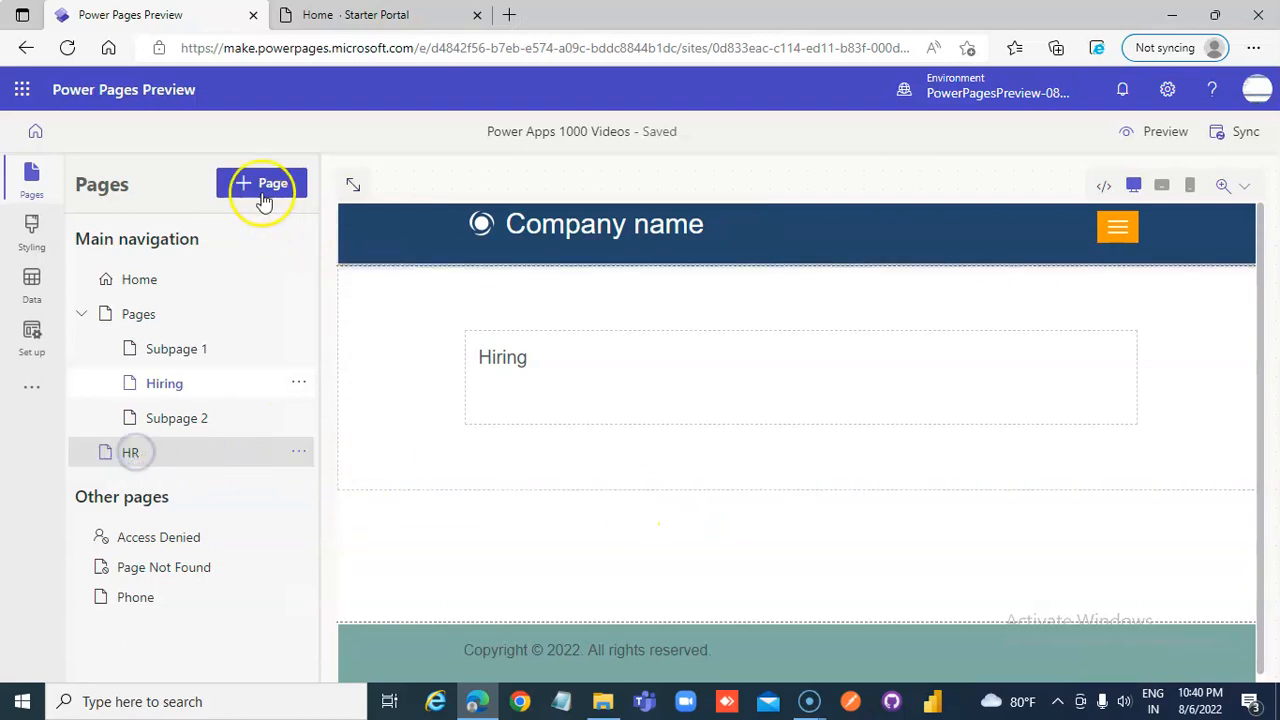
Step: Create a blank page named 'Contact Us' in the main navigation
click(262, 184)
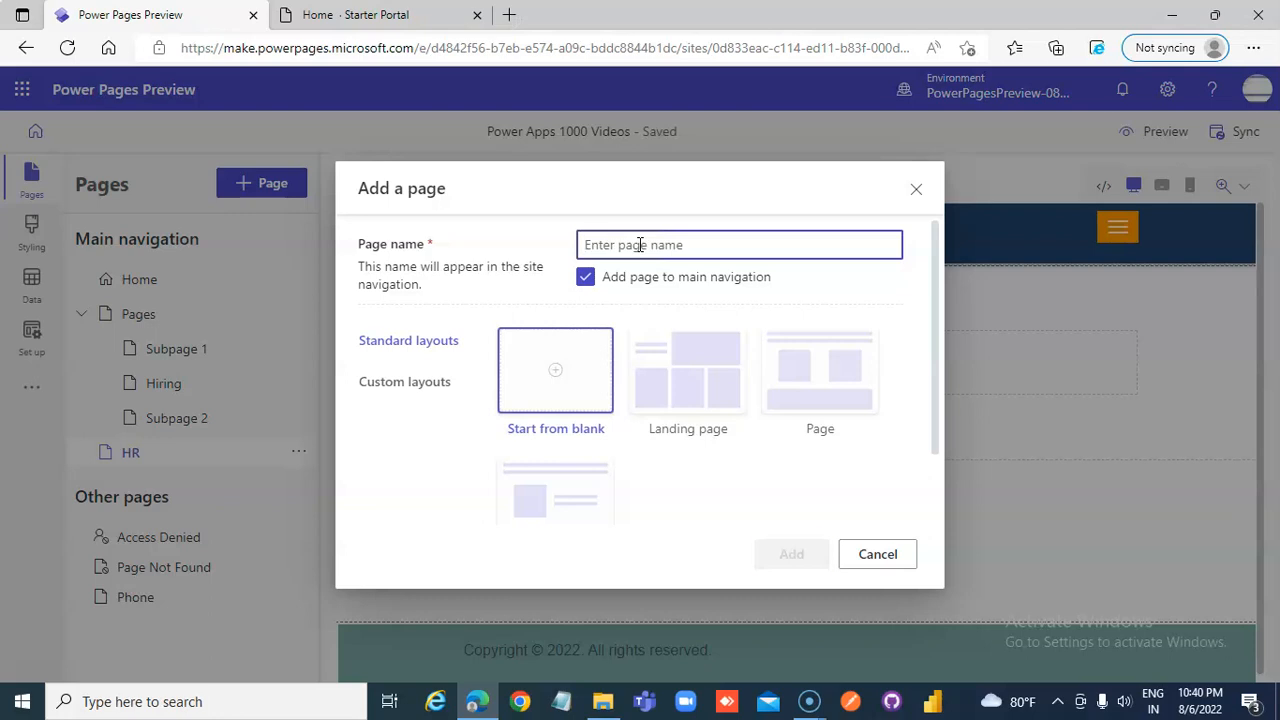
text(Contact)
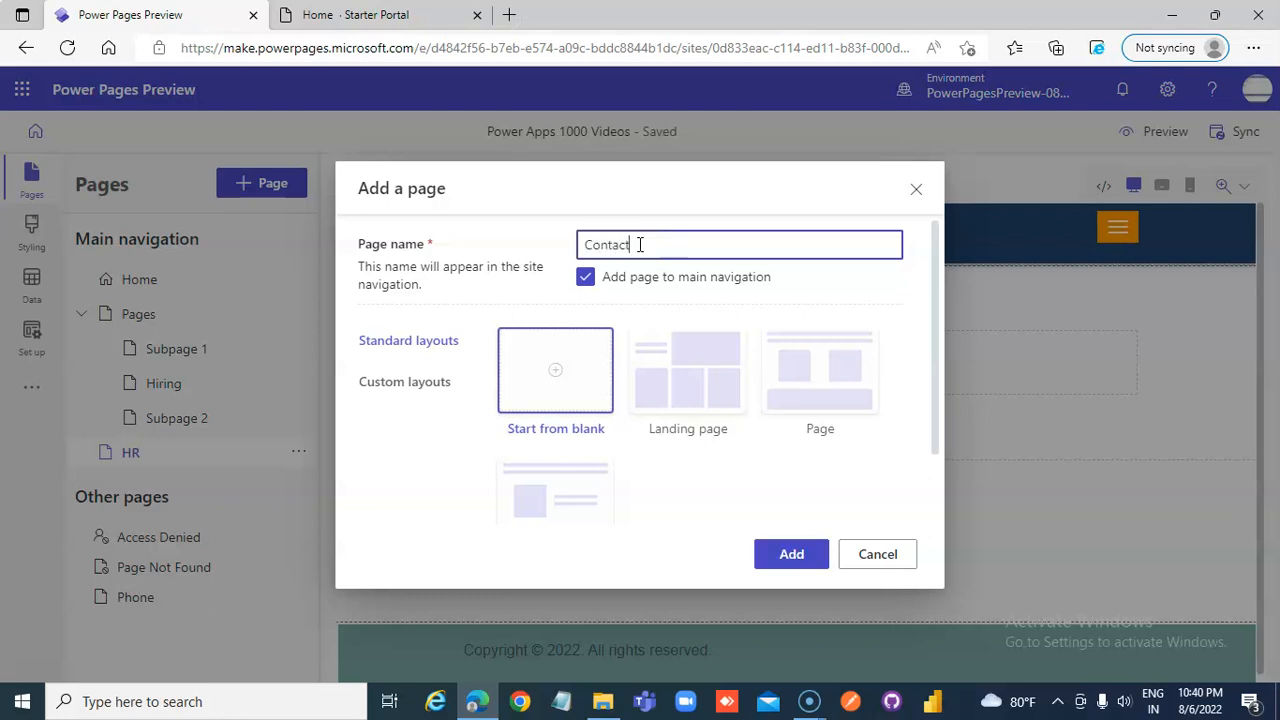
text(Us)
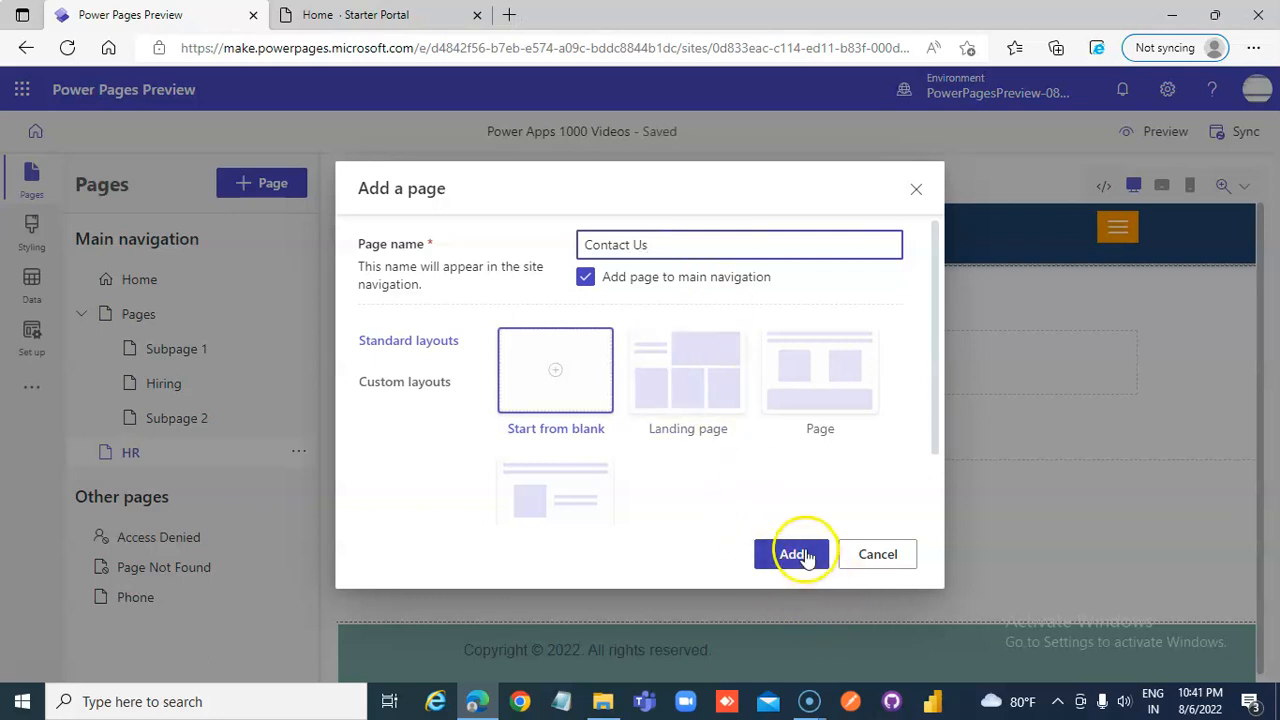
click(794, 554)
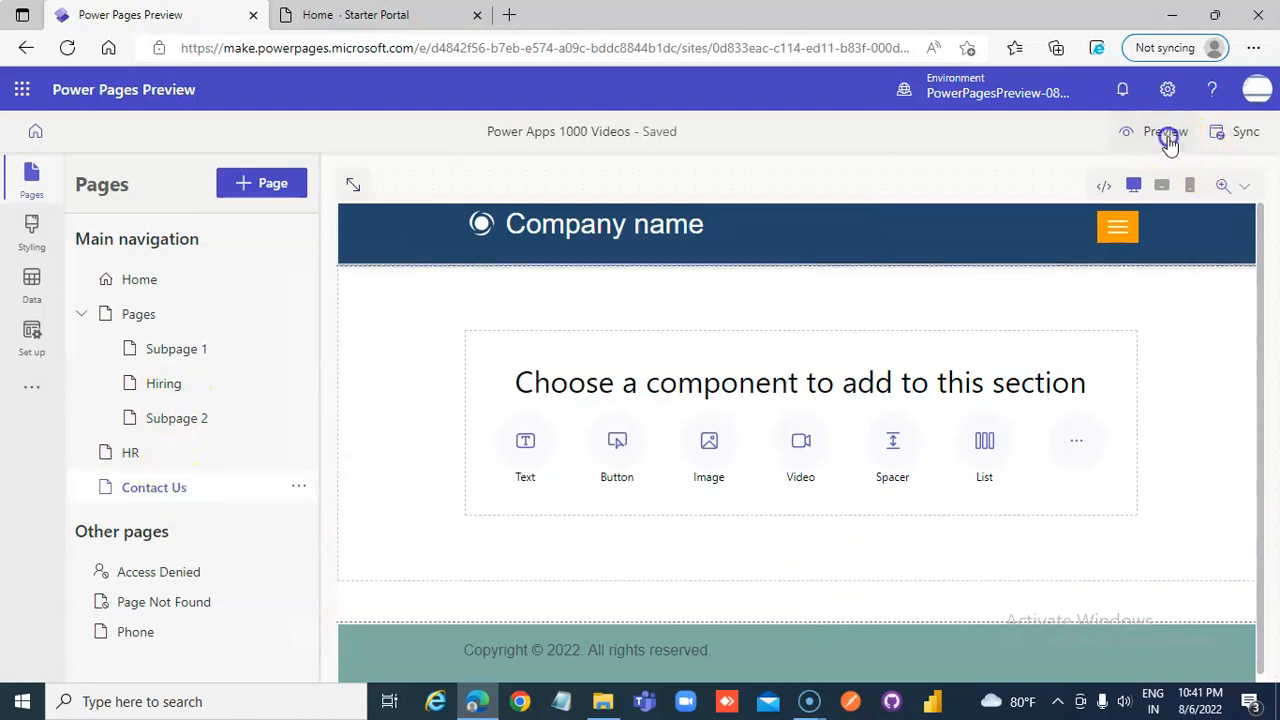
Step: Preview the site on desktop and open Contact Us from the header menu
click(1158, 131)
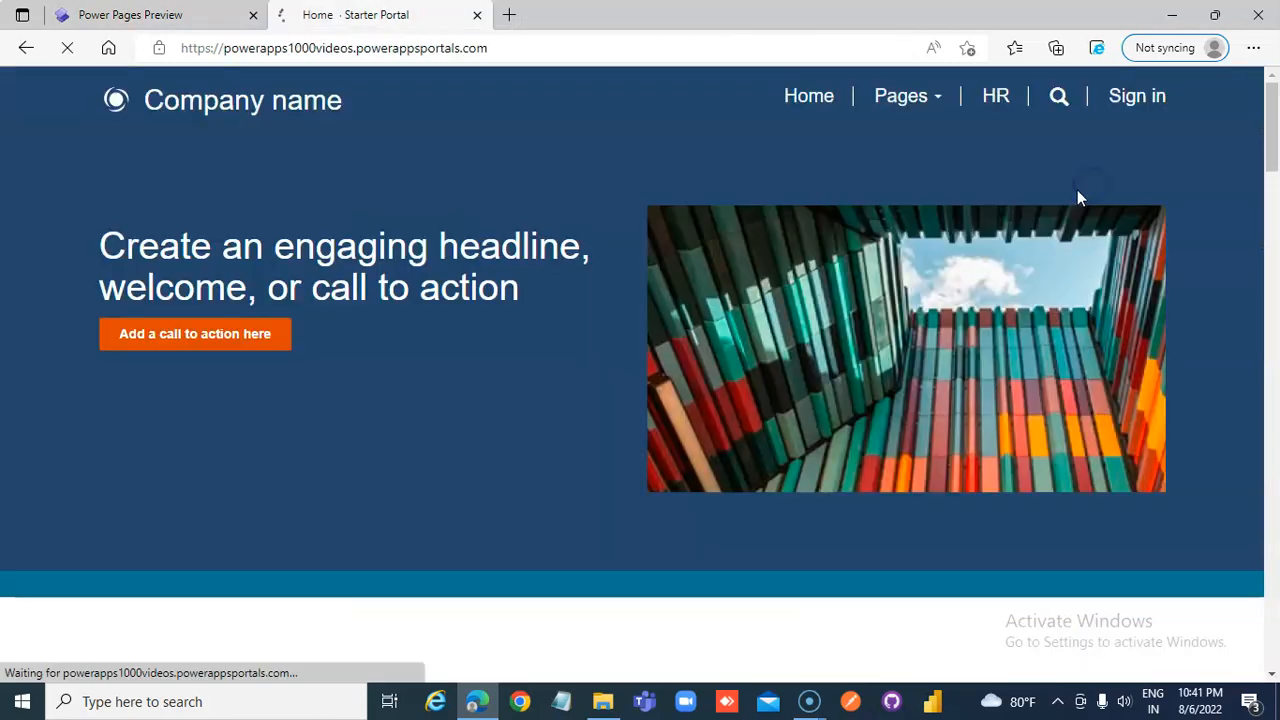
click(970, 95)
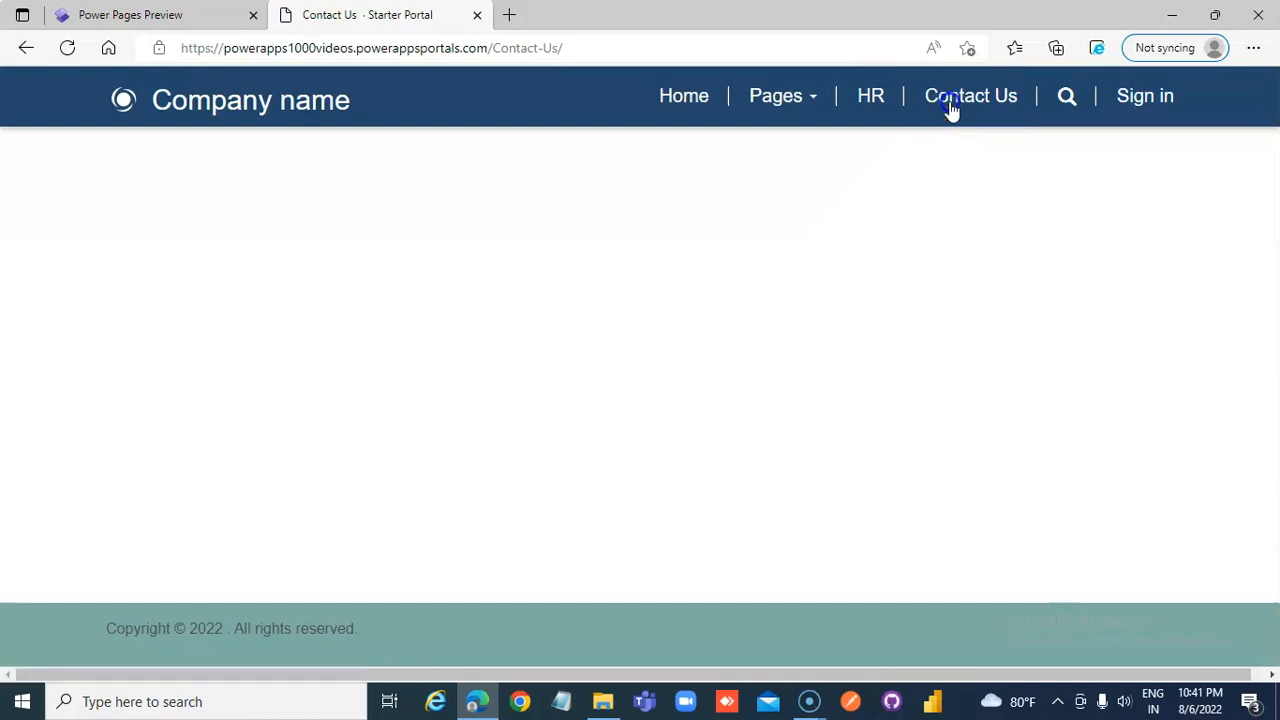
click(970, 95)
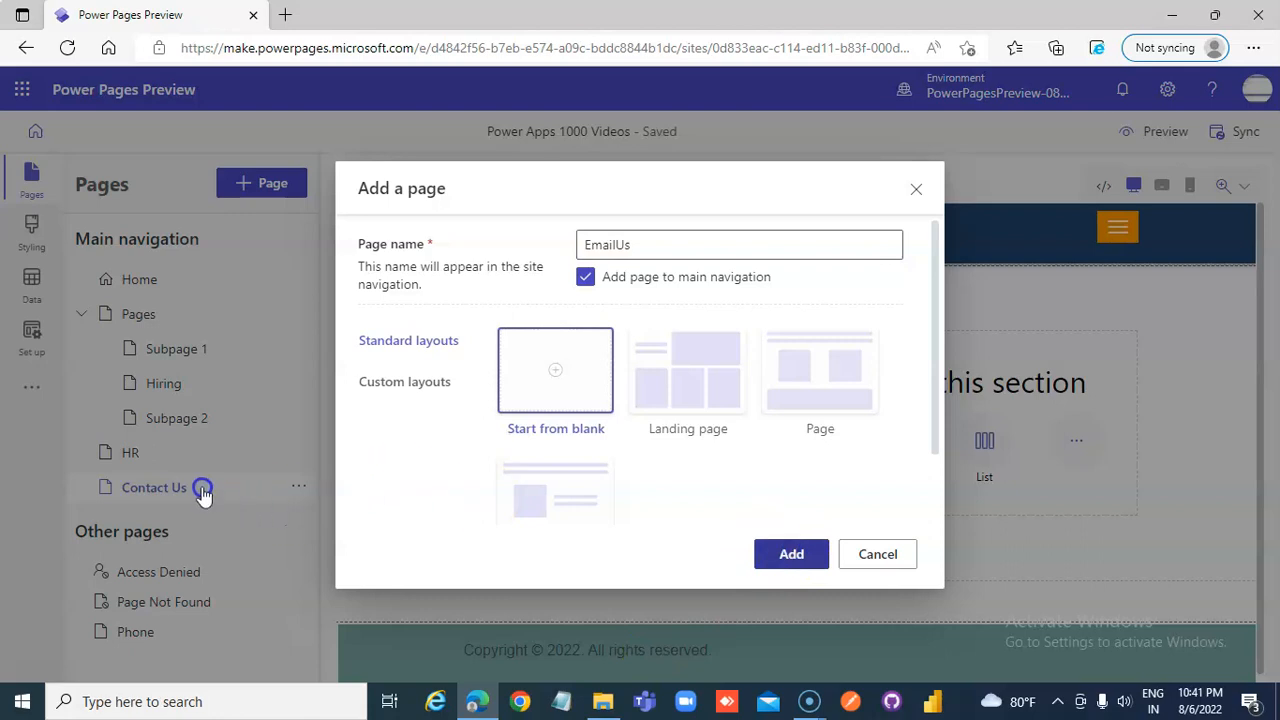
Step: Create the EmailUs and Phone Numbers subpages, resolving the duplicate-name error
click(791, 554)
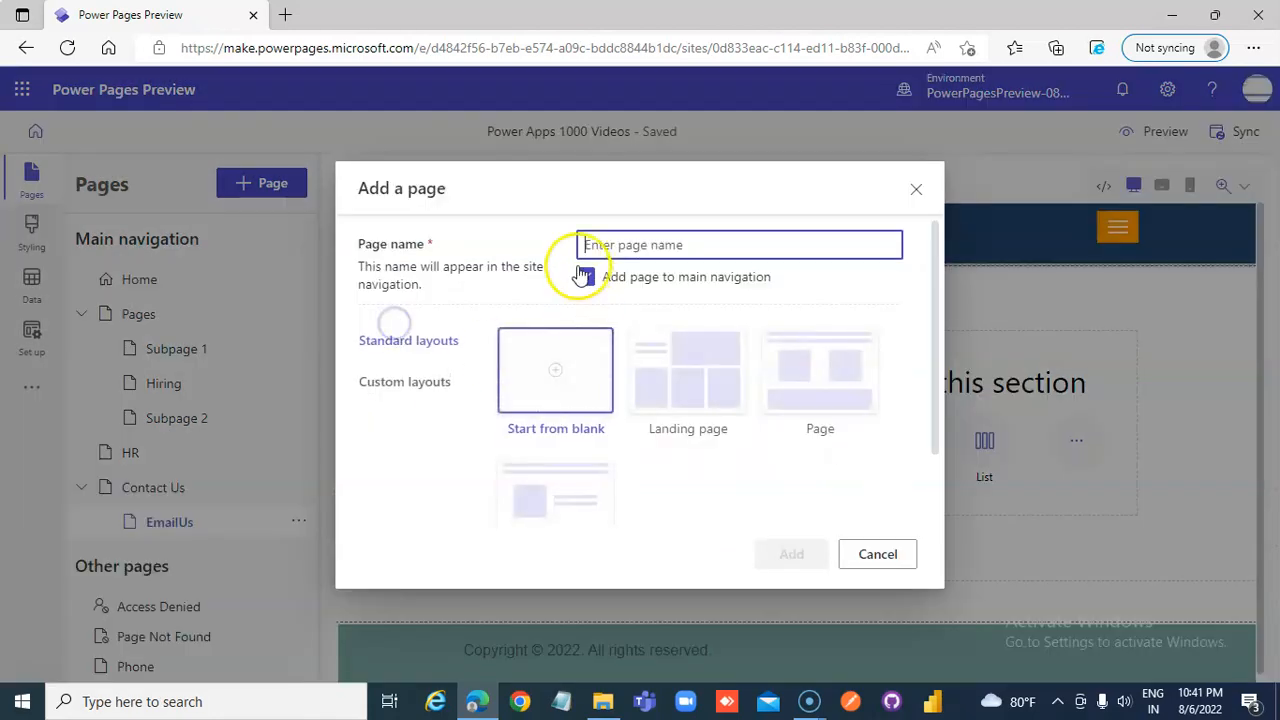
text(Poh)
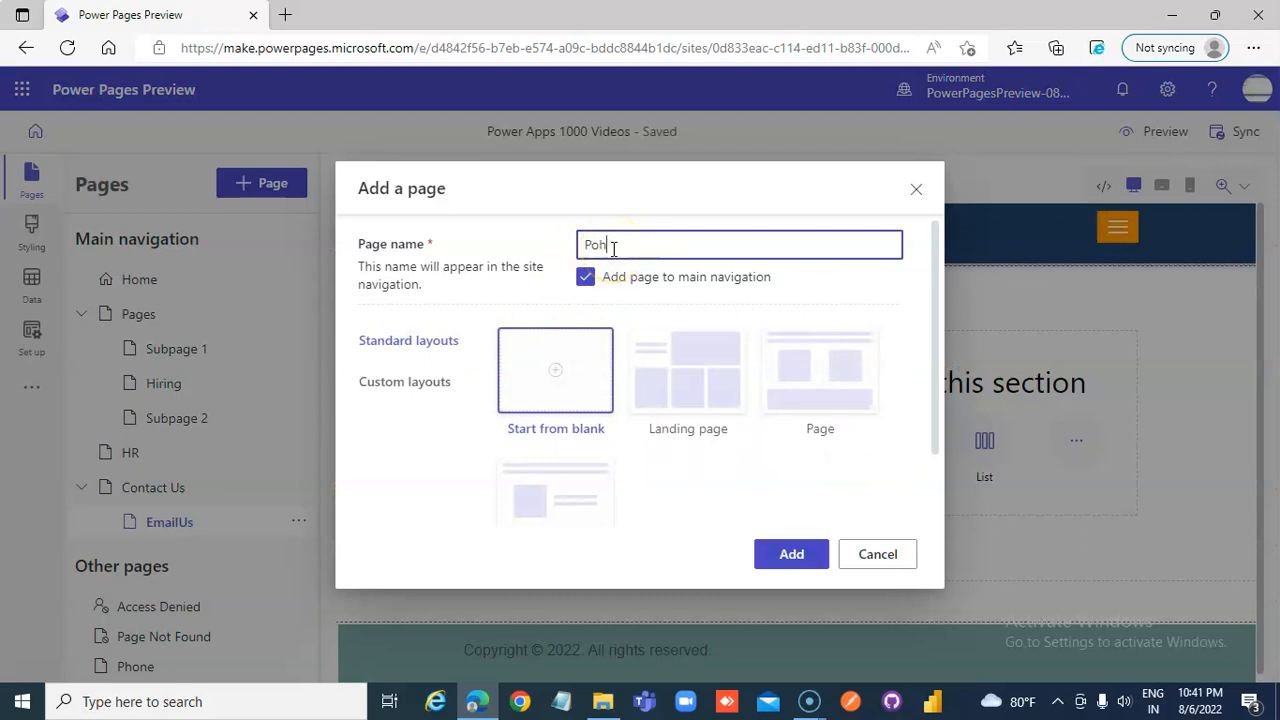
text(Phone)
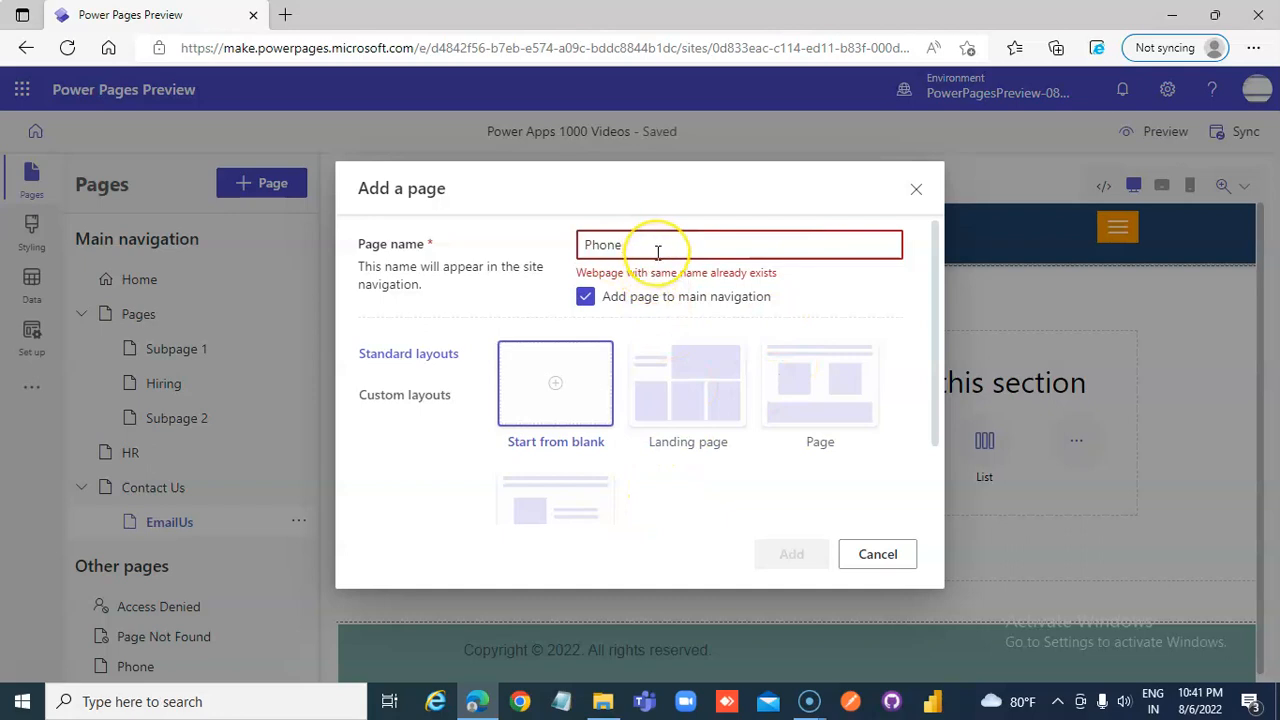
mouse_move(657, 252)
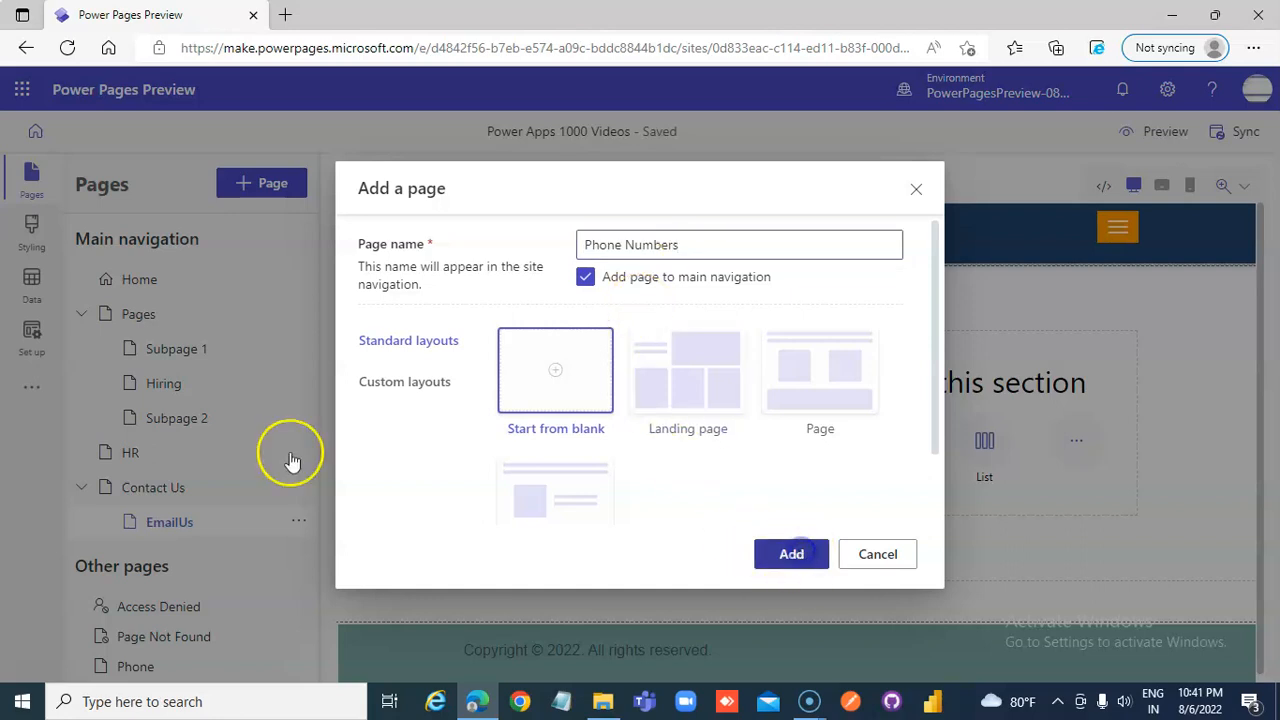
click(791, 553)
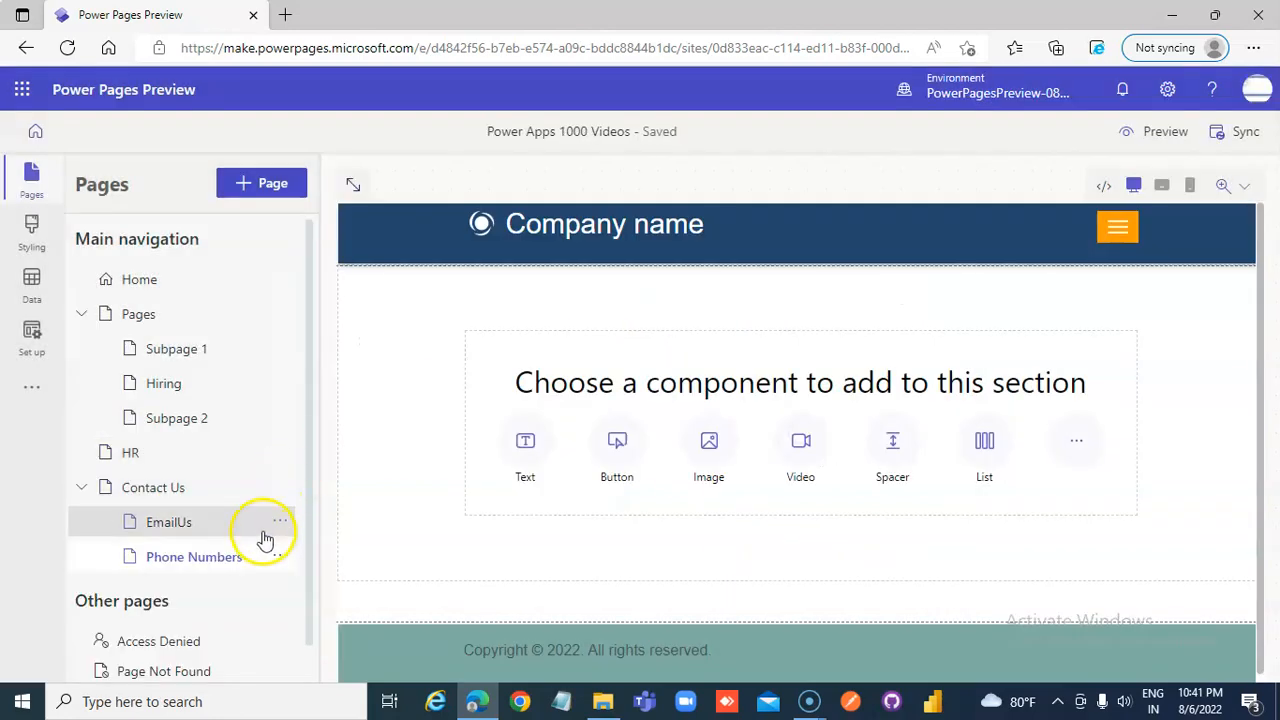
Step: Change the EmailUs subpage's name to 'Email Us' in Page settings
click(280, 521)
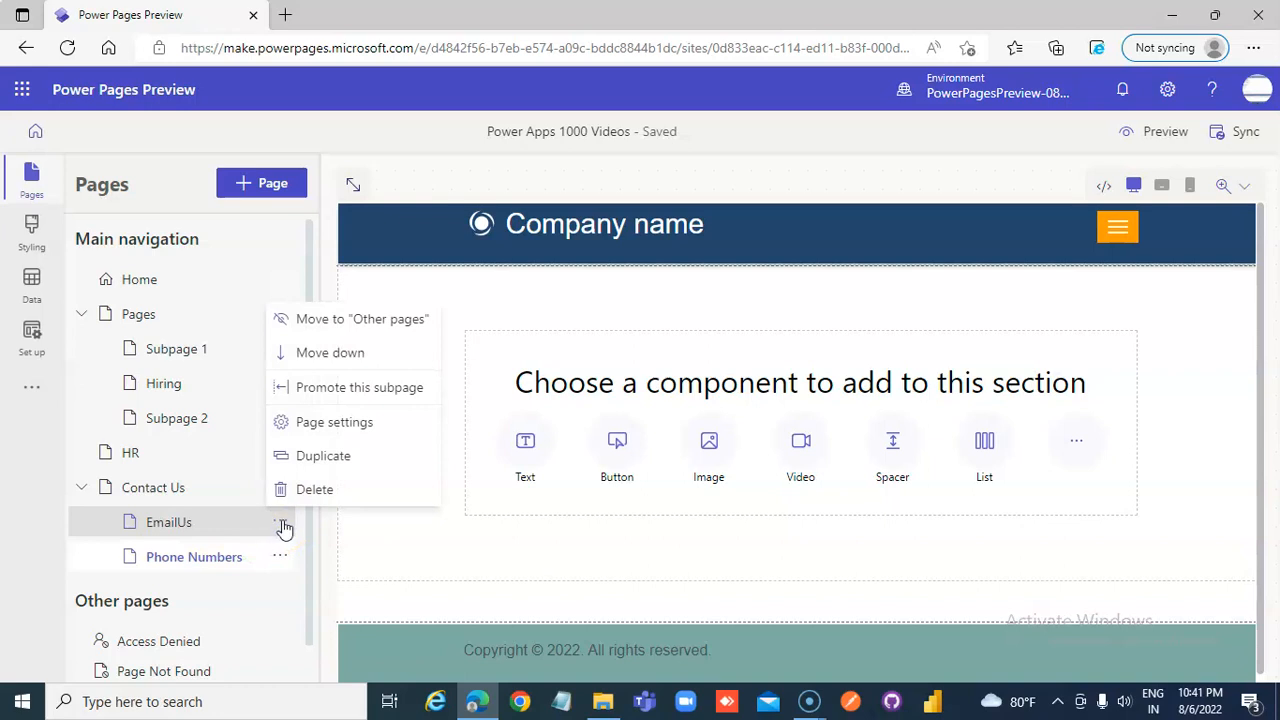
click(334, 421)
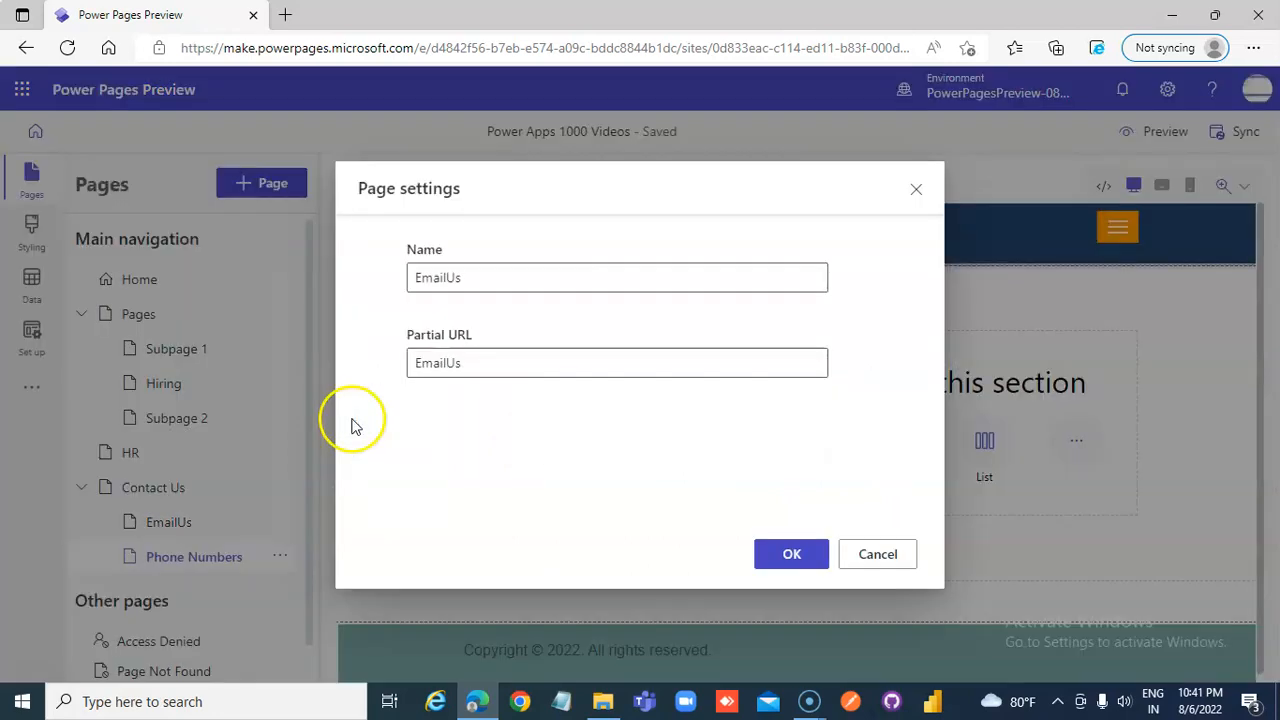
click(463, 277)
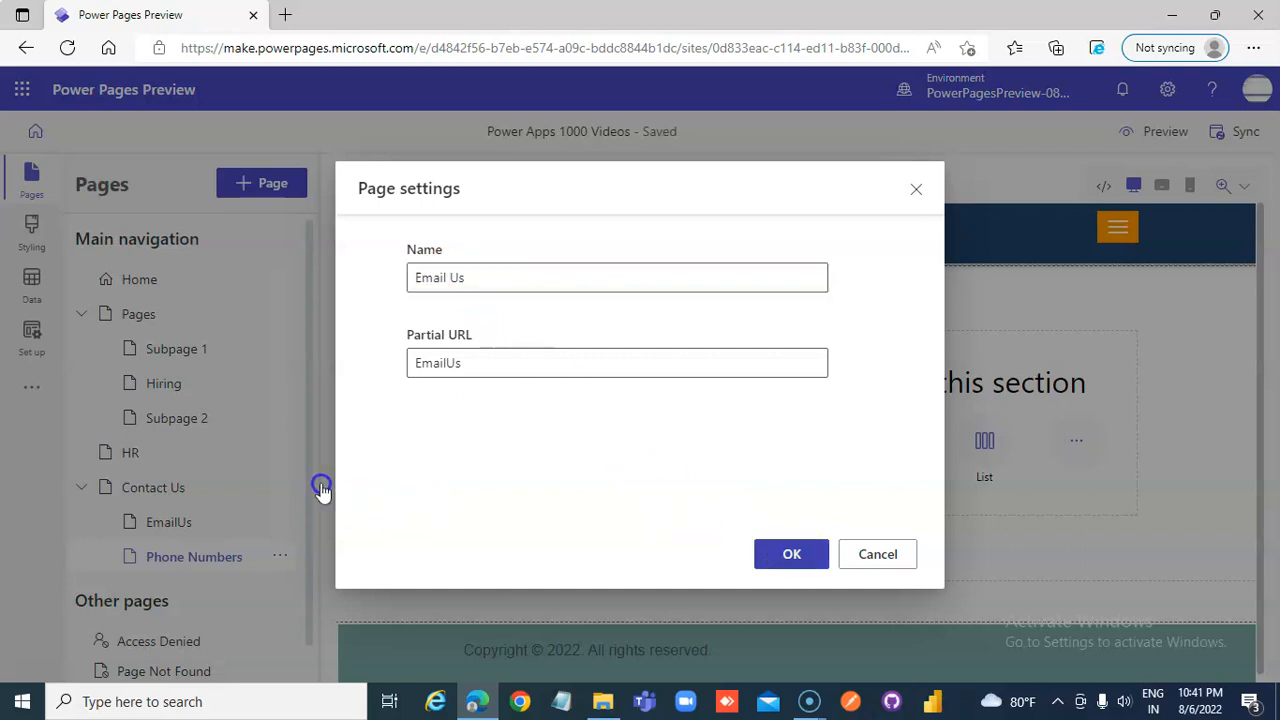
click(791, 554)
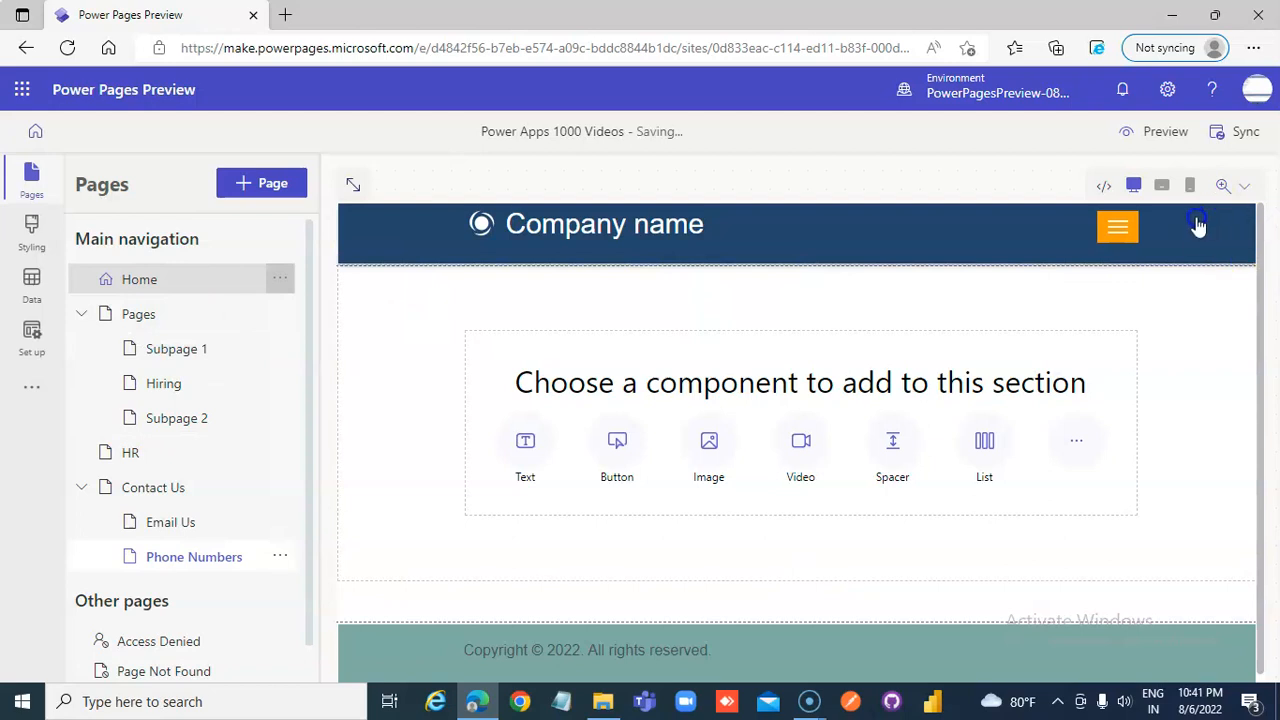
click(1165, 131)
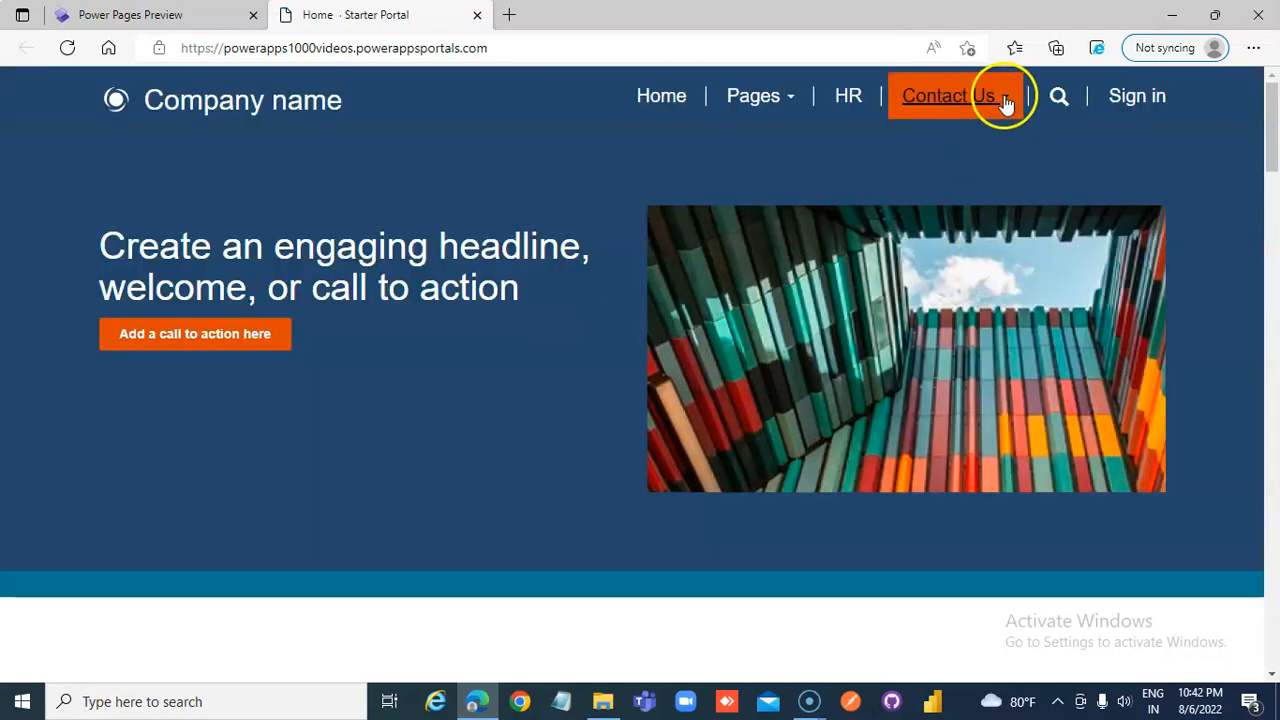
click(947, 95)
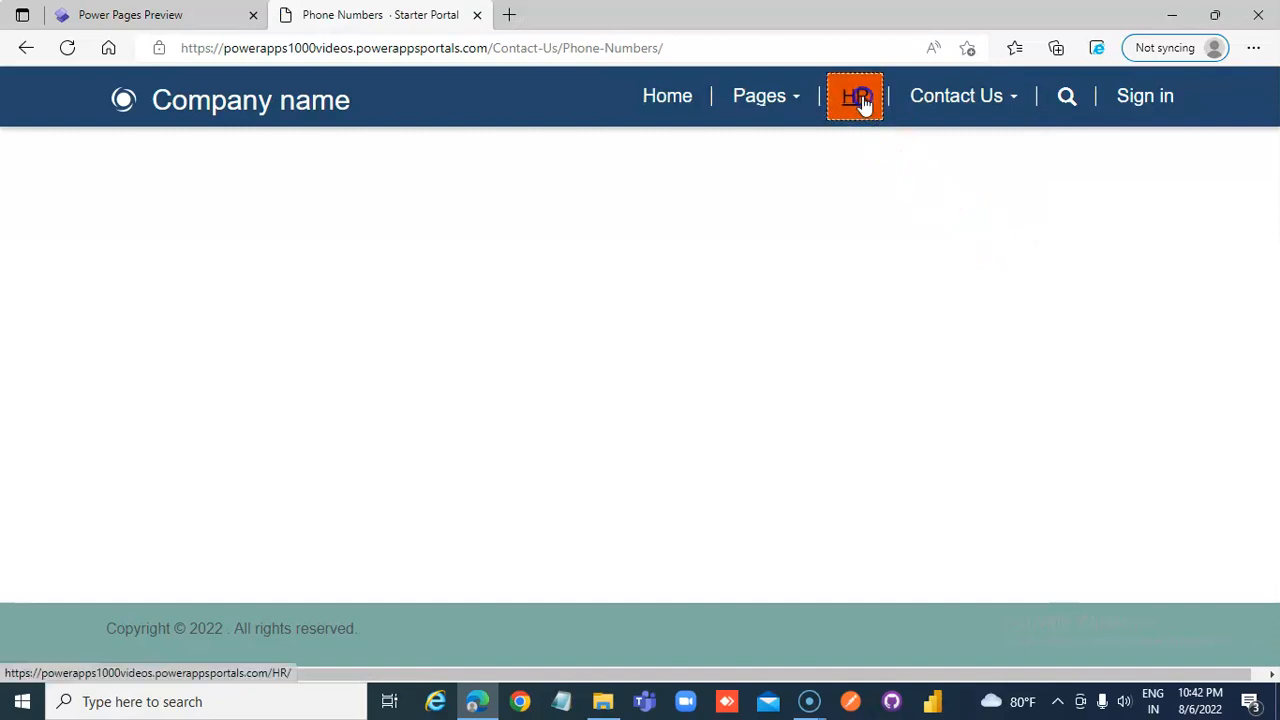
click(855, 95)
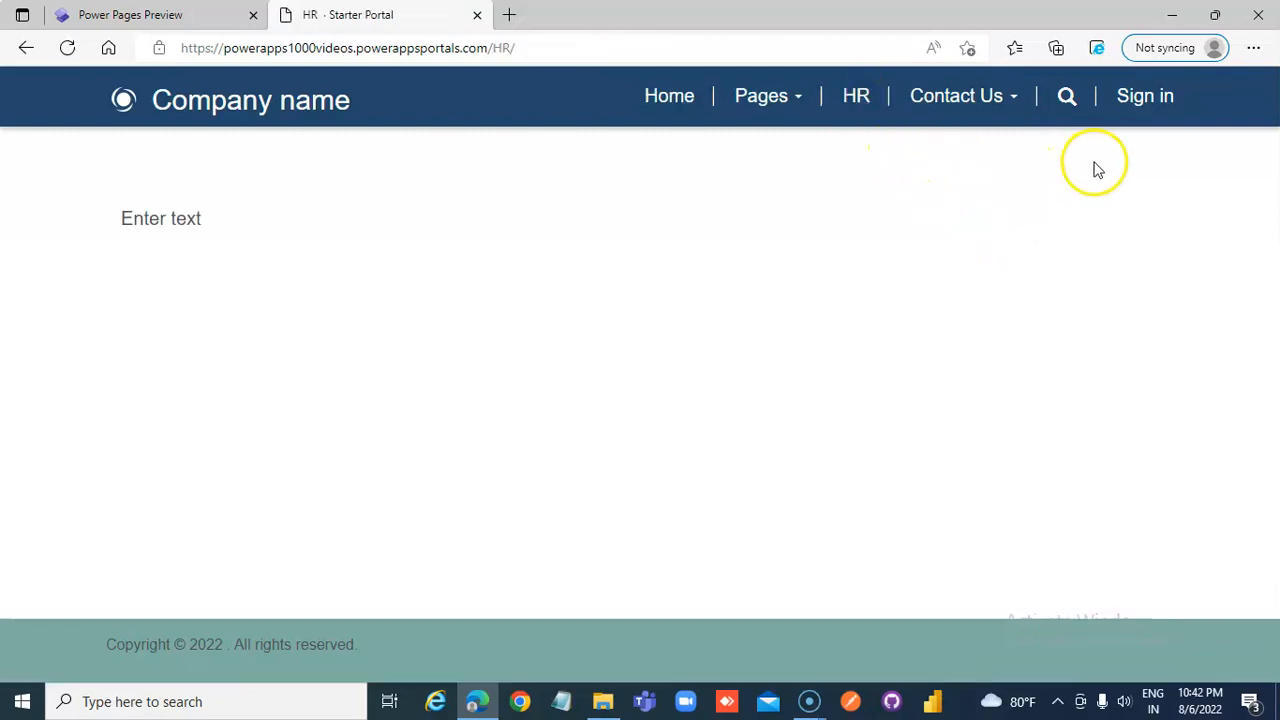
click(130, 14)
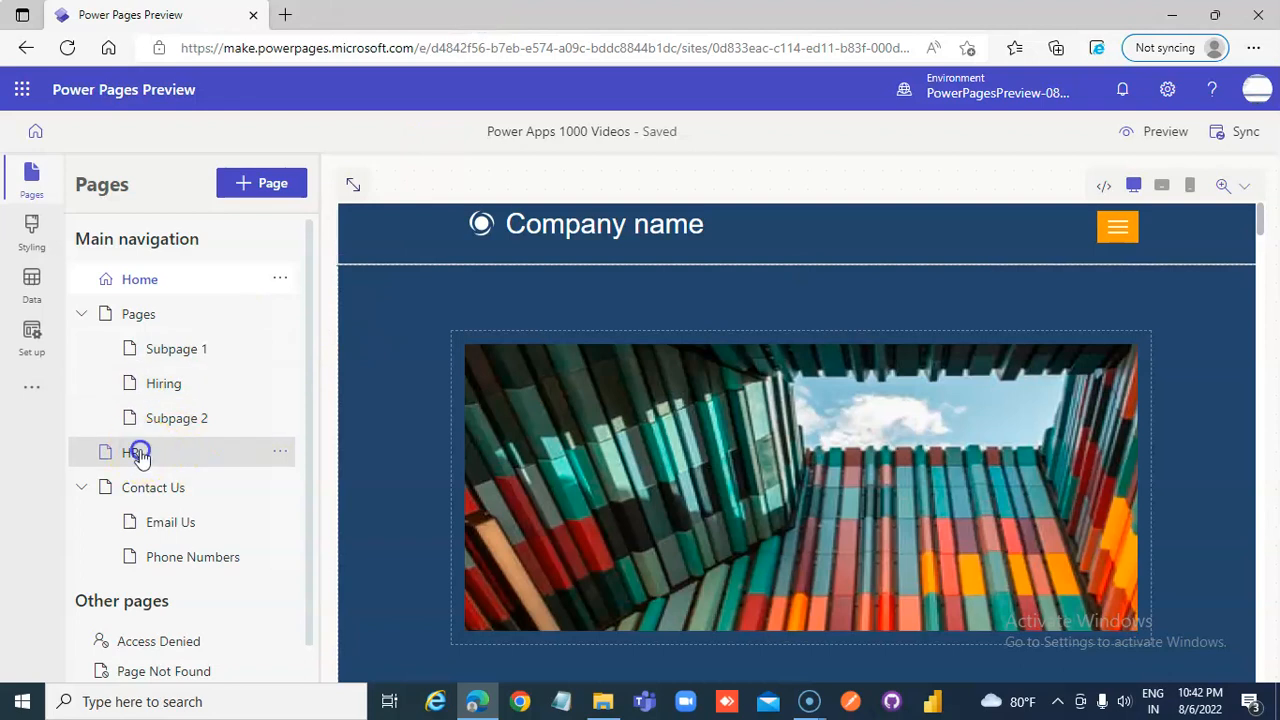
Step: Move HR up so it sits below Home and above Pages
click(135, 452)
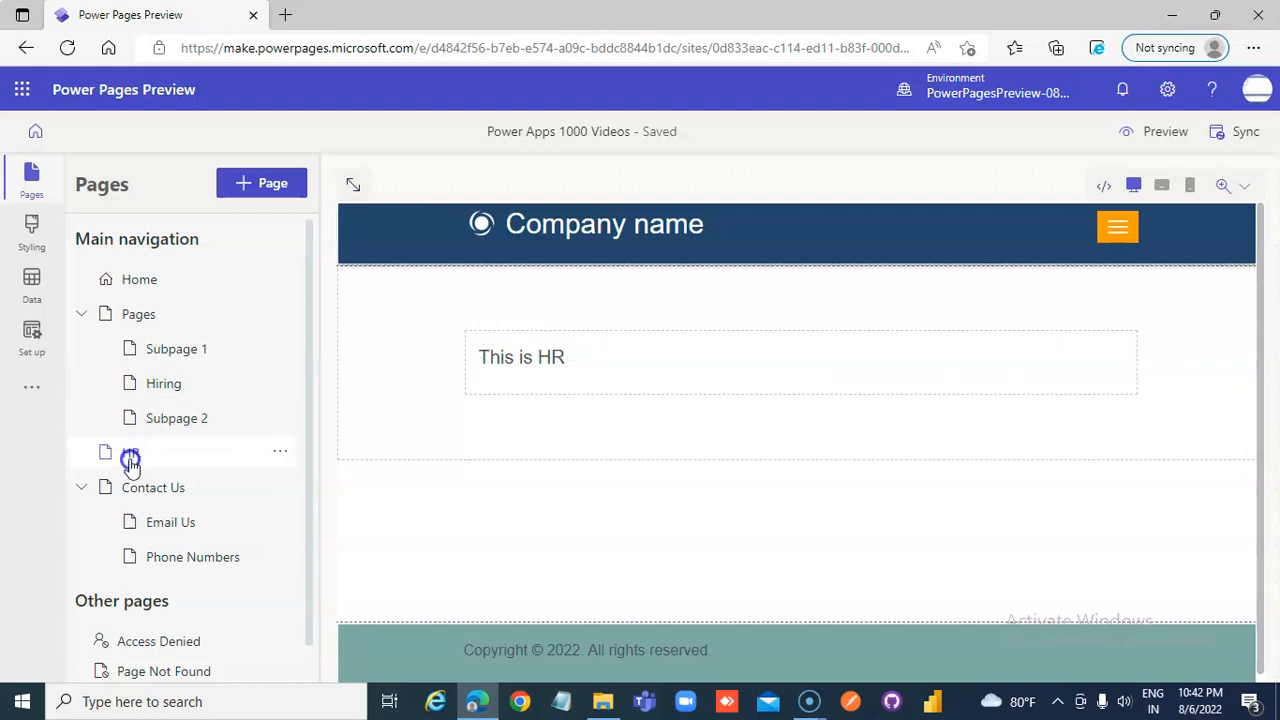
click(280, 451)
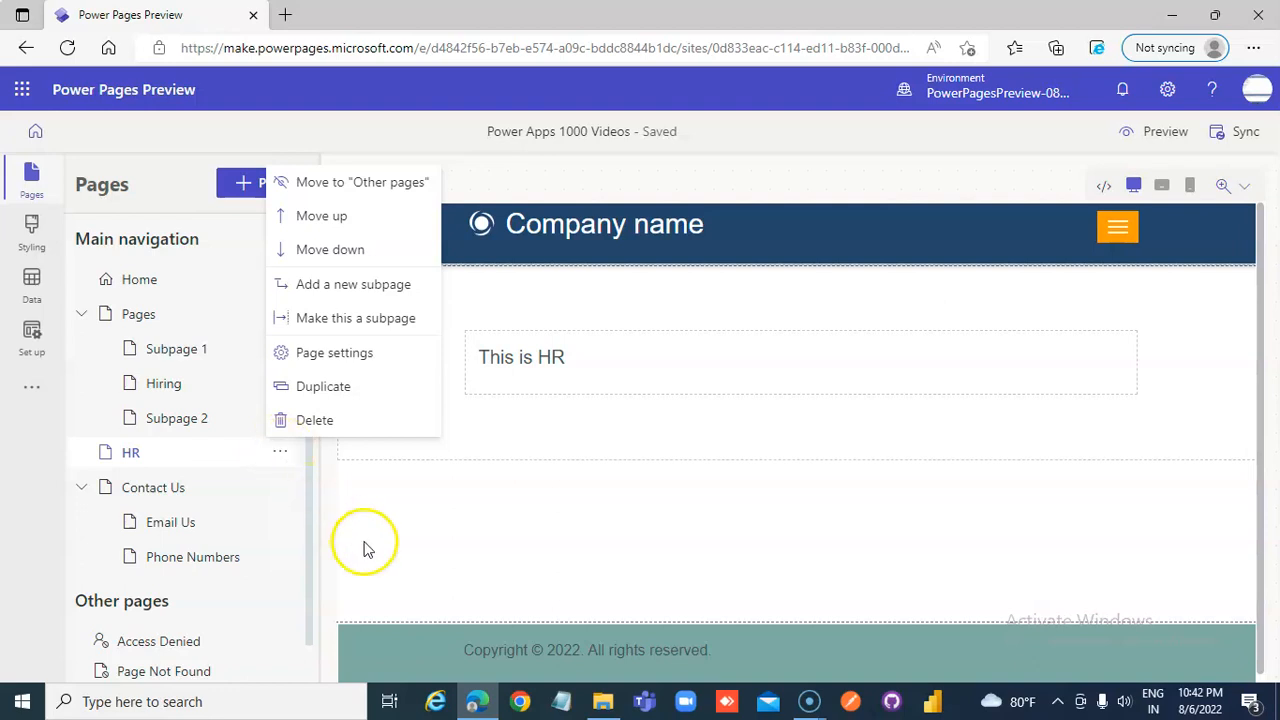
mouse_move(322, 215)
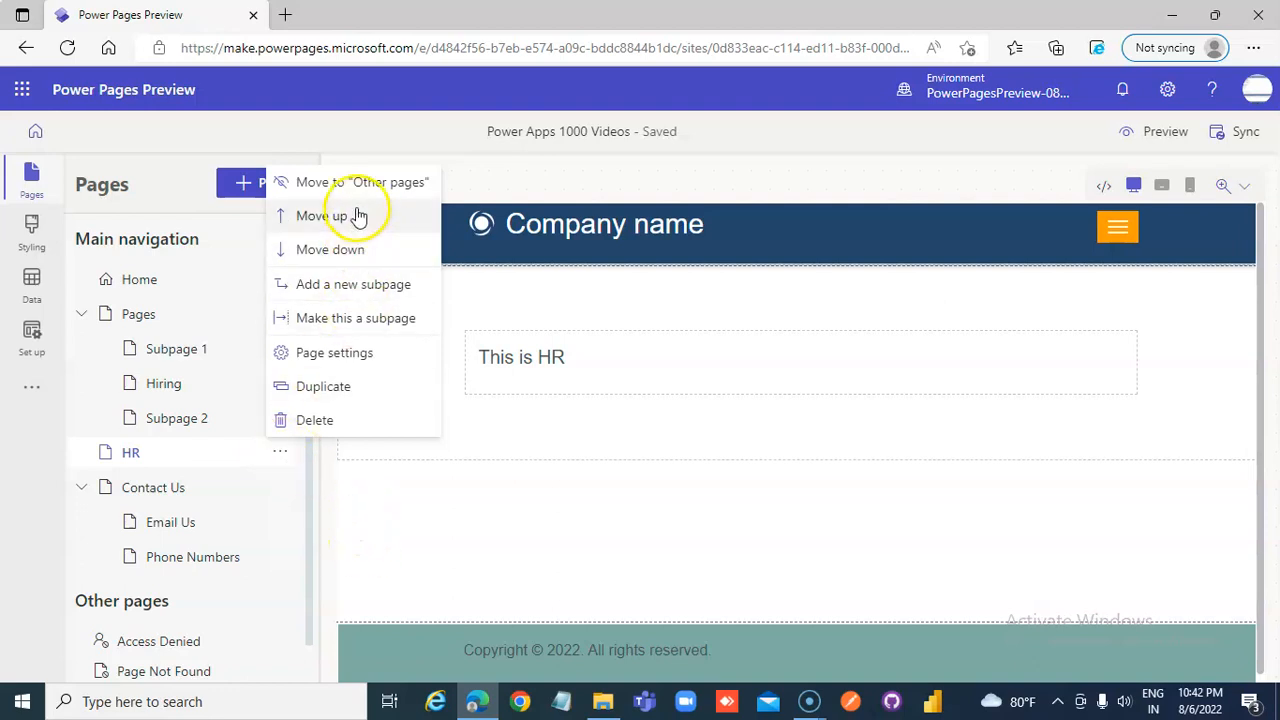
click(322, 215)
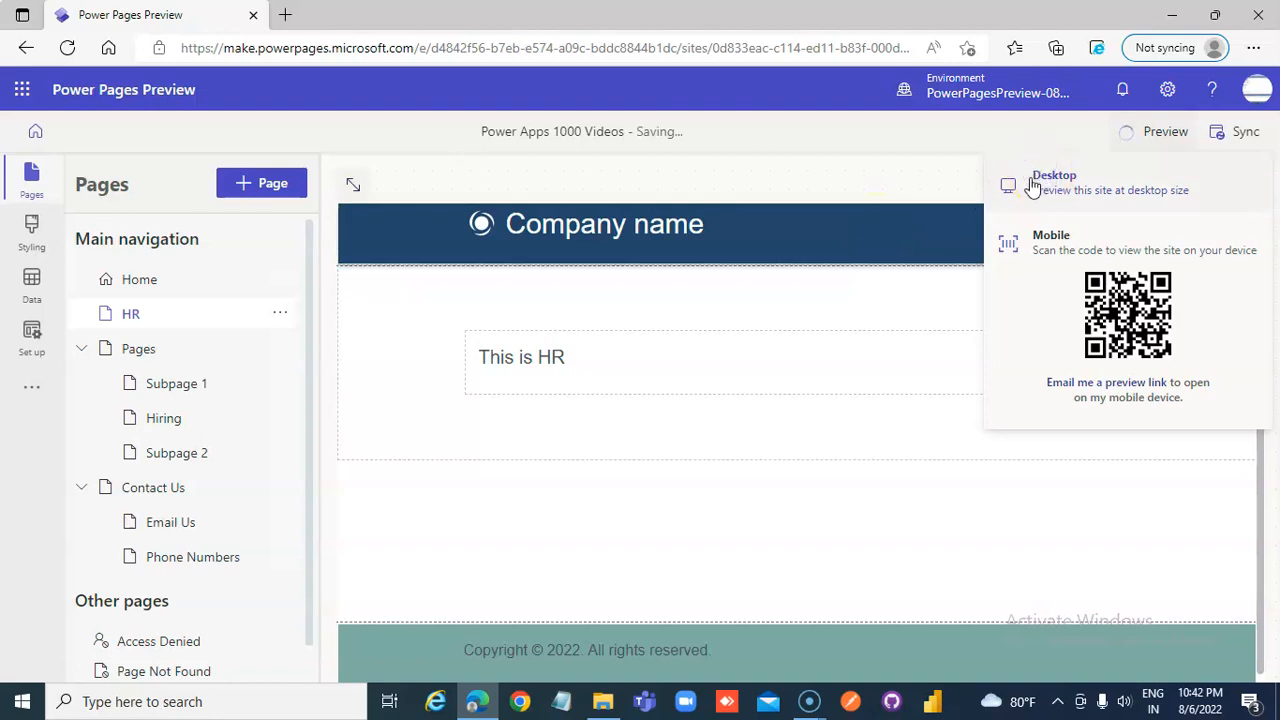
Step: Preview at desktop size and browse the Pages and Contact Us submenus
click(1054, 182)
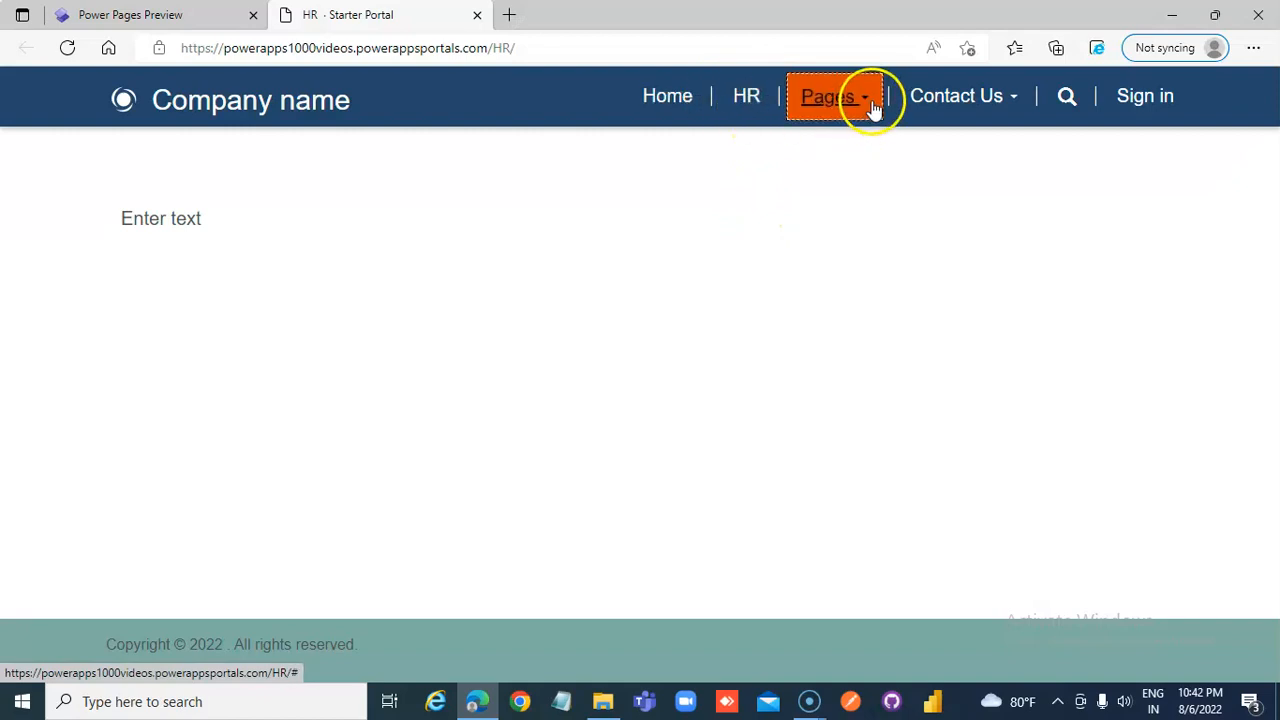
click(828, 96)
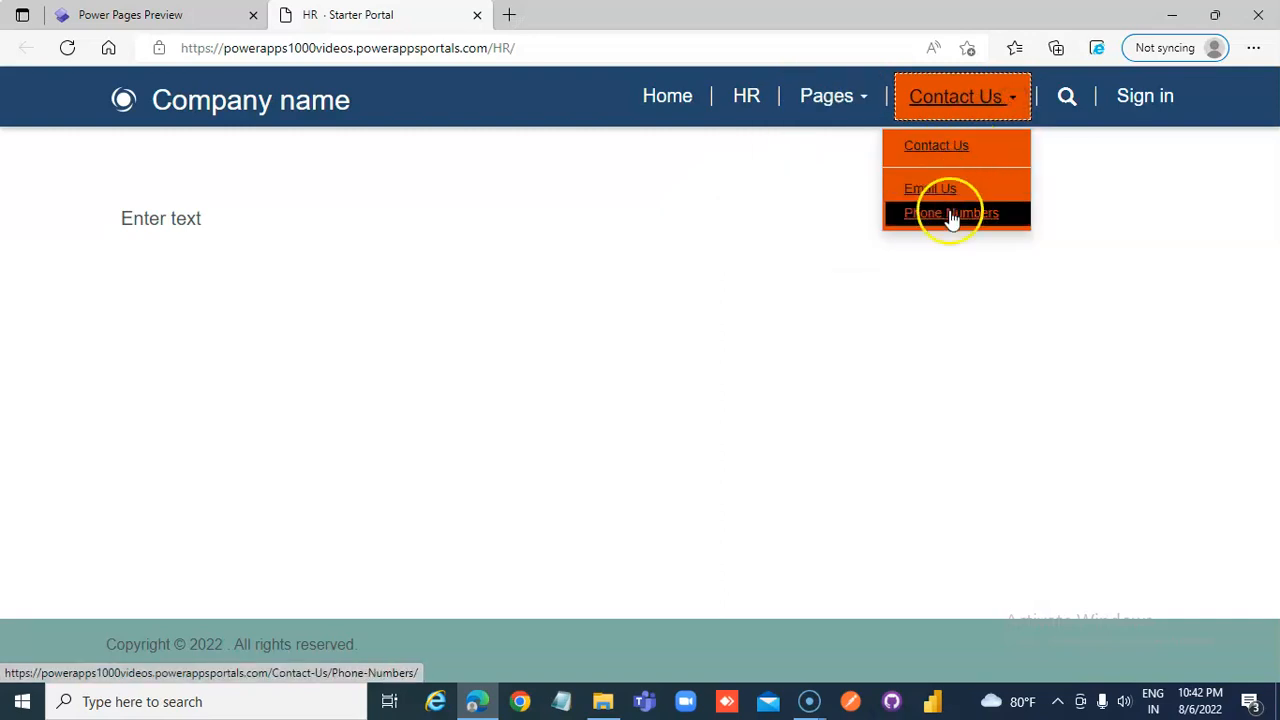
click(950, 213)
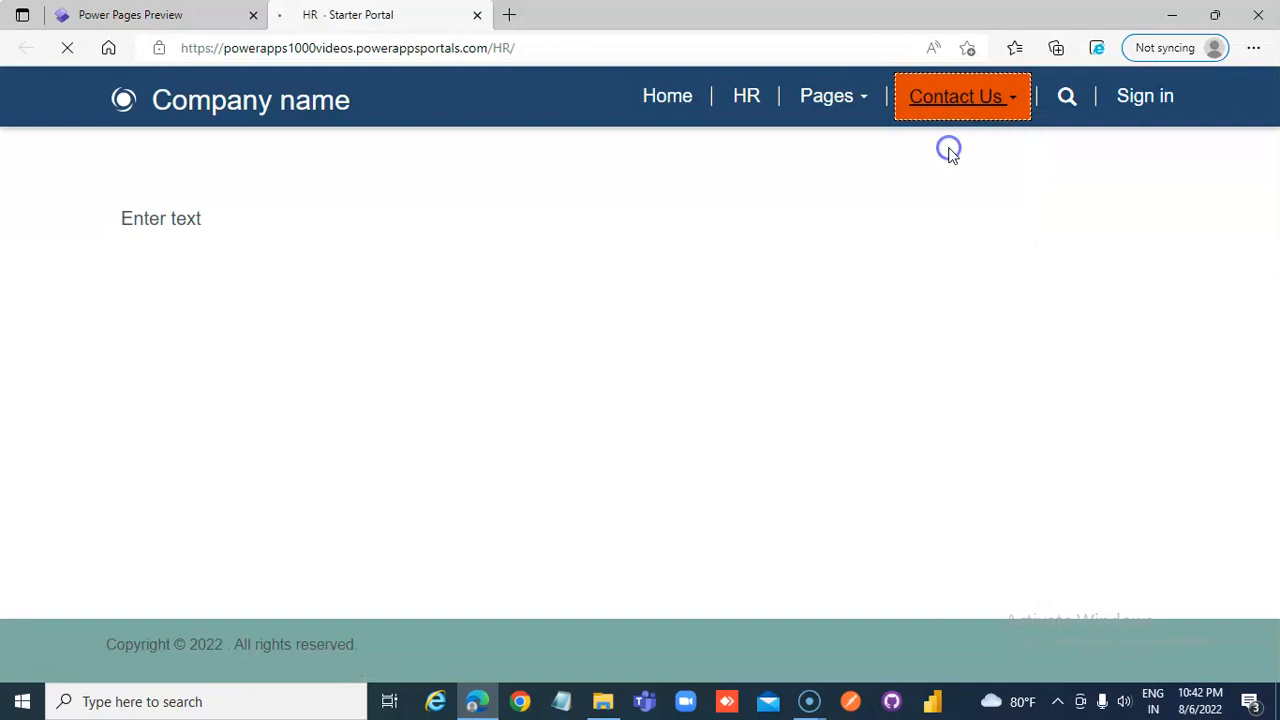
click(957, 96)
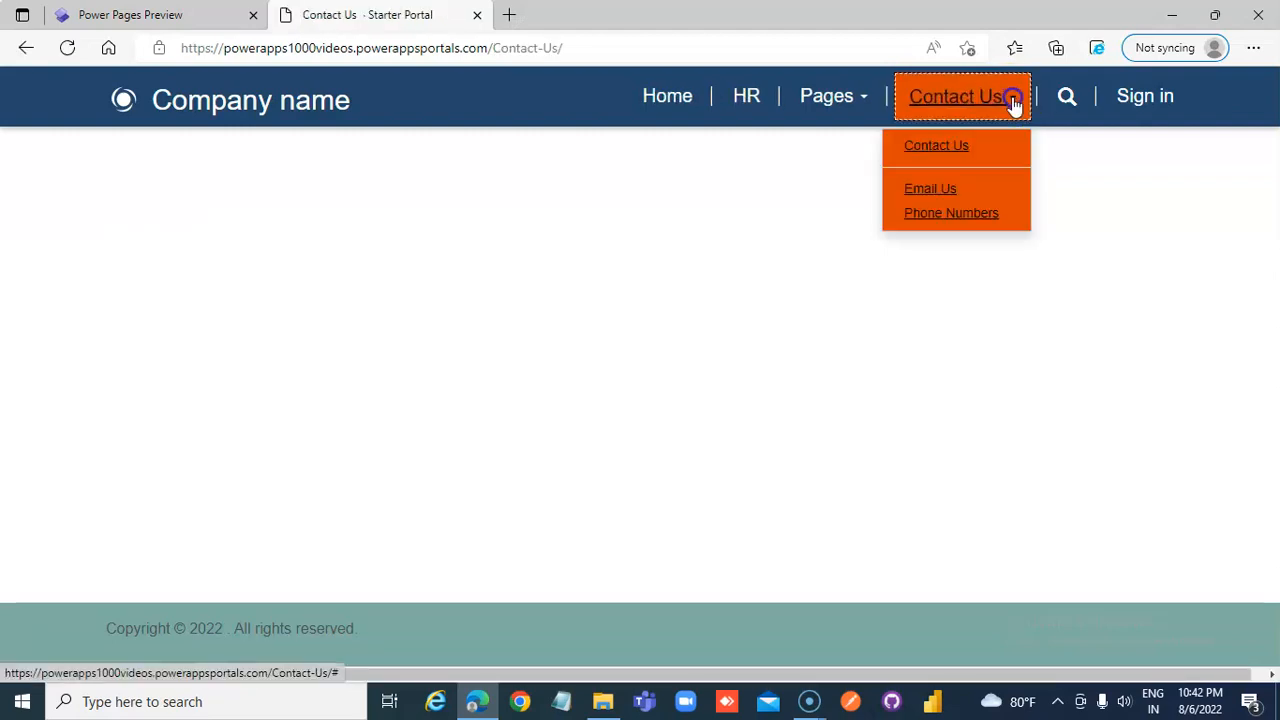
click(930, 188)
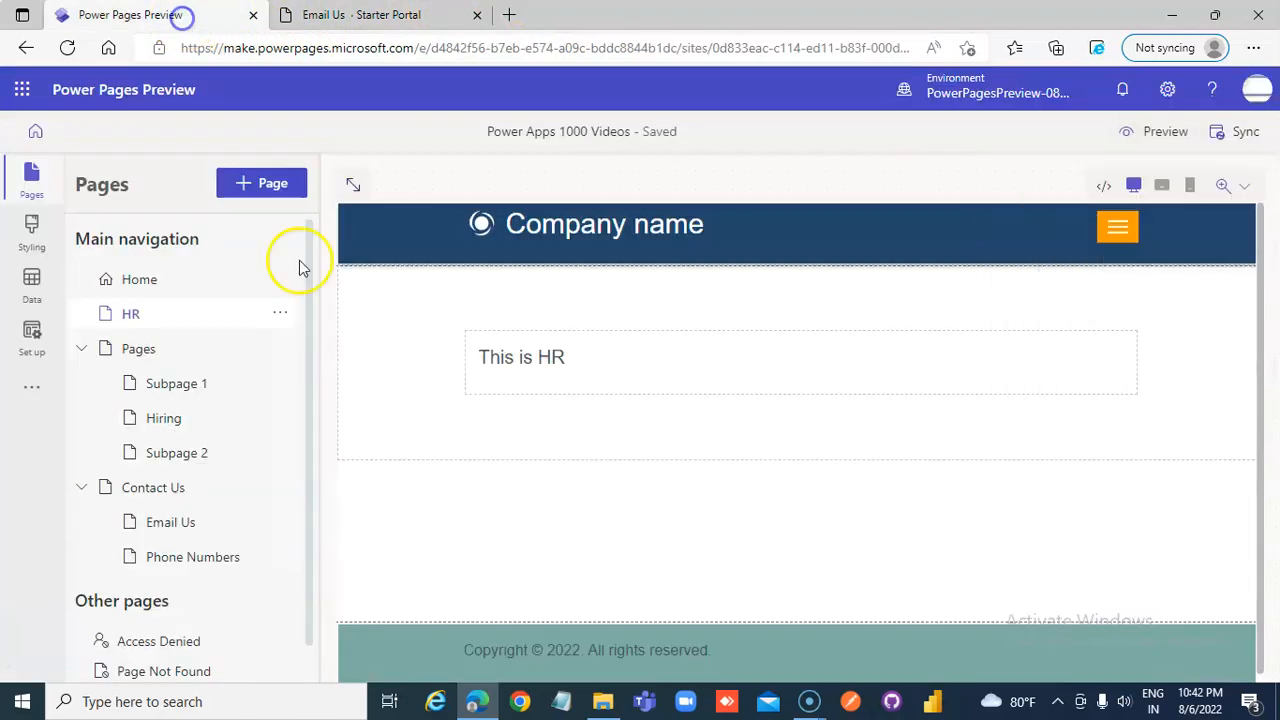
Step: Delete the Contact Us page together with its subpages
scroll(down, 3)
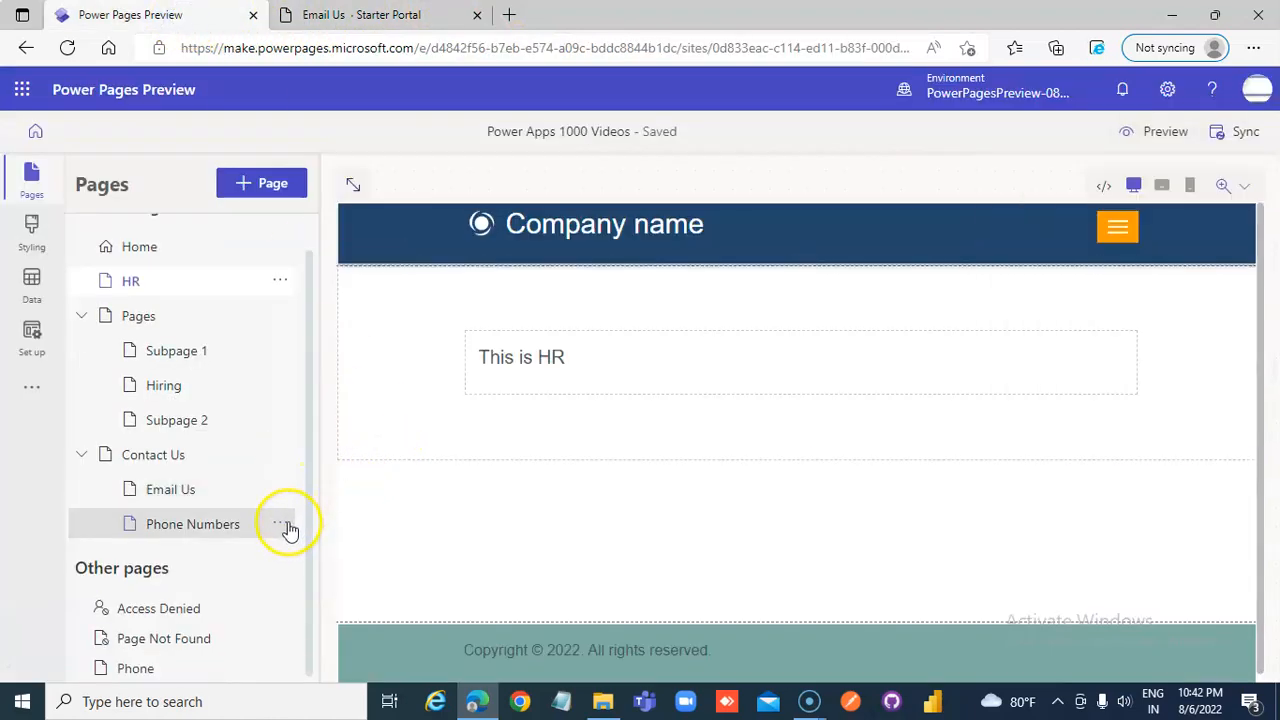
mouse_move(350, 556)
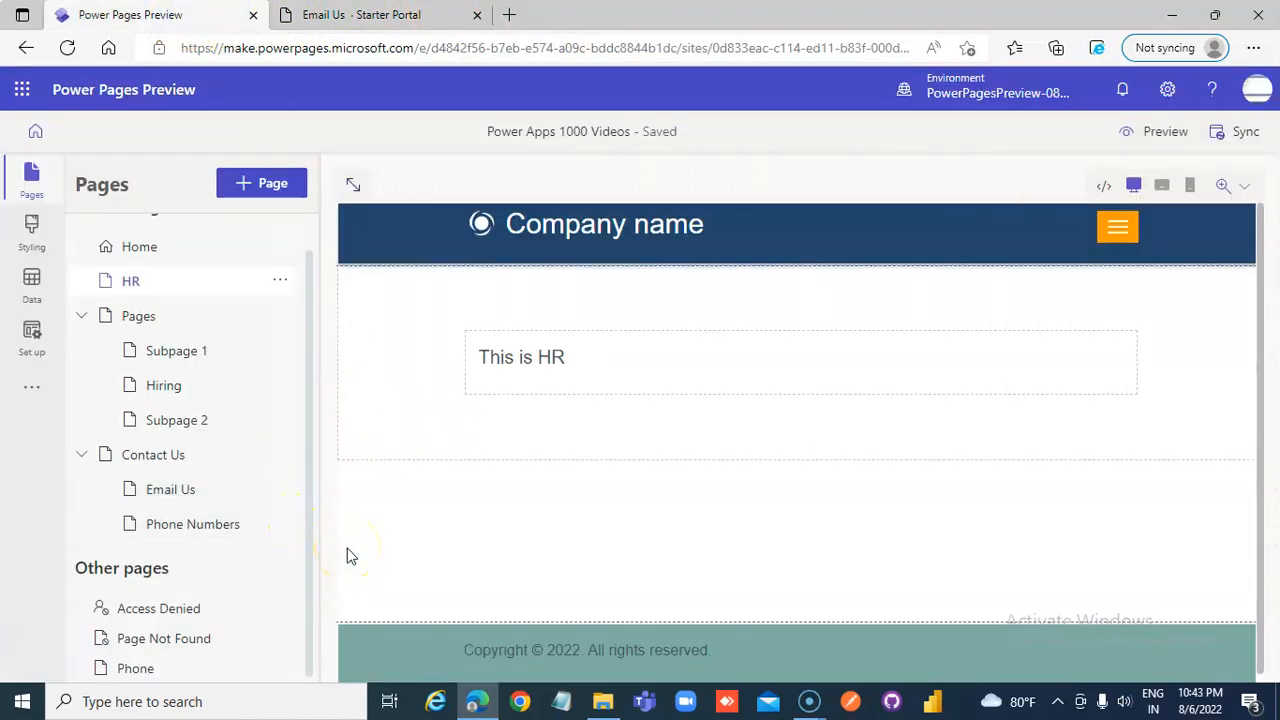
click(390, 650)
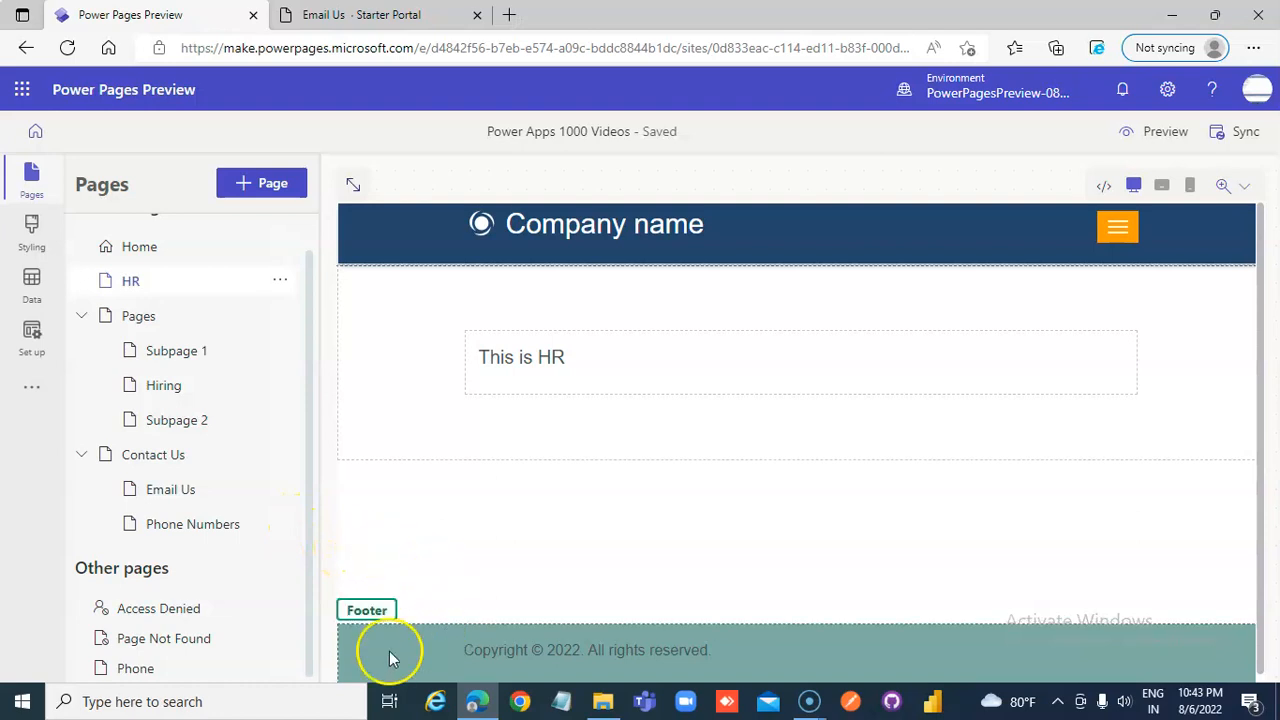
mouse_move(278, 668)
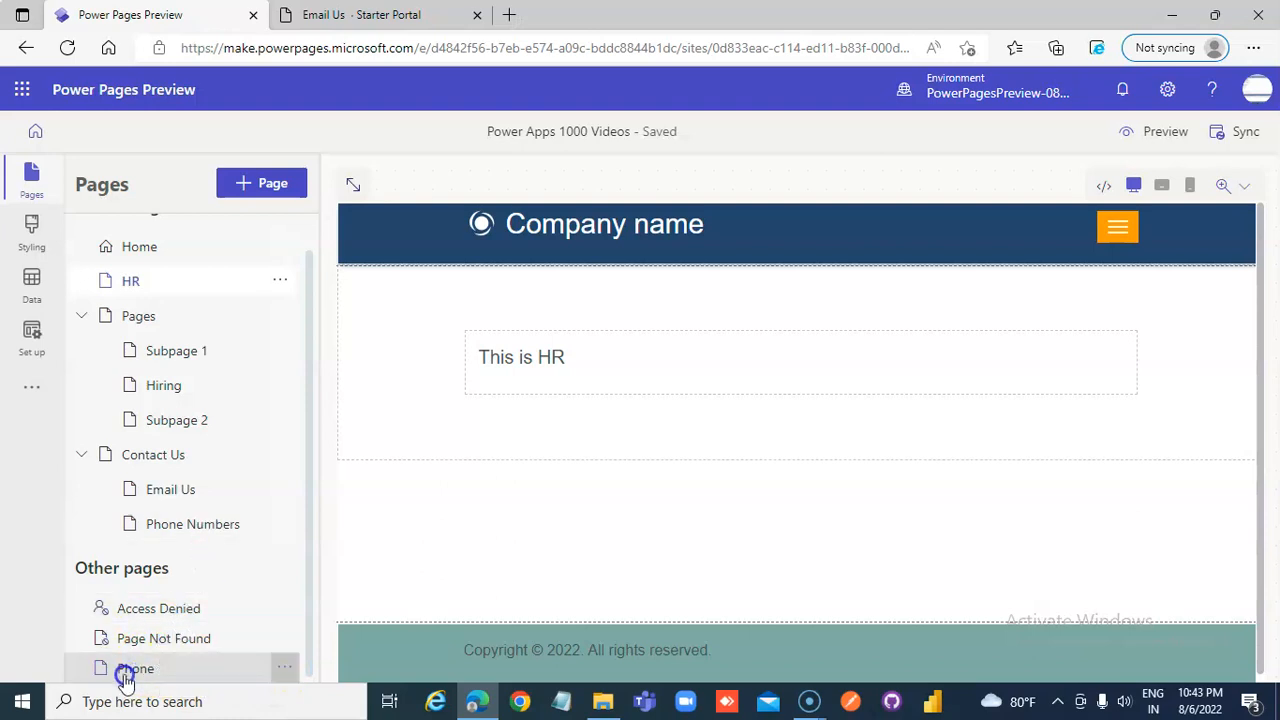
click(135, 668)
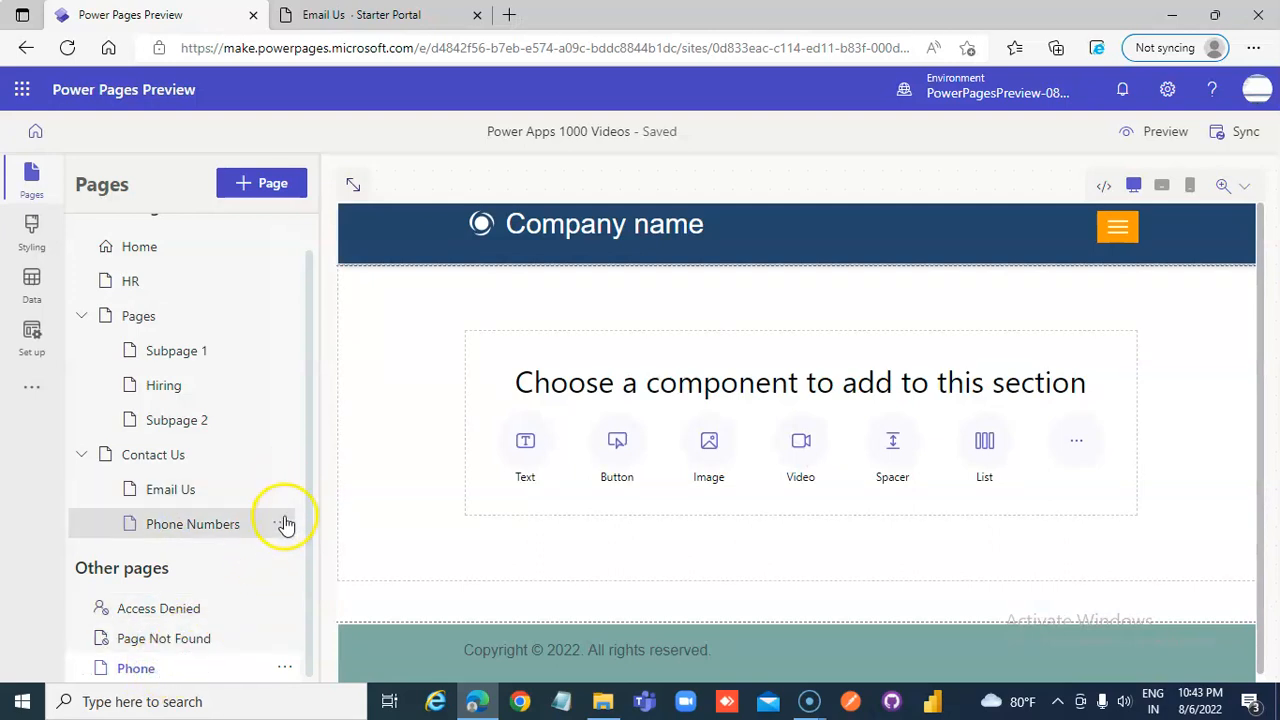
click(285, 524)
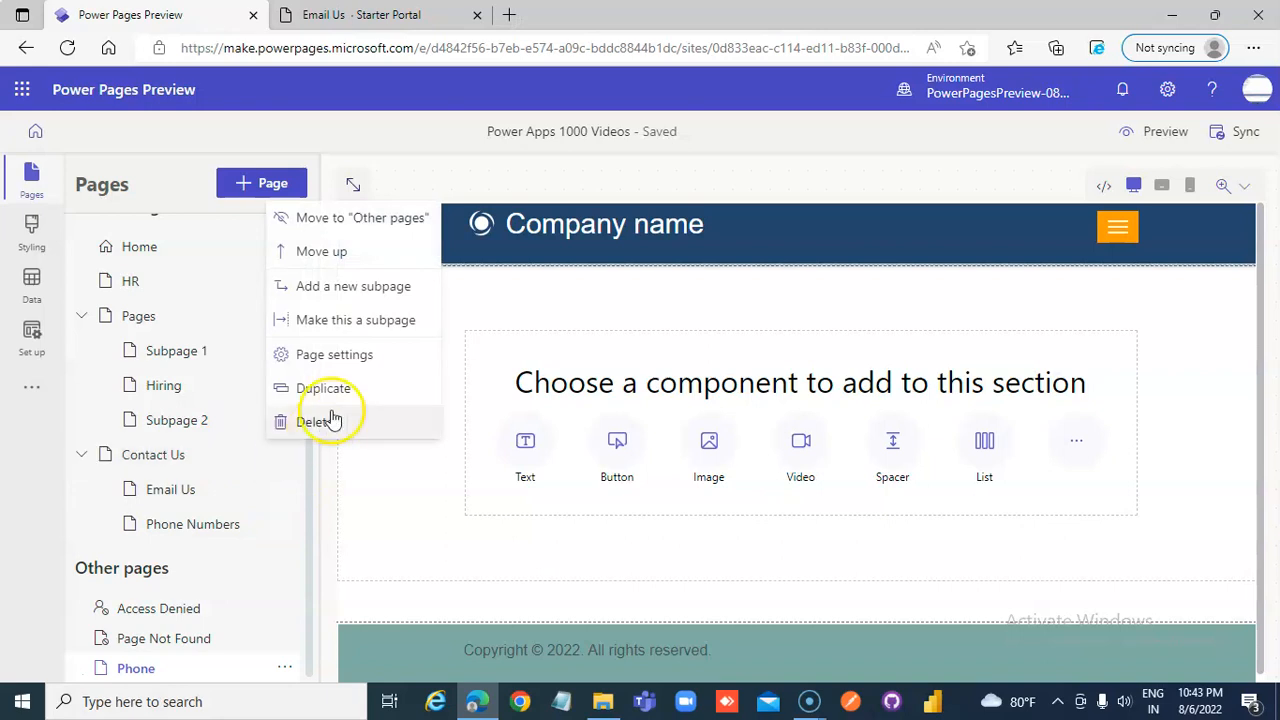
click(312, 421)
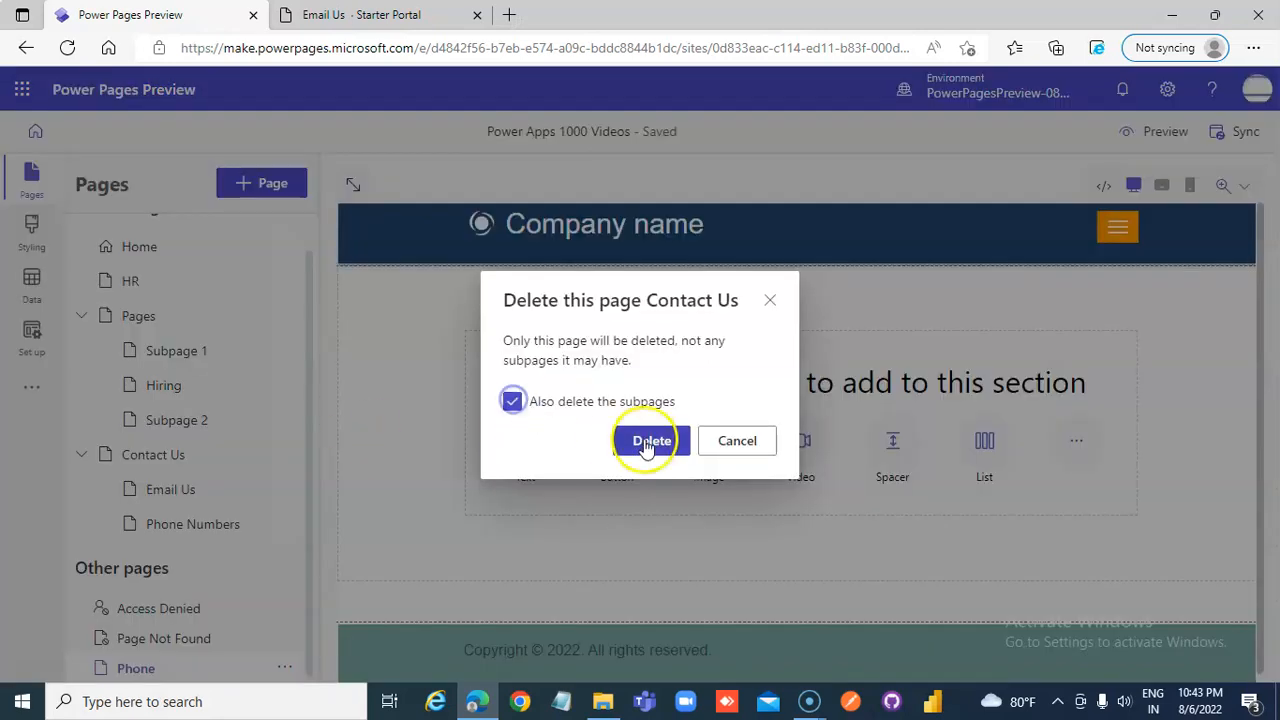
click(651, 440)
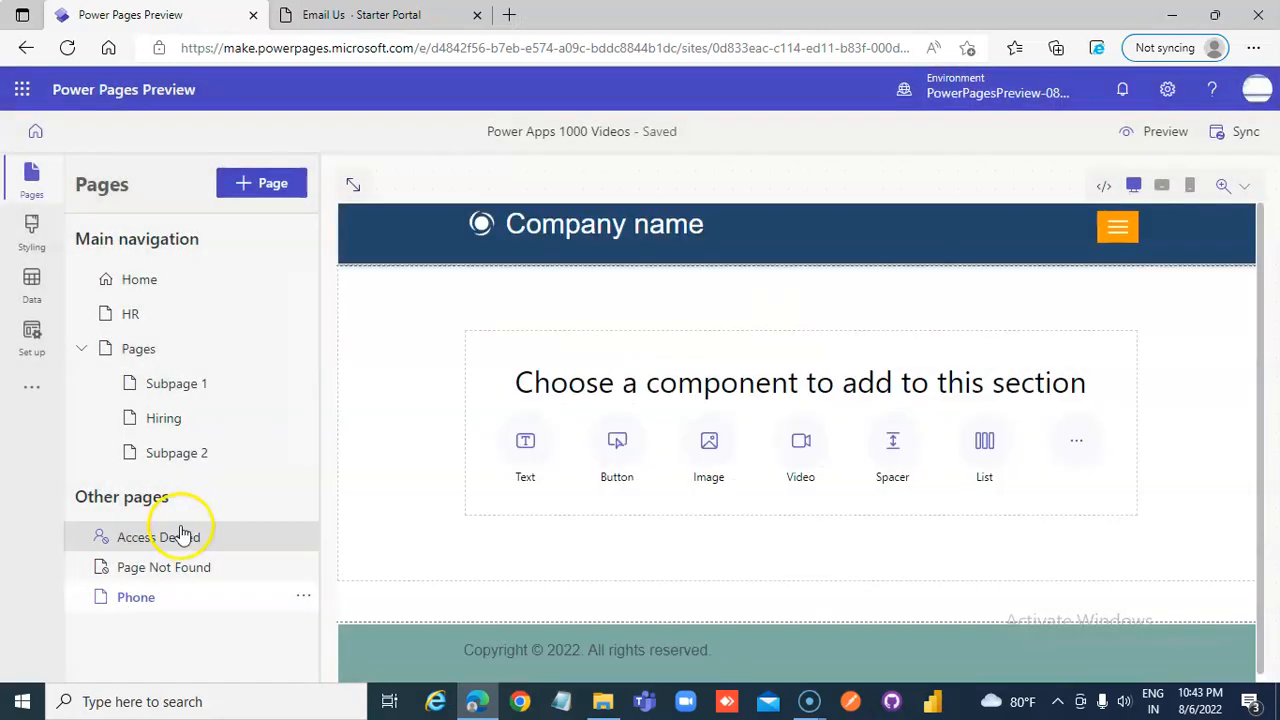
mouse_move(300, 418)
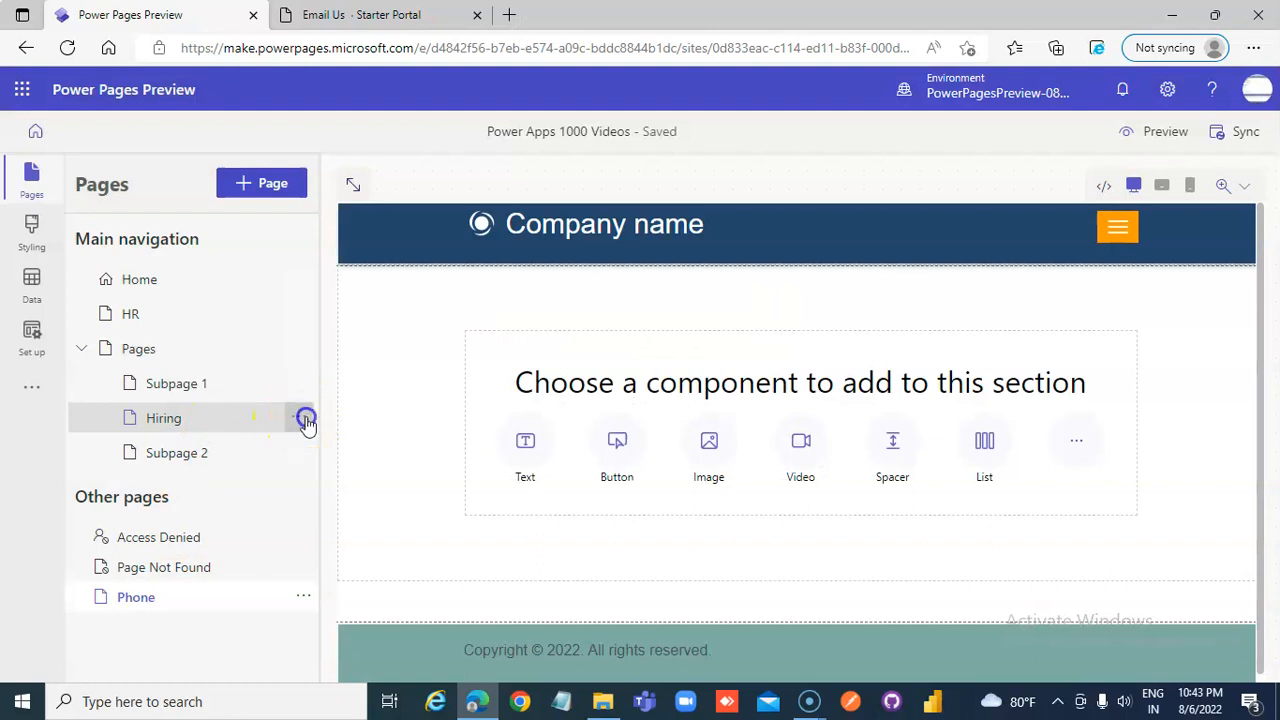
Step: Delete the Hiring page and start deleting the HR page
click(305, 417)
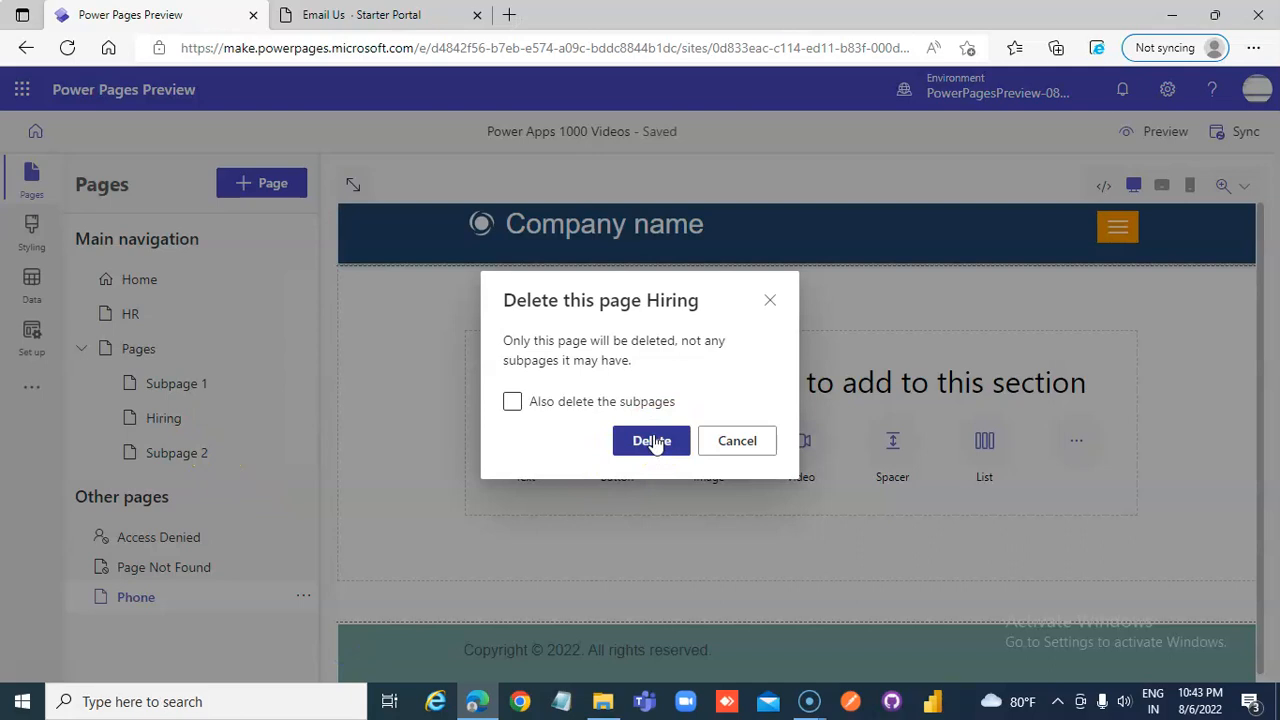
click(651, 440)
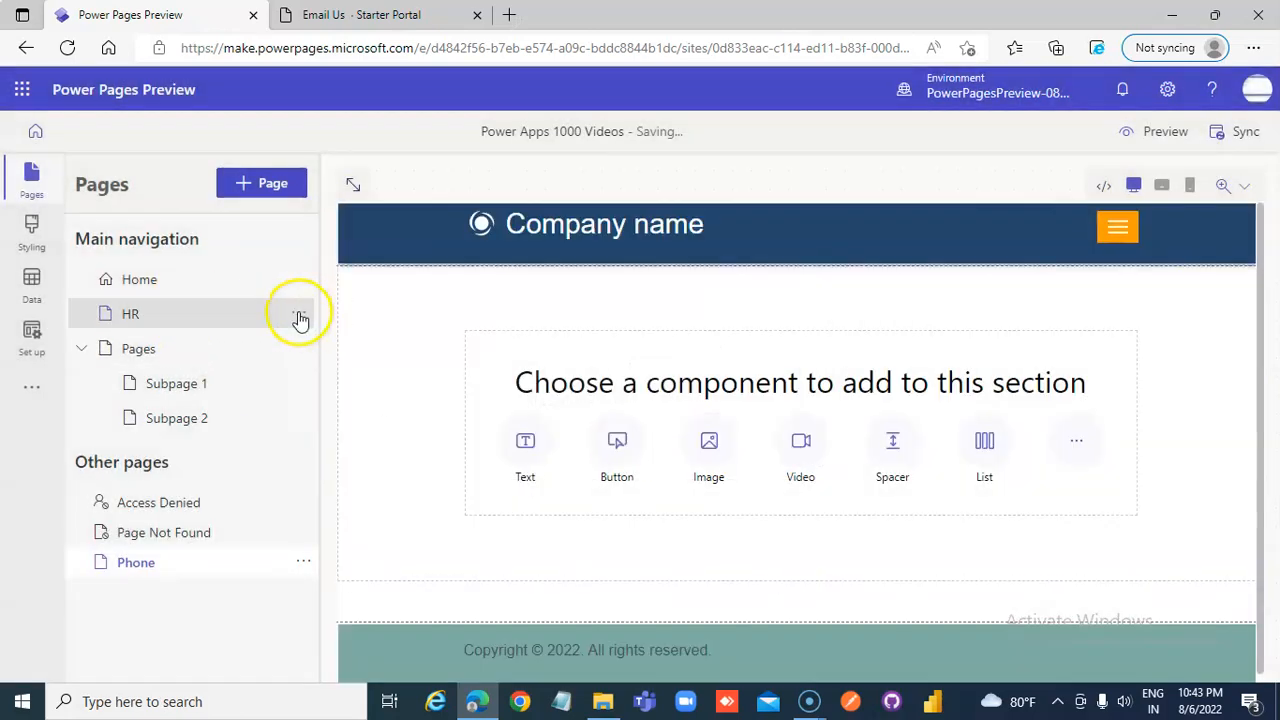
click(301, 313)
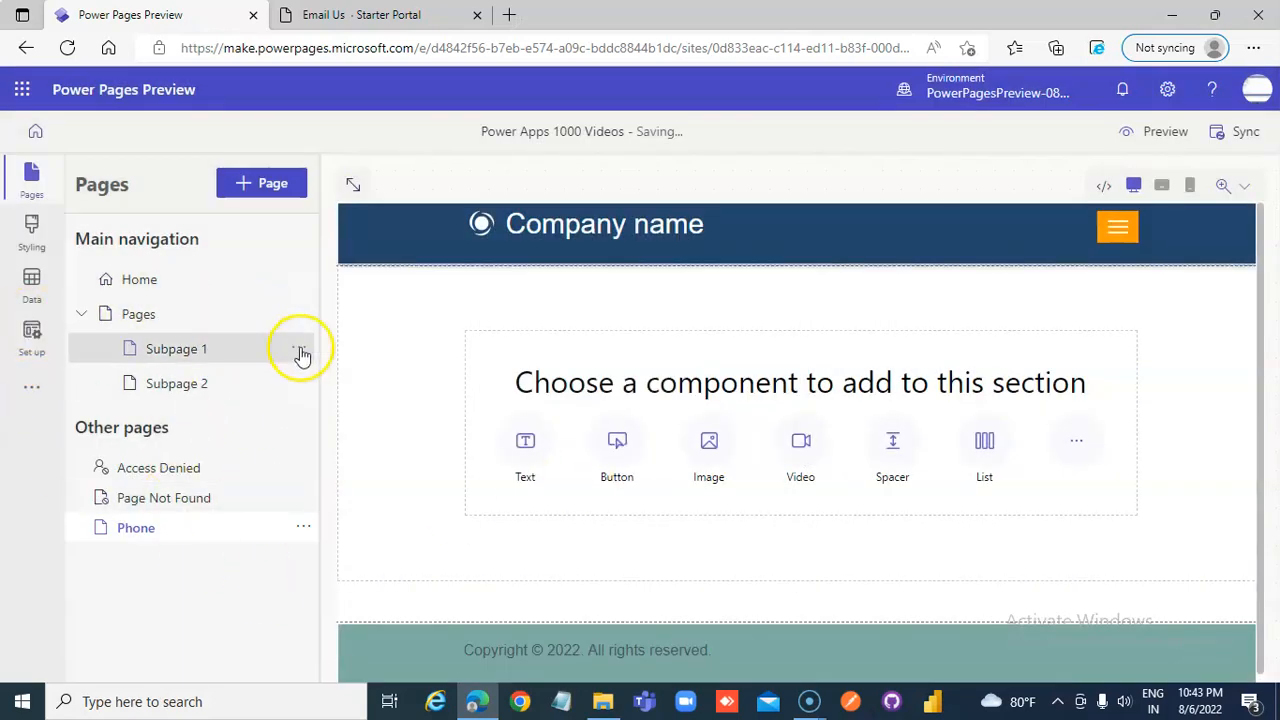
click(301, 349)
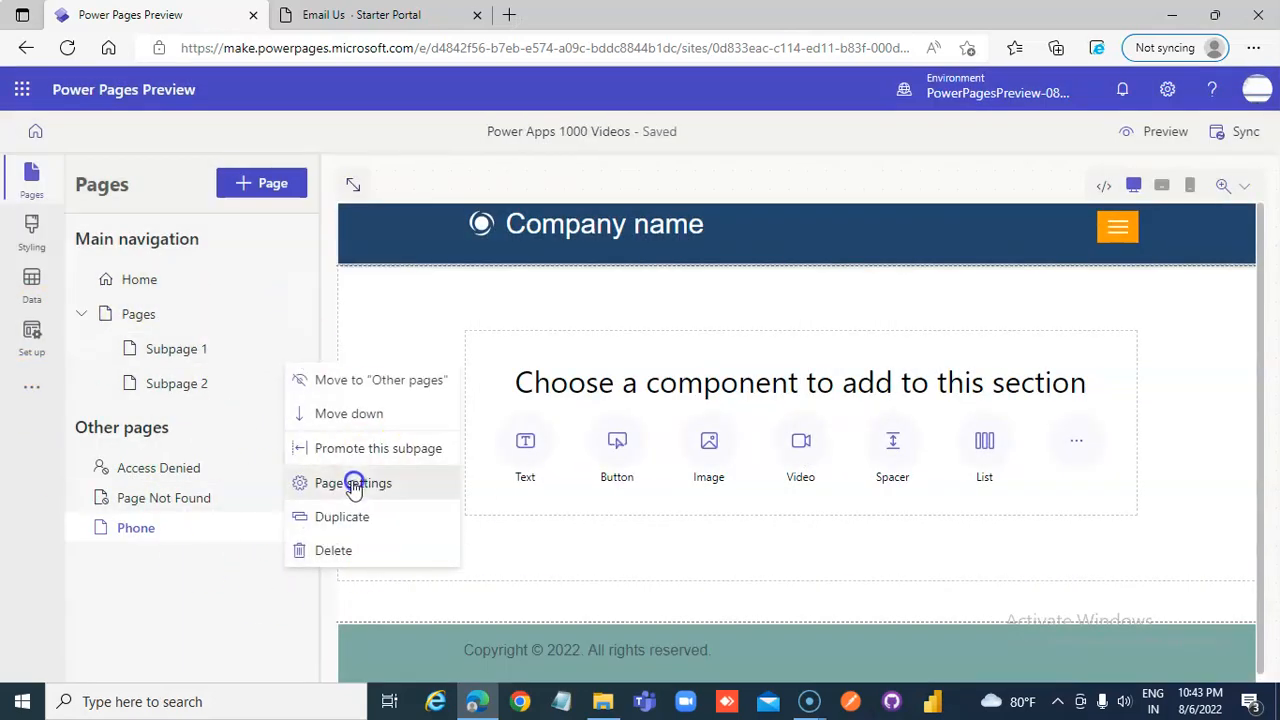
click(352, 483)
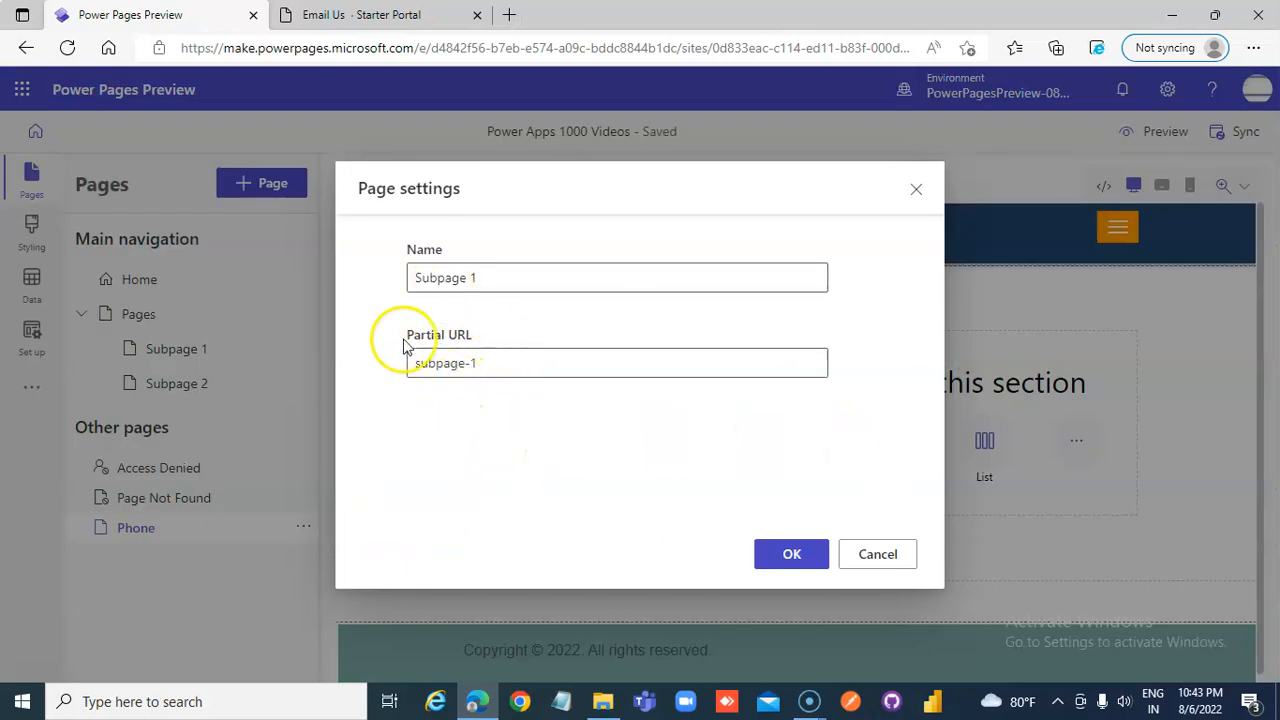
mouse_move(791, 554)
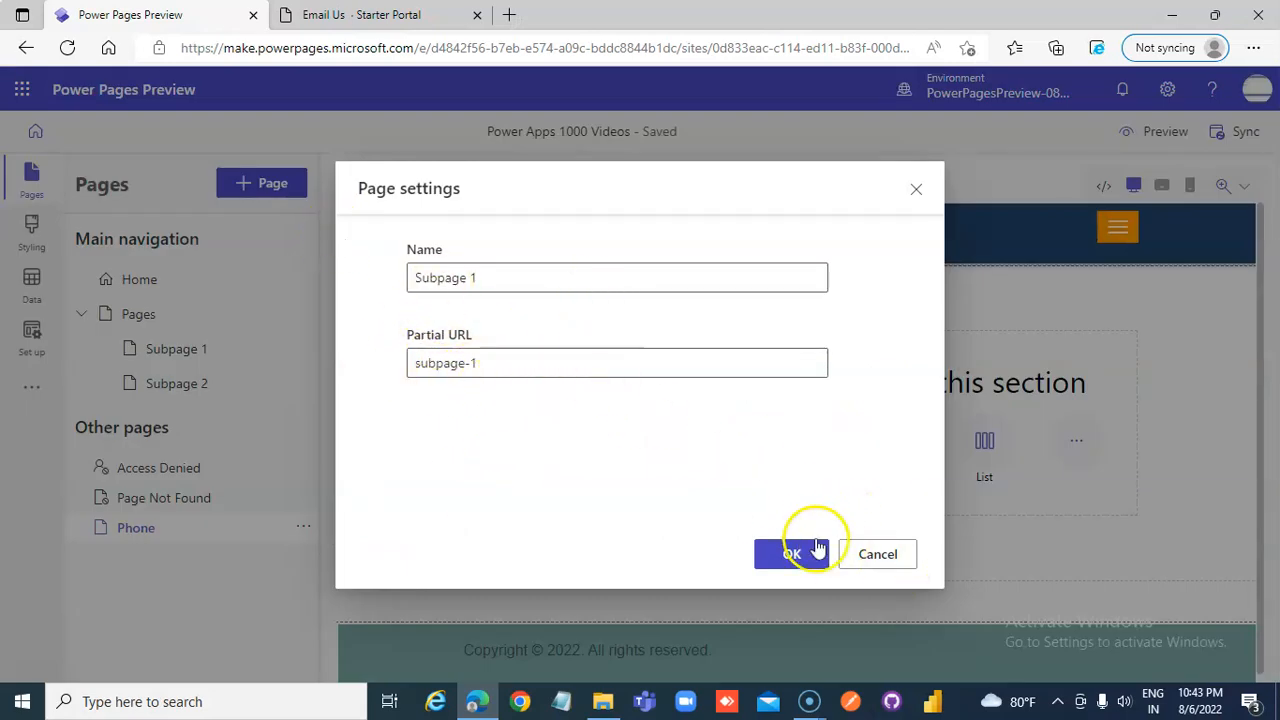
click(791, 554)
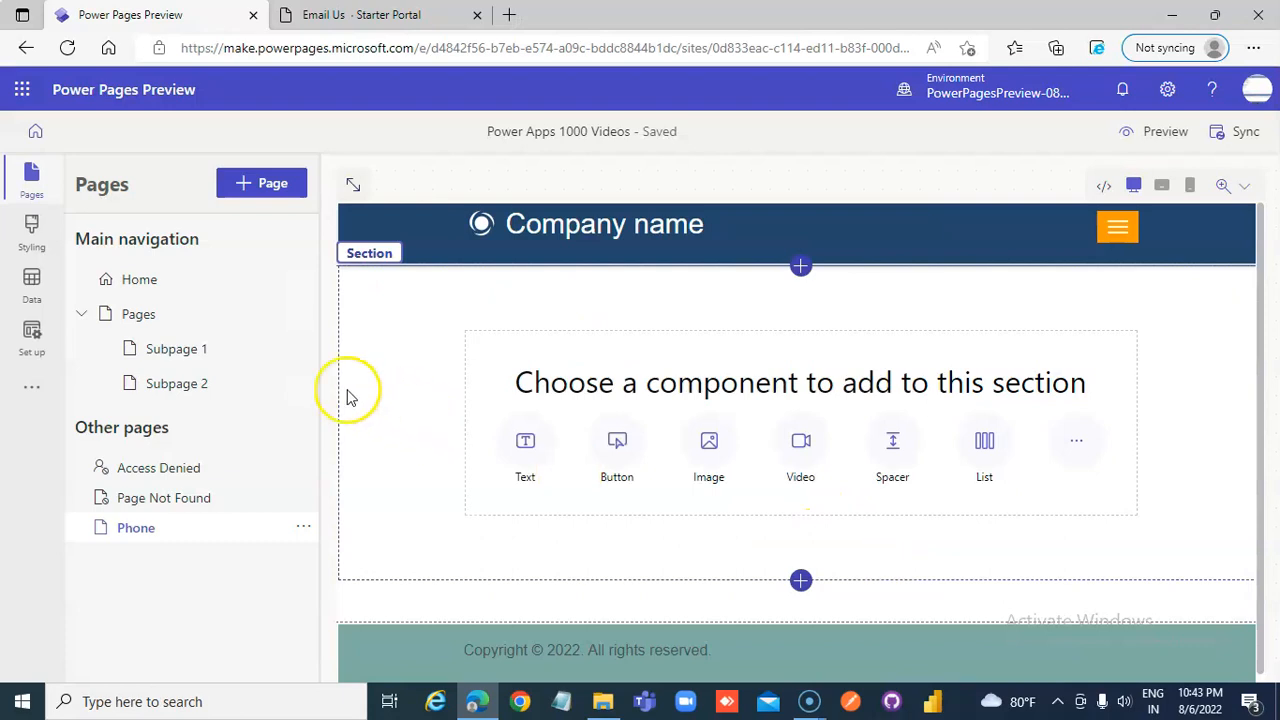